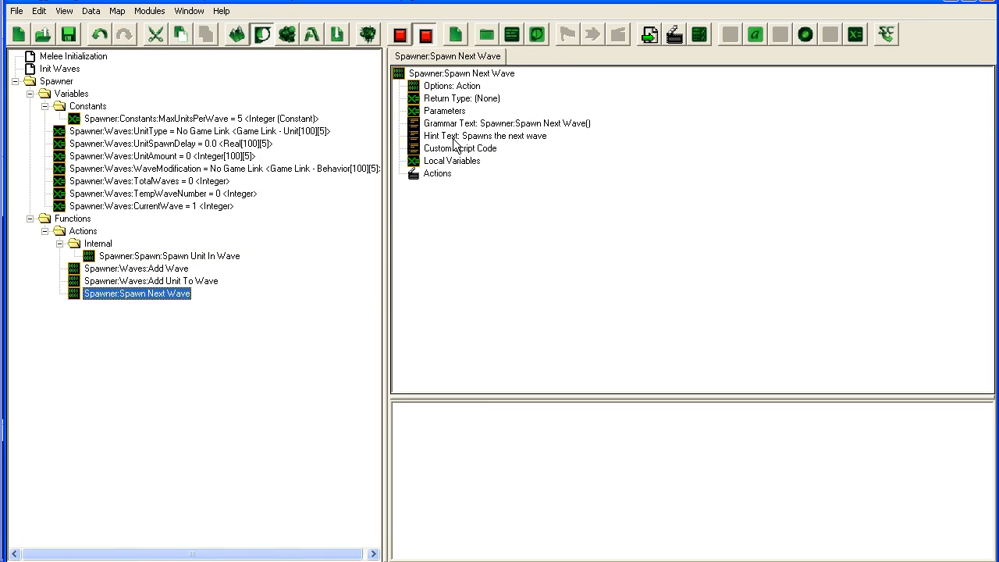
Move Spawn Unit In Wave under the Internal label, then return to Spawn Next Wave for a new action.
{"action": "left_click", "coordinate": [459, 97]}
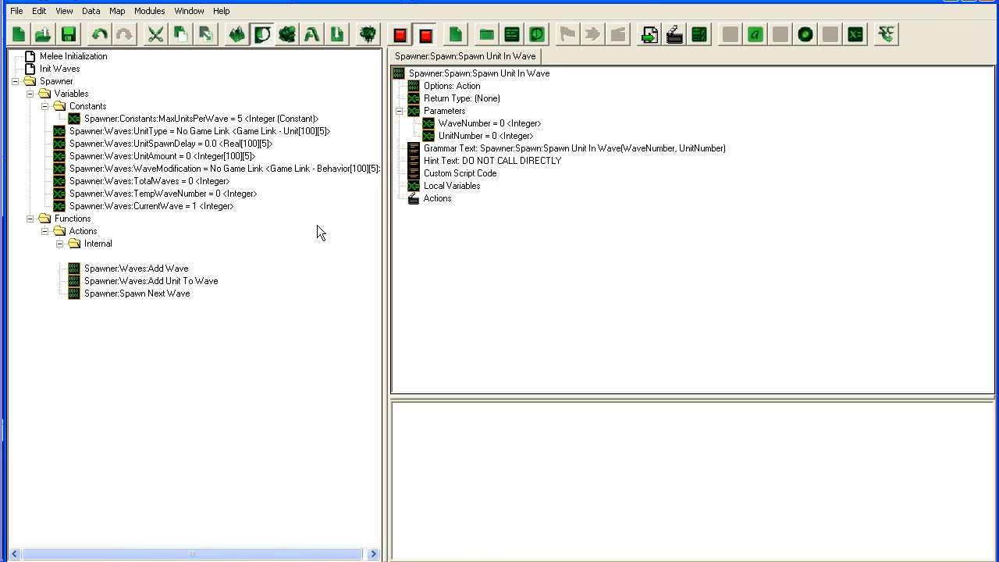
{"action": "left_click", "coordinate": [138, 294]}
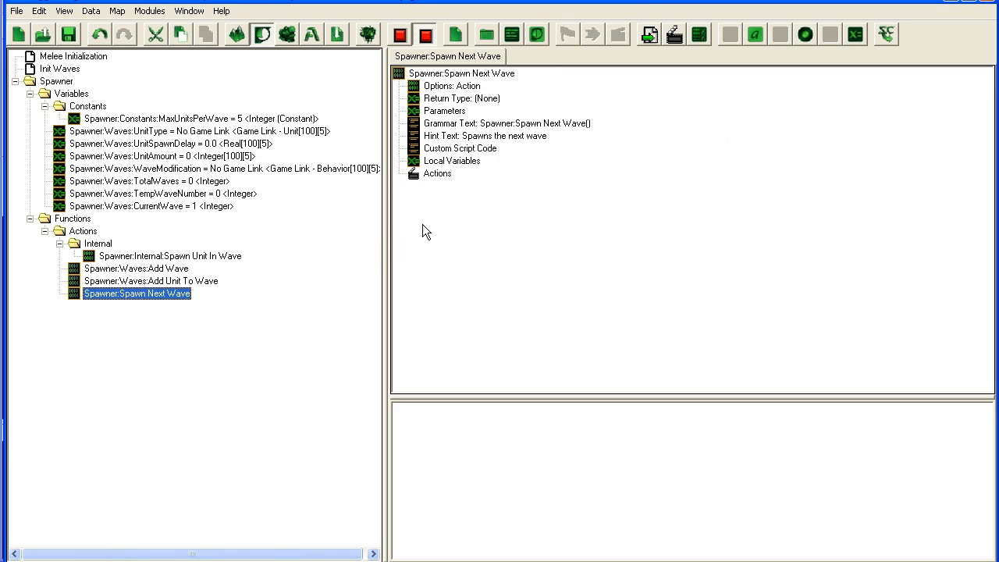
{"action": "mouse_move", "coordinate": [328, 200]}
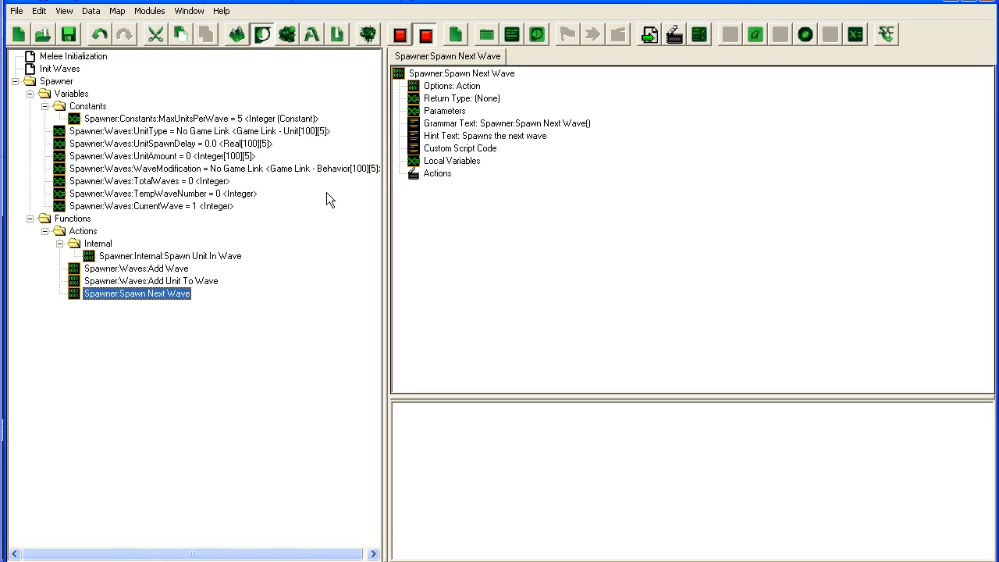
{"action": "mouse_move", "coordinate": [476, 144]}
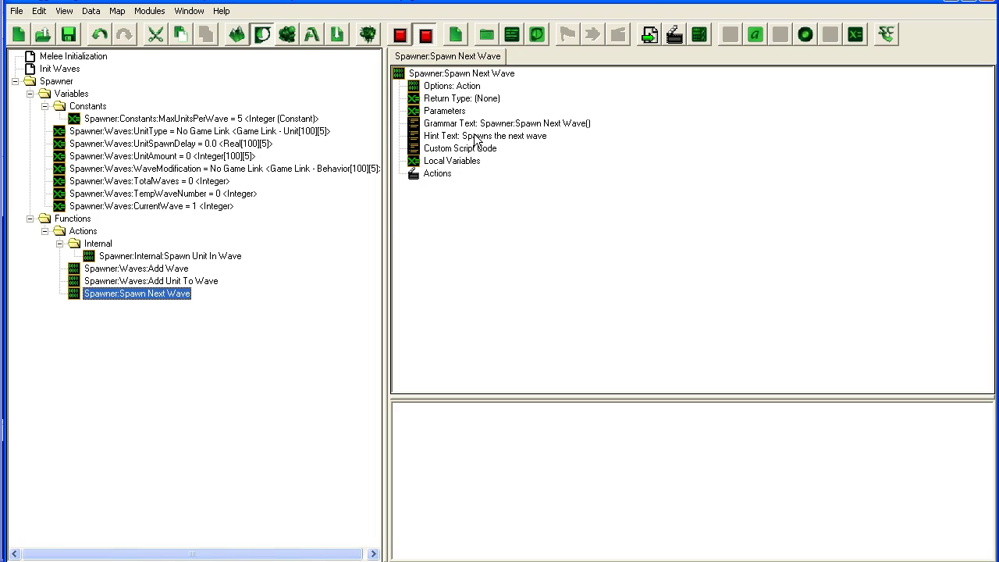
{"action": "mouse_move", "coordinate": [450, 184]}
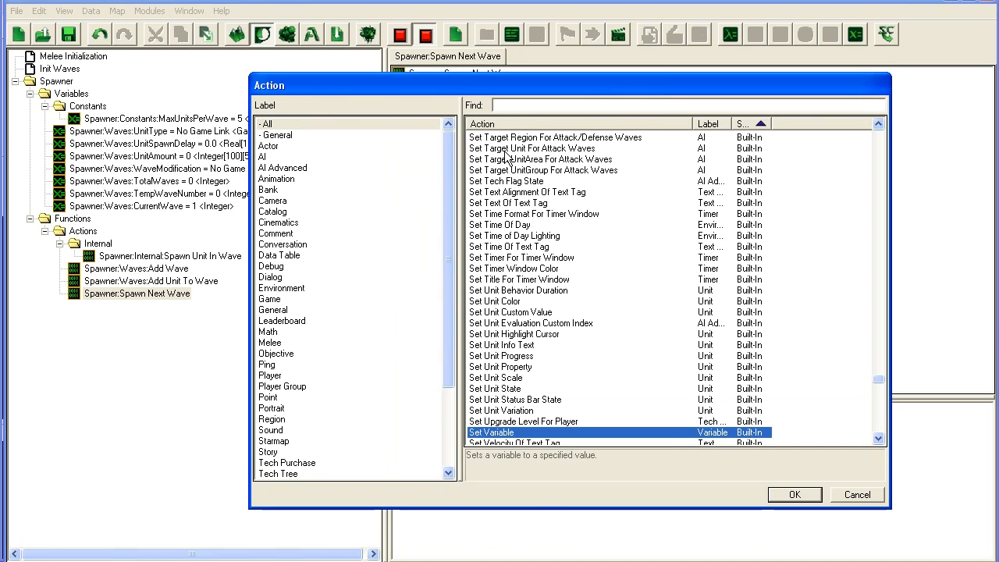
Call Spawn Unit In Wave from Spawn Next Wave with WaveNumber set to variable CurrentWave.
{"action": "left_click", "coordinate": [275, 134]}
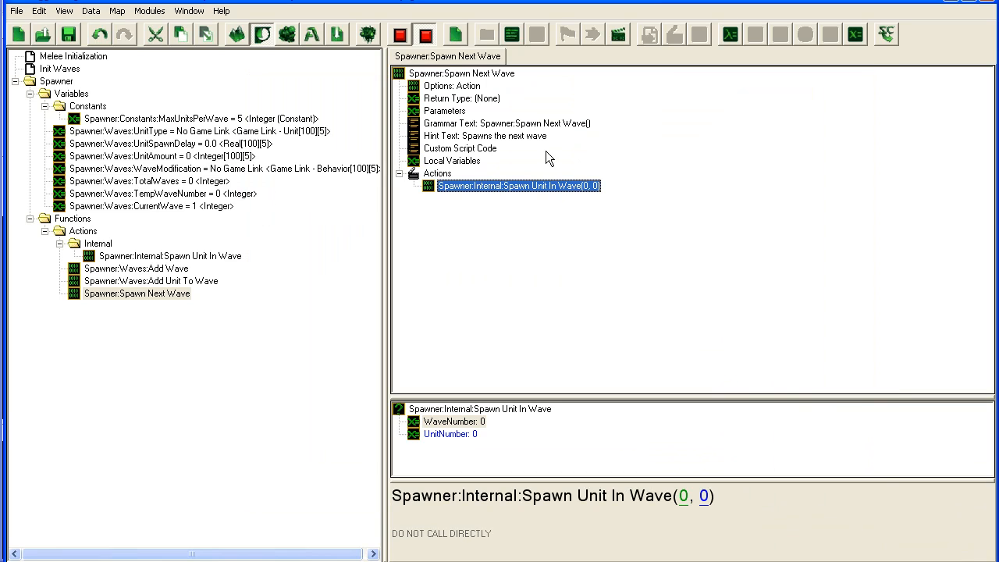
{"action": "mouse_move", "coordinate": [424, 181]}
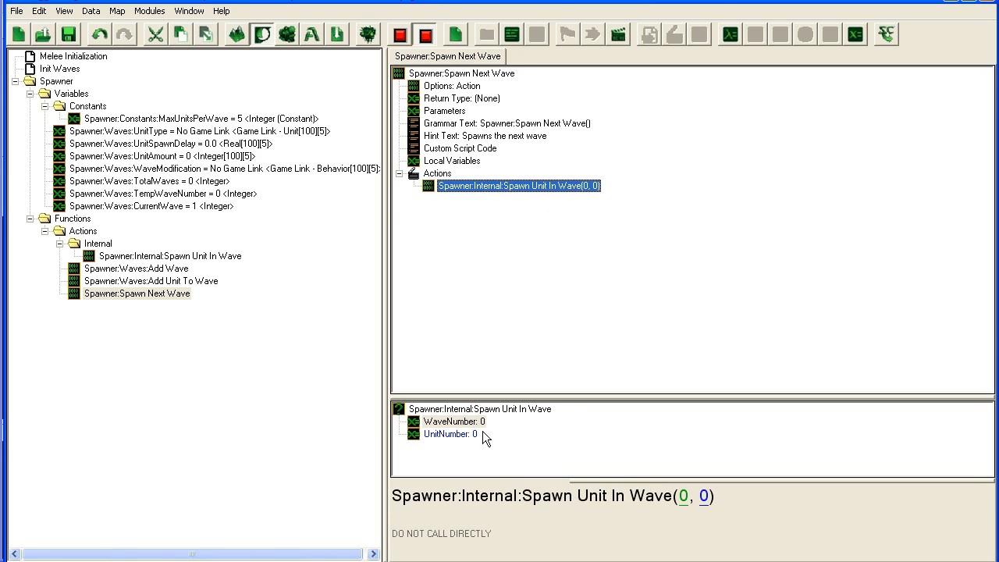
{"action": "double_click", "coordinate": [451, 433]}
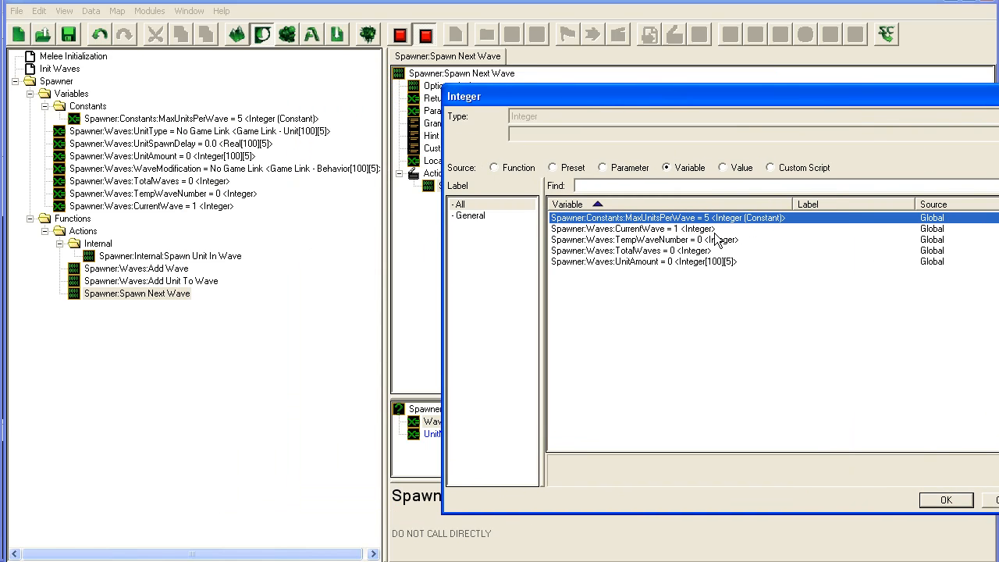
{"action": "left_click", "coordinate": [952, 497]}
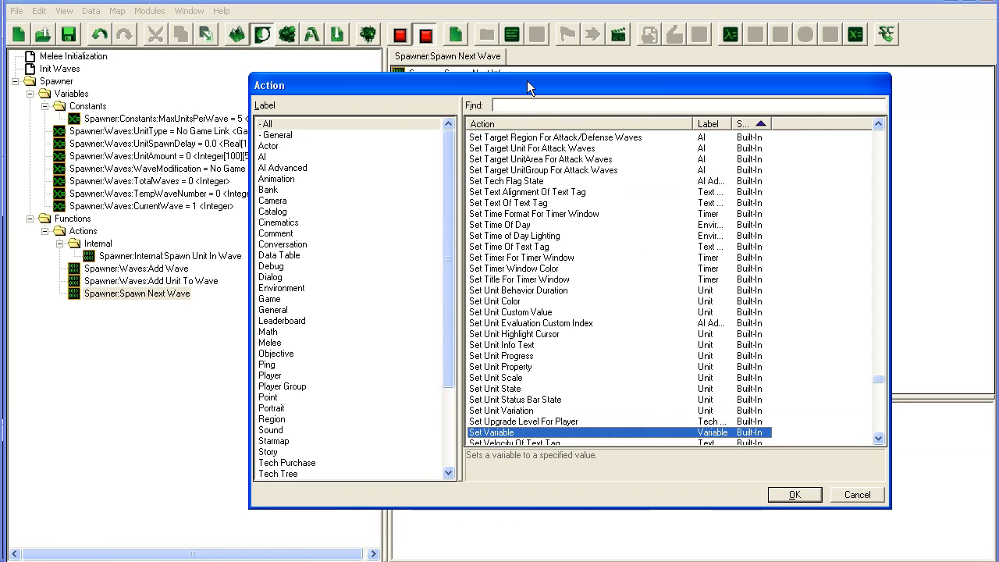
Add a For Each Integer loop and nest the Spawn Unit In Wave call inside it.
{"action": "type", "text": "for each"}
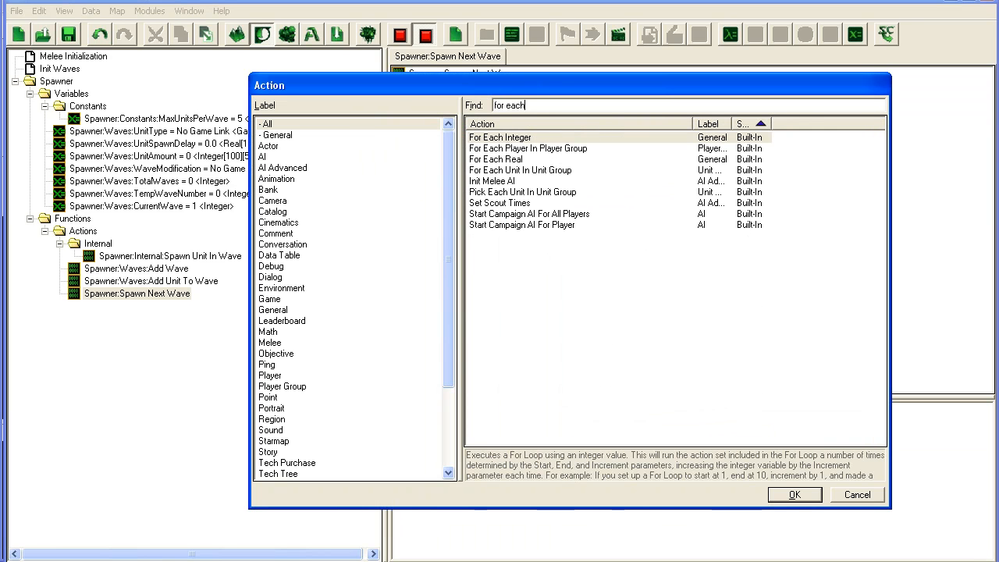
{"action": "left_click", "coordinate": [793, 495]}
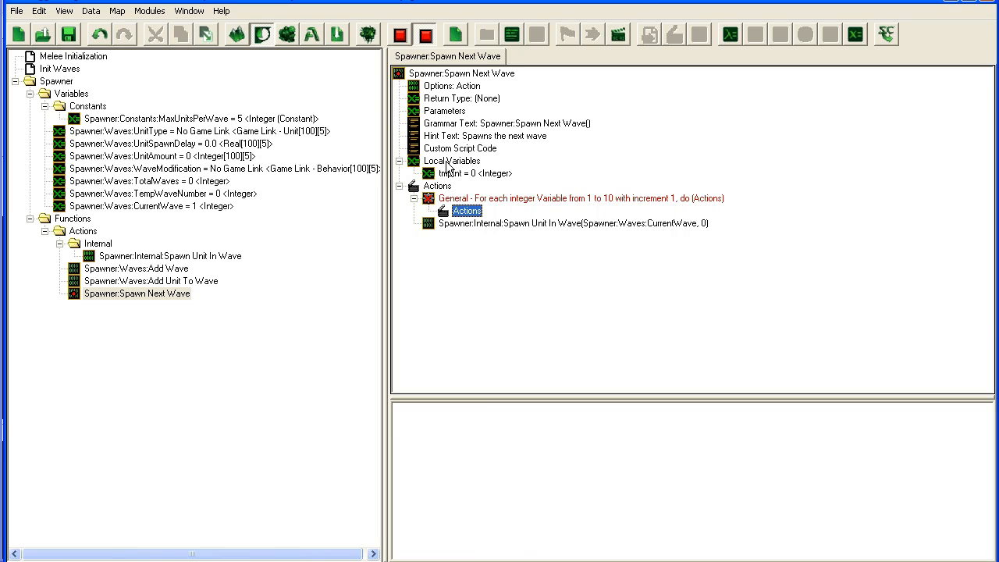
{"action": "mouse_move", "coordinate": [450, 205]}
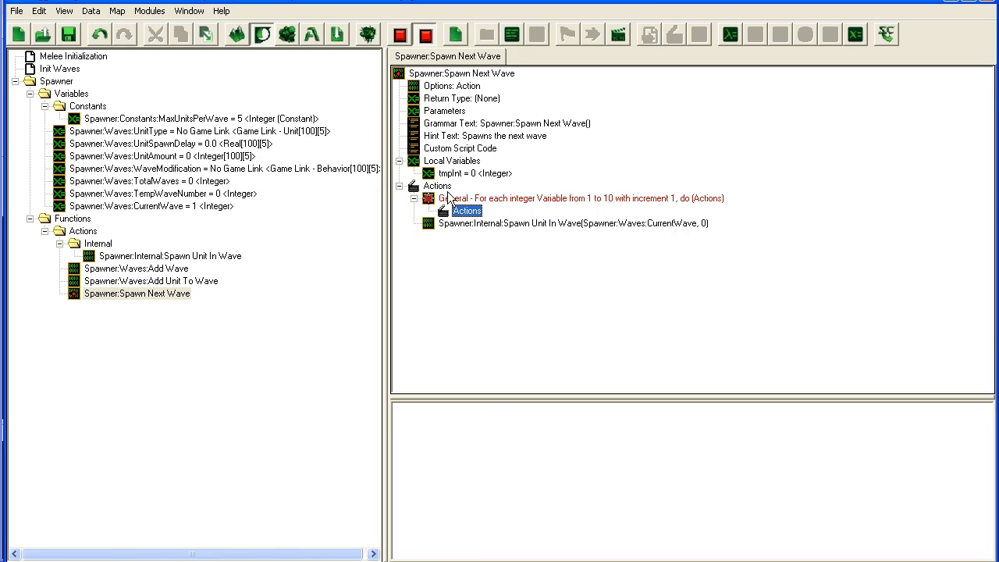
{"action": "mouse_move", "coordinate": [451, 233]}
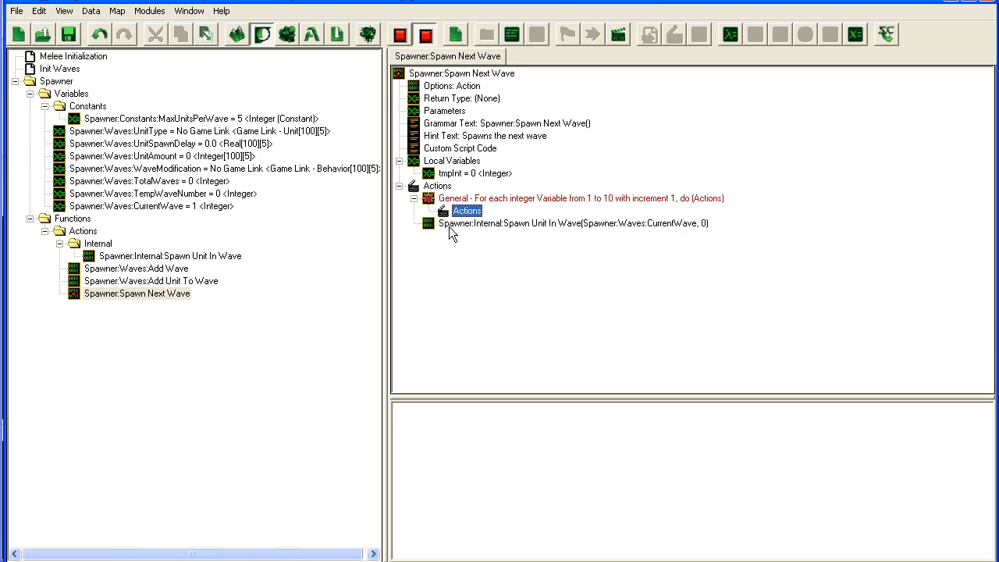
{"action": "left_click", "coordinate": [574, 197]}
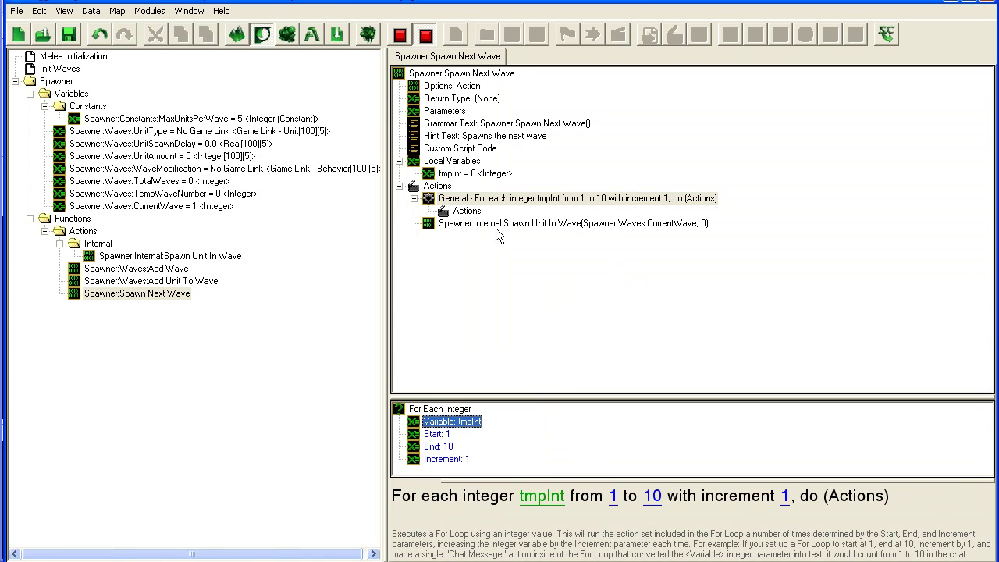
{"action": "left_click", "coordinate": [585, 222]}
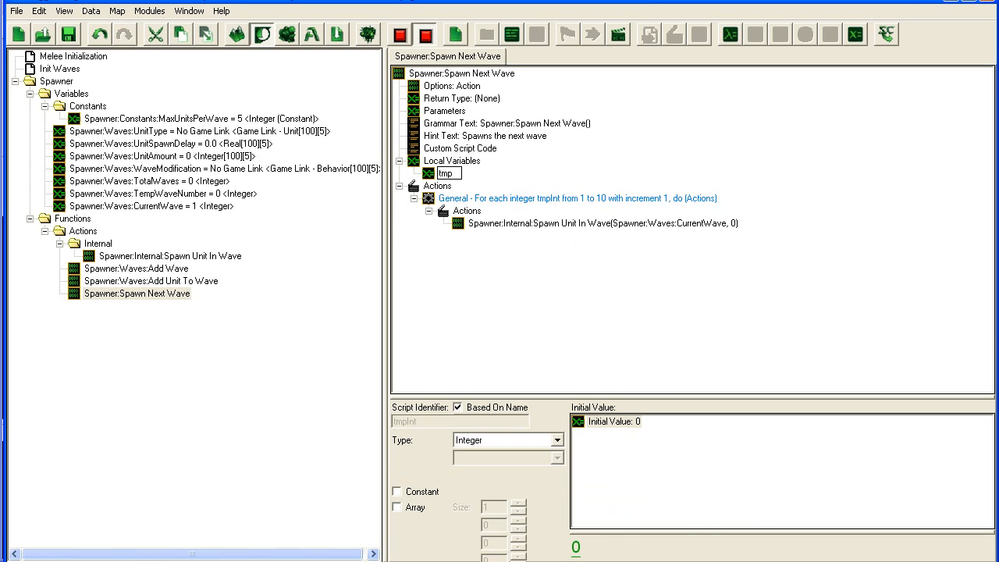
Rename the loop variable to tmpUnitNumber and set its end to variable MaxUnitsPerWave.
{"action": "type", "text": "tmpUnitNumber = 0 <Integer>"}
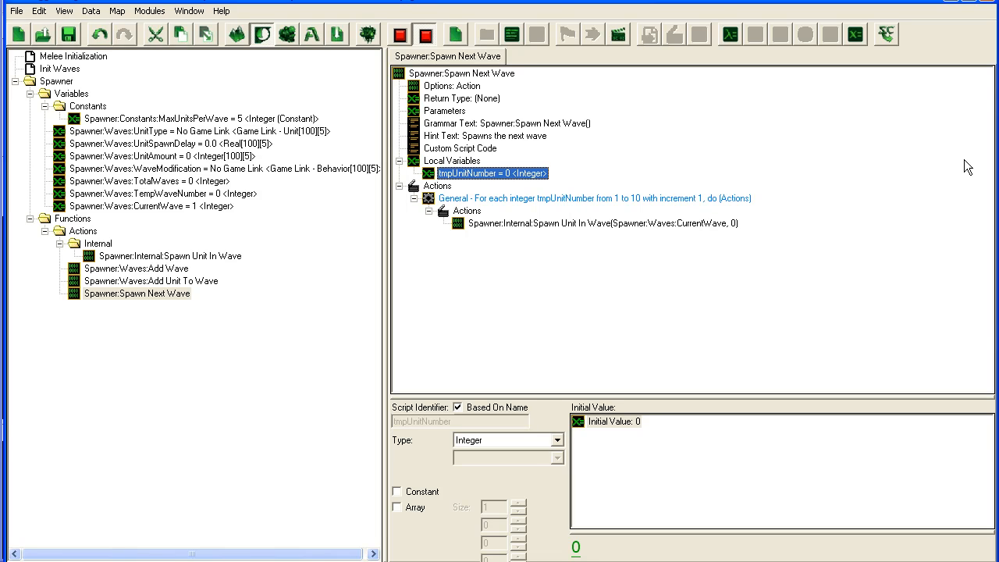
{"action": "left_click", "coordinate": [594, 196]}
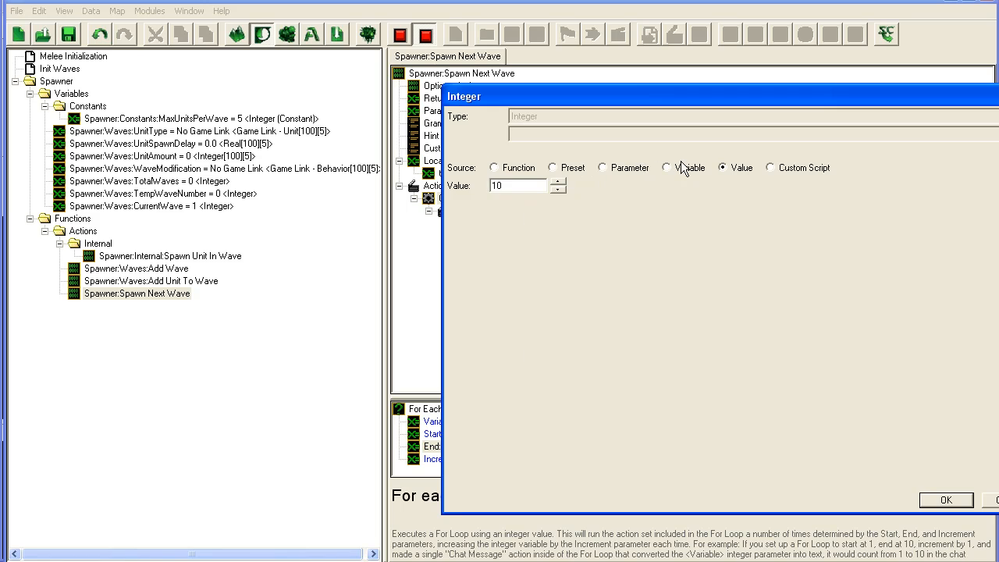
{"action": "left_click", "coordinate": [946, 499]}
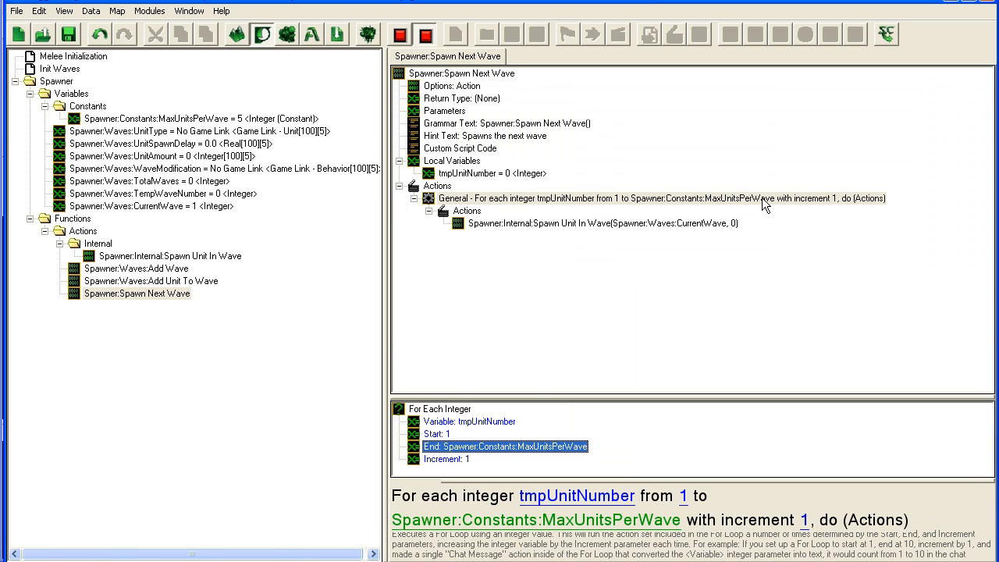
{"action": "mouse_move", "coordinate": [671, 212]}
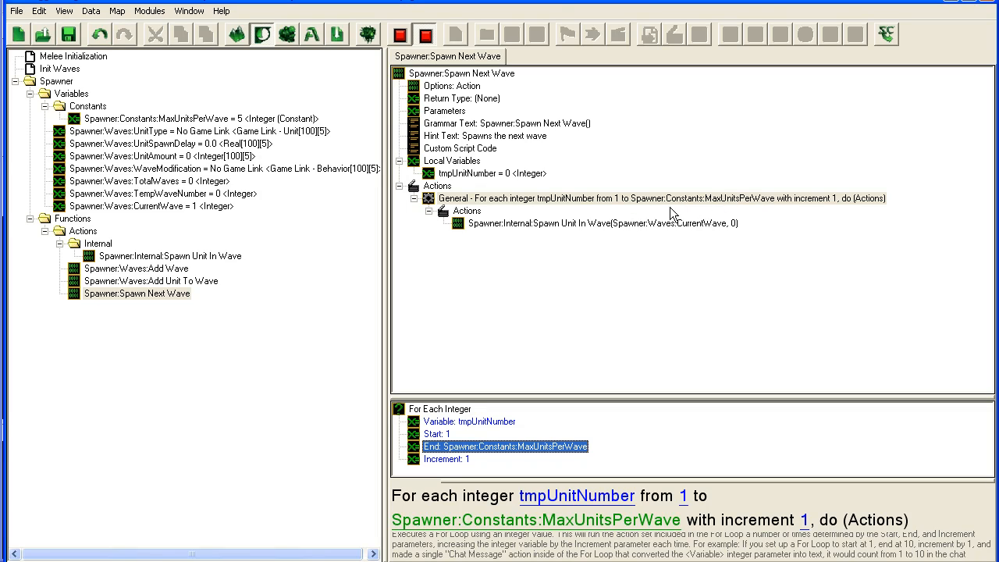
{"action": "mouse_move", "coordinate": [204, 125]}
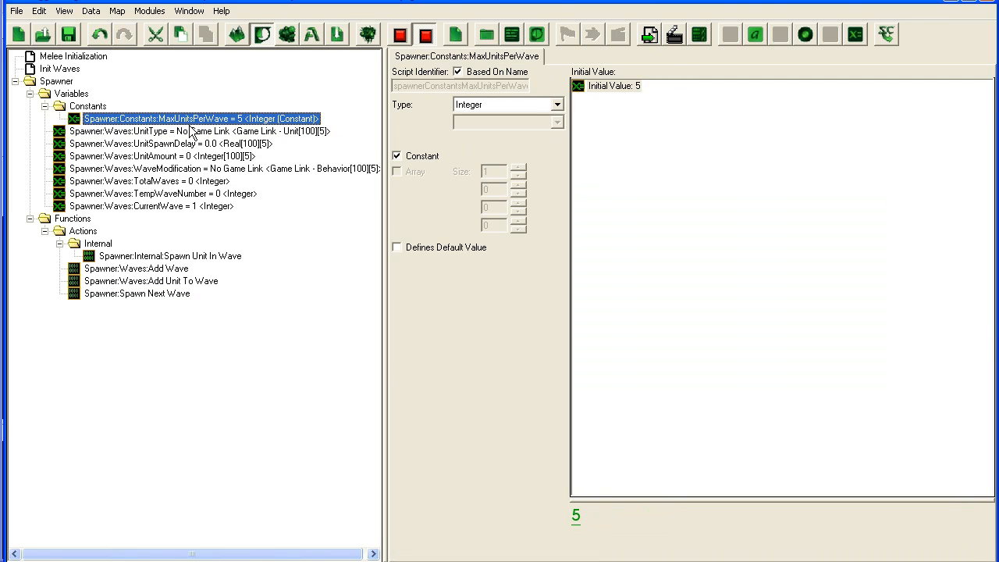
Add an If Then Else inside the loop, comparing against a variable.
{"action": "left_click", "coordinate": [152, 281]}
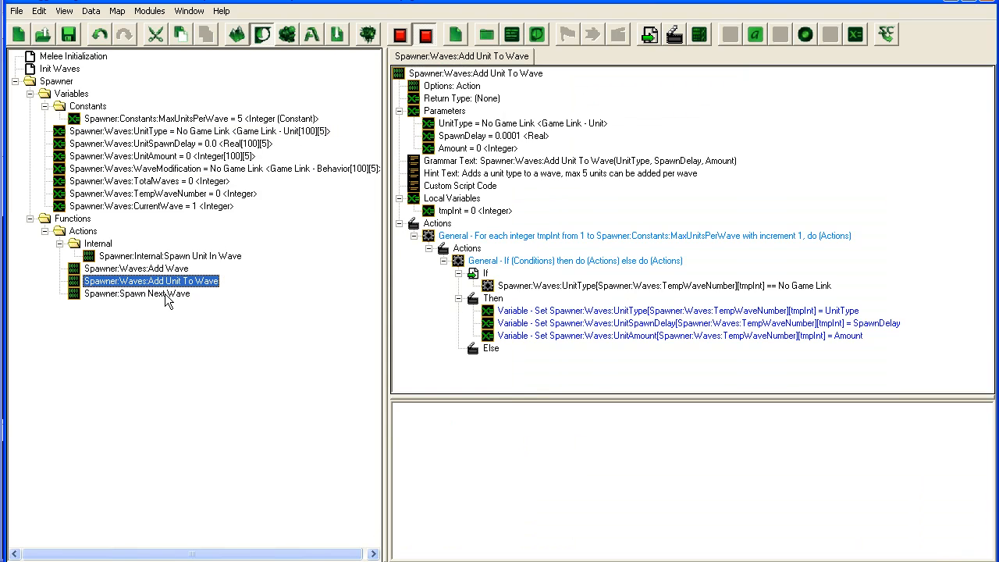
{"action": "left_click", "coordinate": [137, 293]}
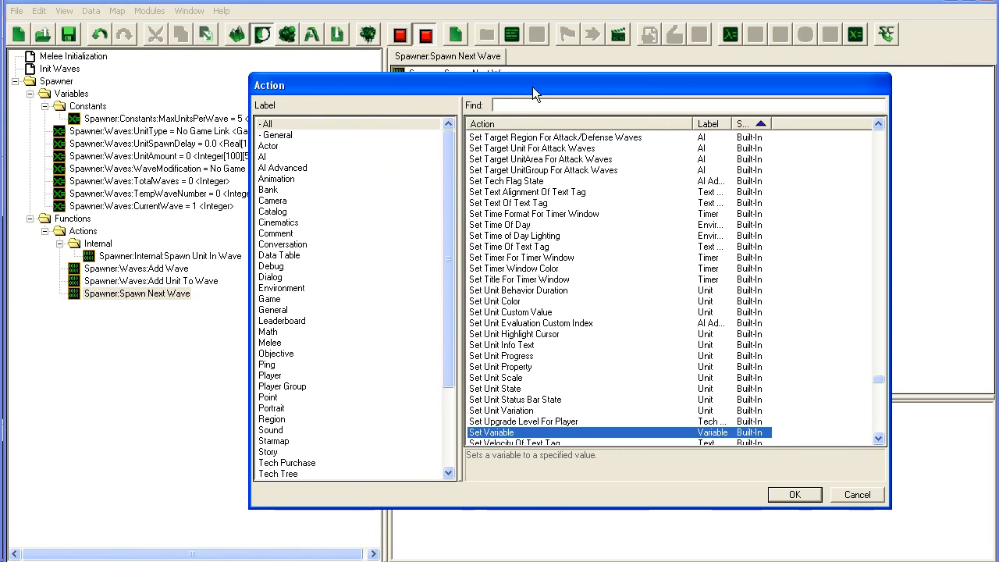
{"action": "type", "text": "if"}
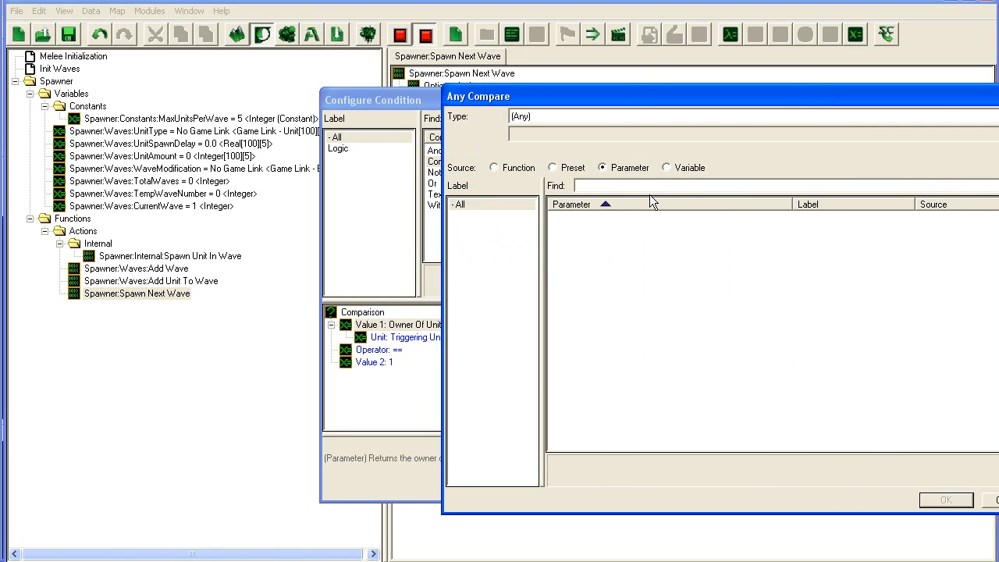
{"action": "left_click", "coordinate": [668, 167]}
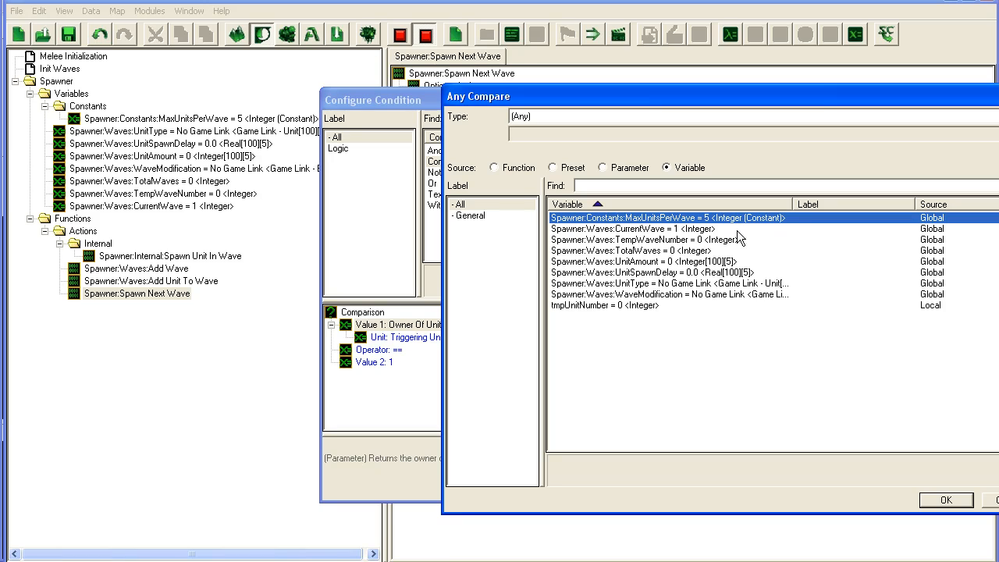
{"action": "mouse_move", "coordinate": [674, 298]}
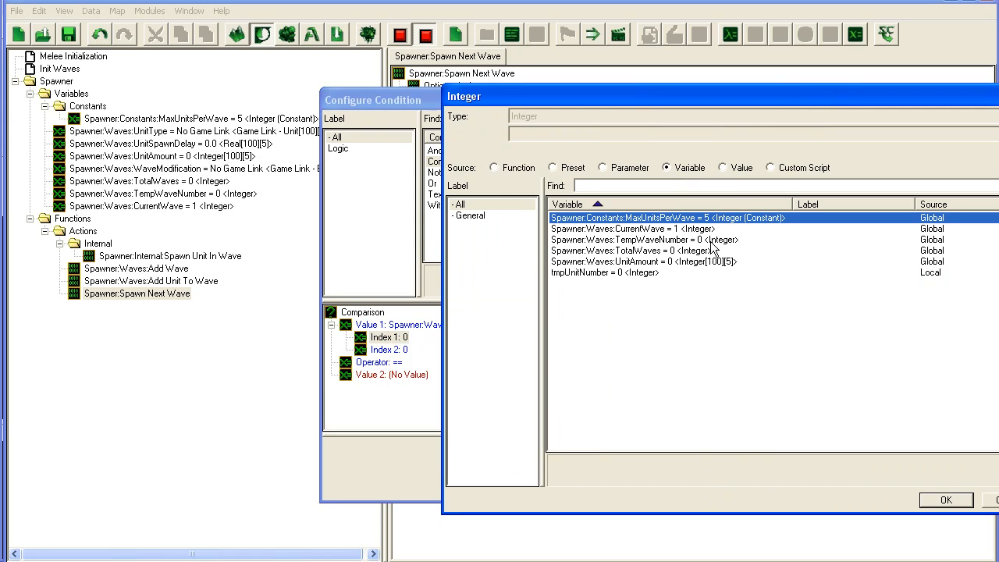
Set the condition UnitType[CurrentWave][tmpUnitNumber] != No Game Link and move the spawn call under Then.
{"action": "left_click", "coordinate": [722, 167]}
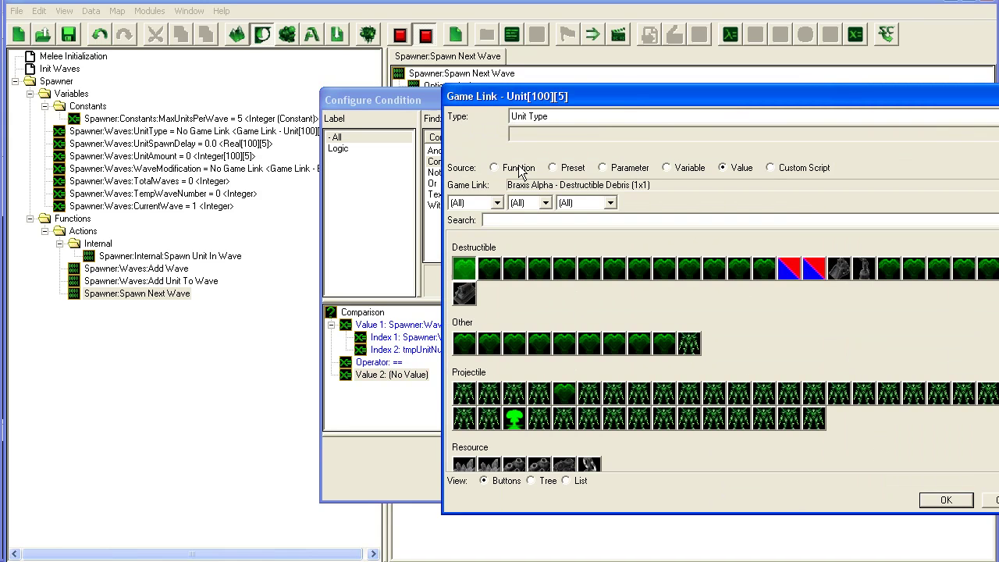
{"action": "left_click", "coordinate": [946, 499]}
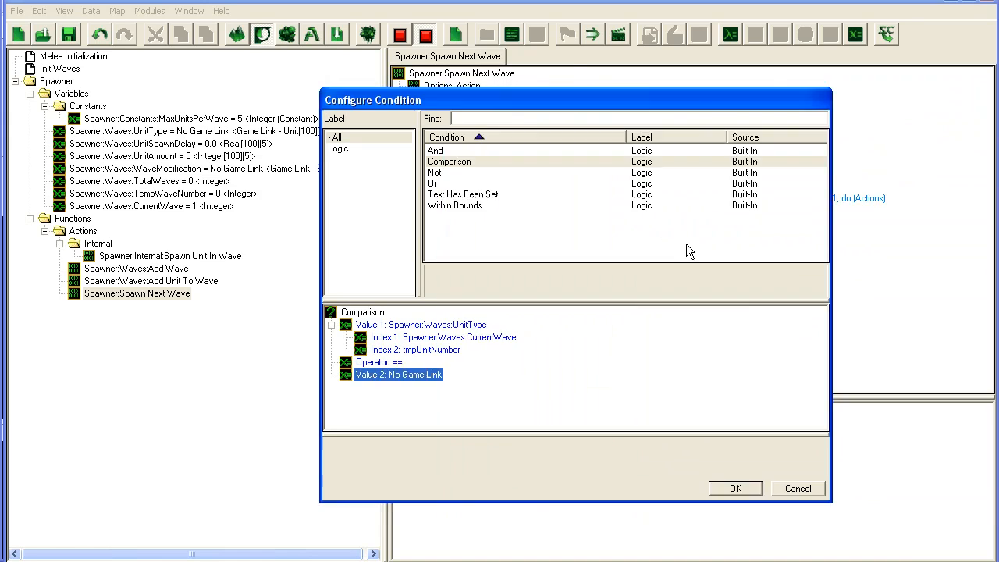
{"action": "left_click", "coordinate": [735, 487]}
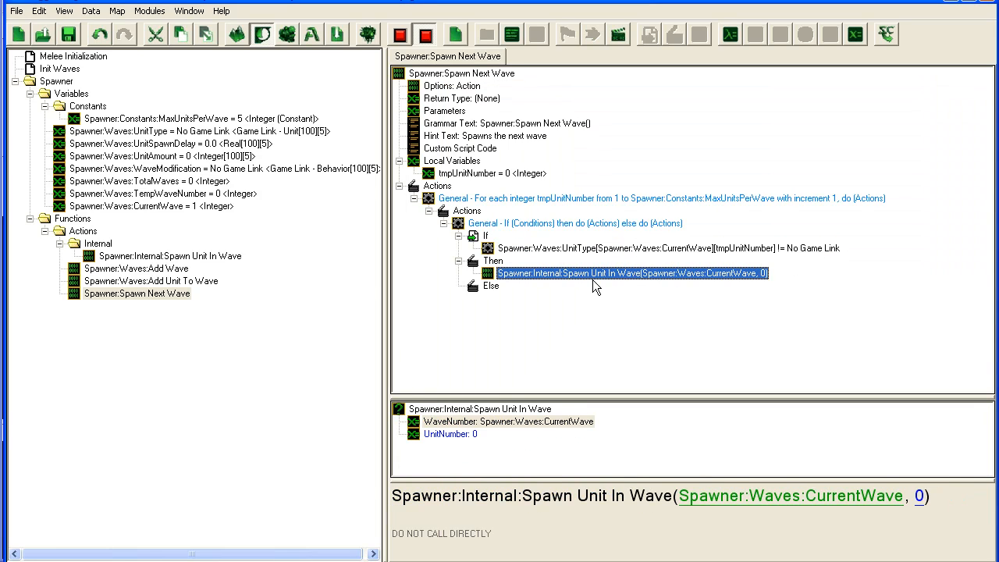
Pass tmpUnitNumber as the call's unit number, then open the internal Spawn Unit In Wave function.
{"action": "left_click", "coordinate": [450, 434]}
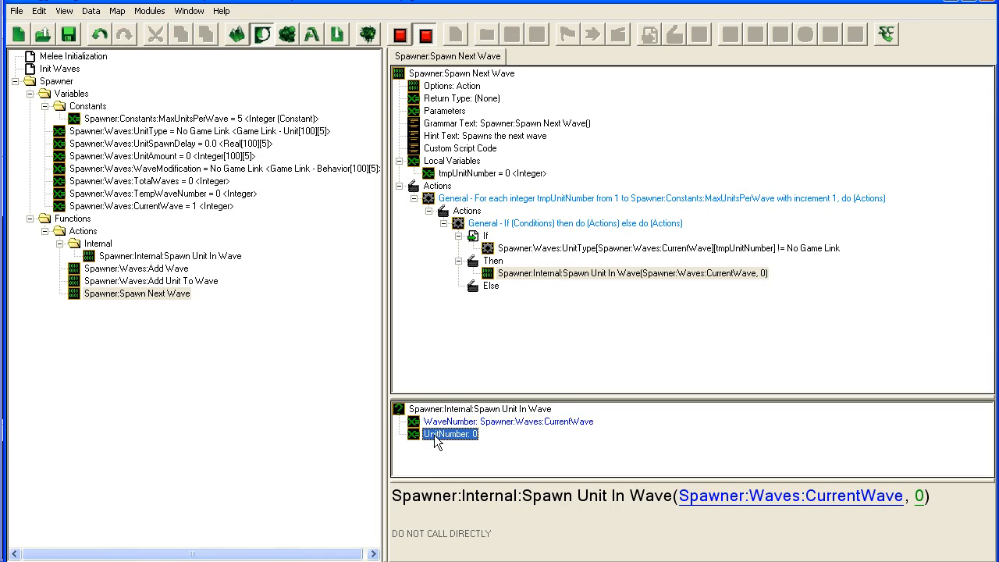
{"action": "double_click", "coordinate": [450, 434]}
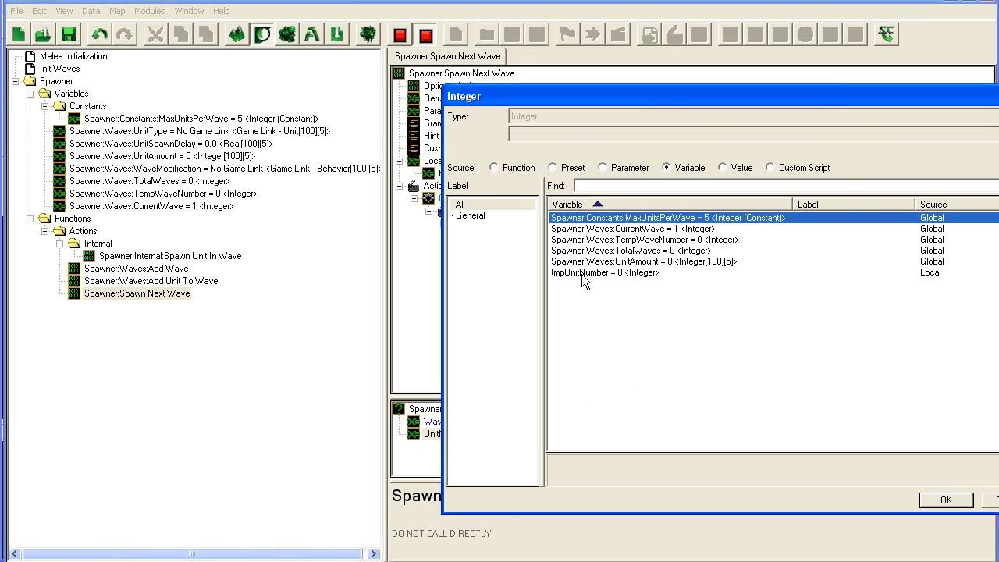
{"action": "left_click", "coordinate": [958, 497]}
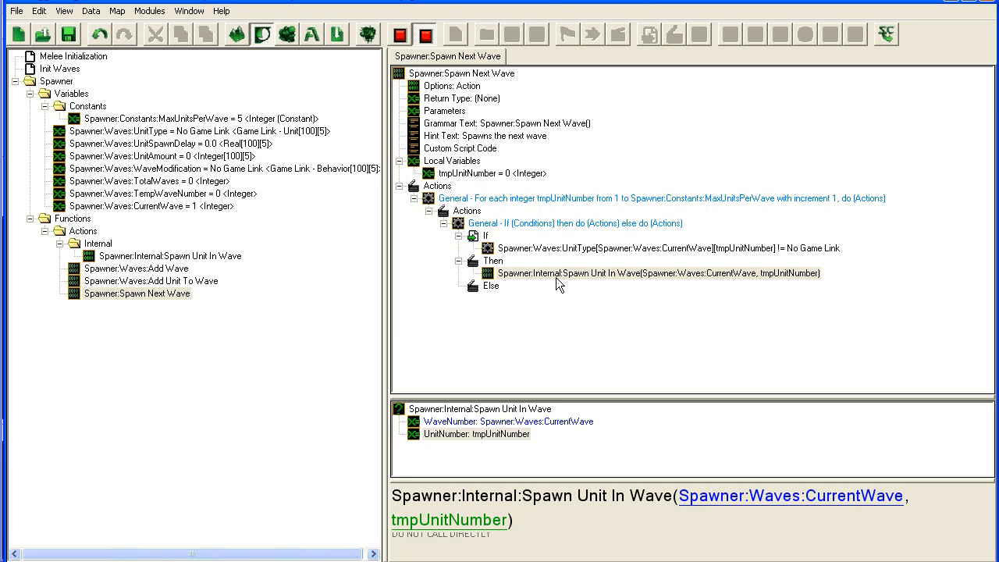
{"action": "left_click", "coordinate": [656, 271]}
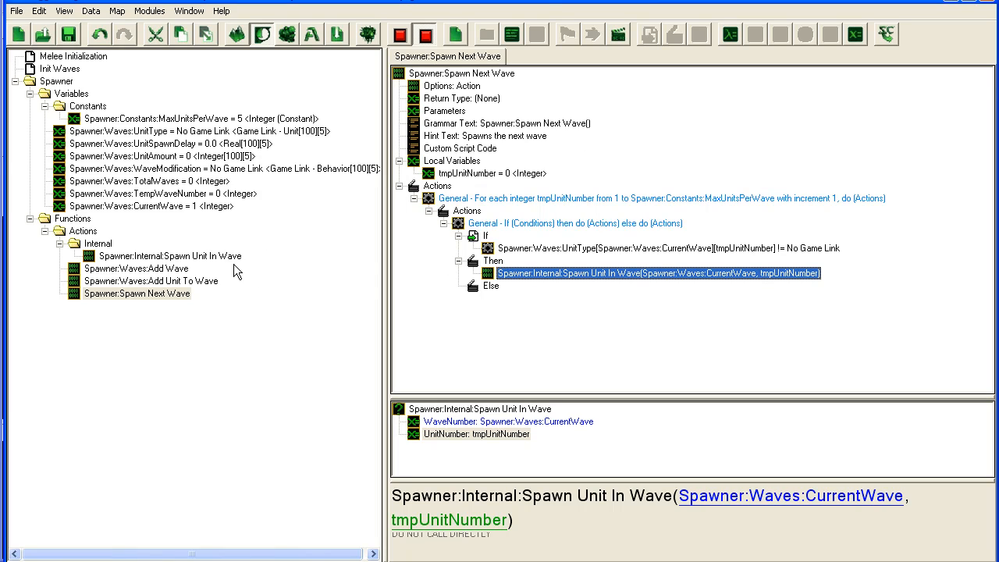
{"action": "left_click", "coordinate": [170, 256]}
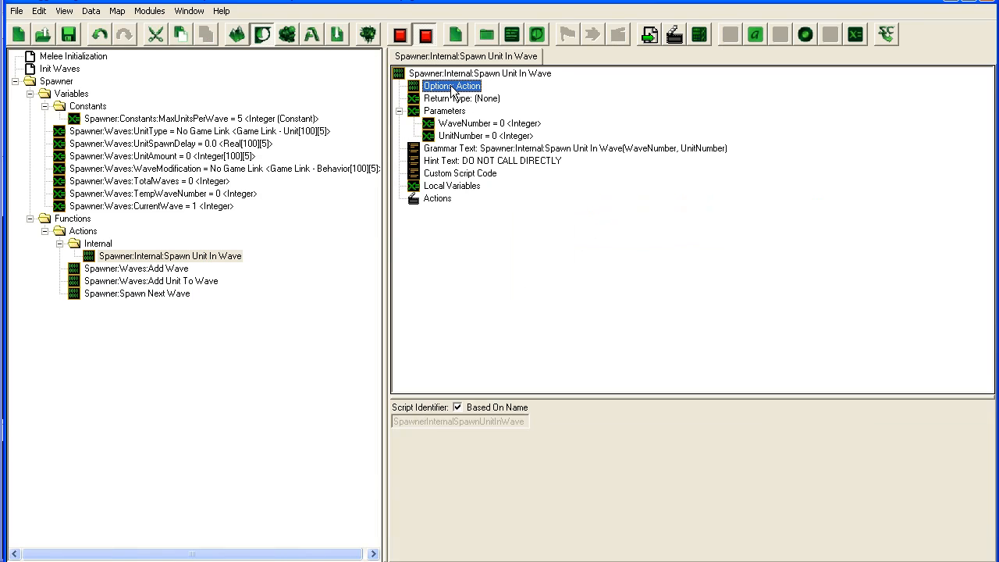
Tick Create Thread in Spawn Unit In Wave's options and compare with Spawn Next Wave.
{"action": "left_click", "coordinate": [453, 85]}
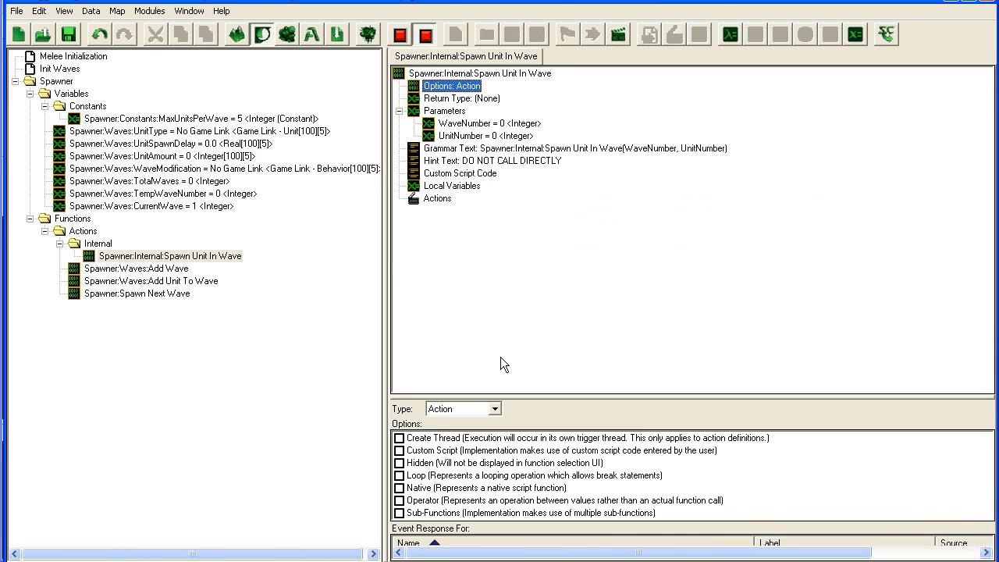
{"action": "left_click", "coordinate": [400, 437]}
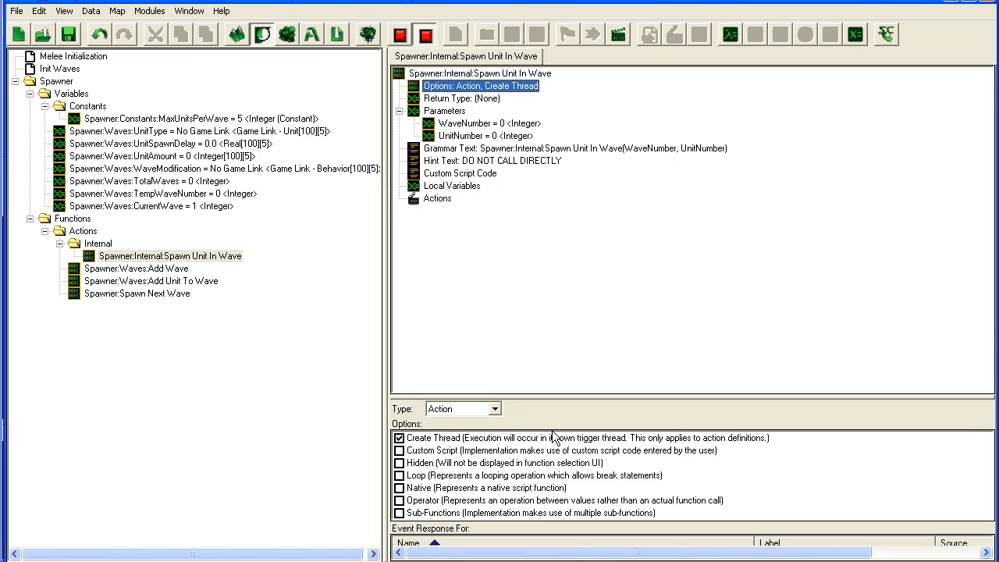
{"action": "left_click", "coordinate": [137, 293]}
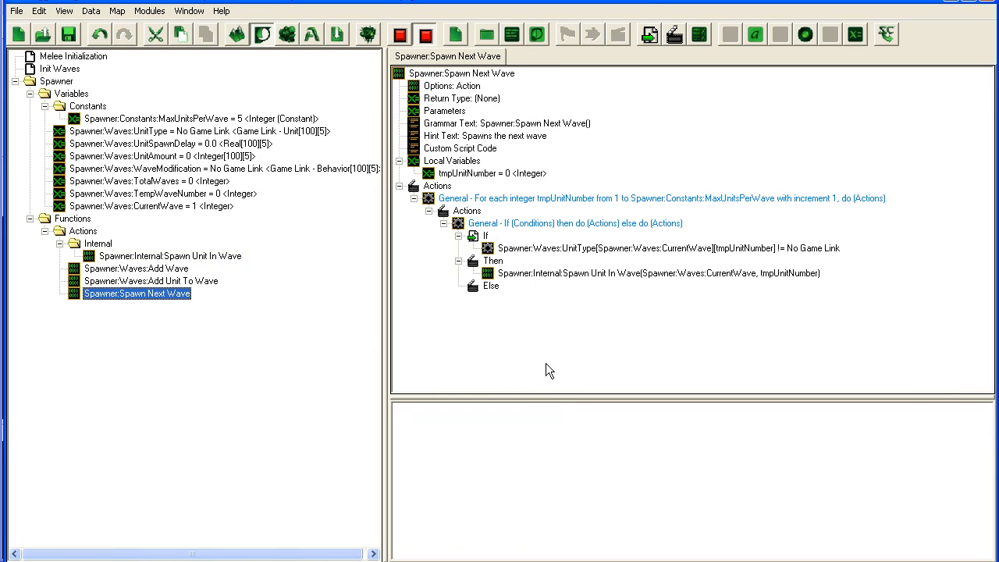
{"action": "left_click", "coordinate": [169, 256]}
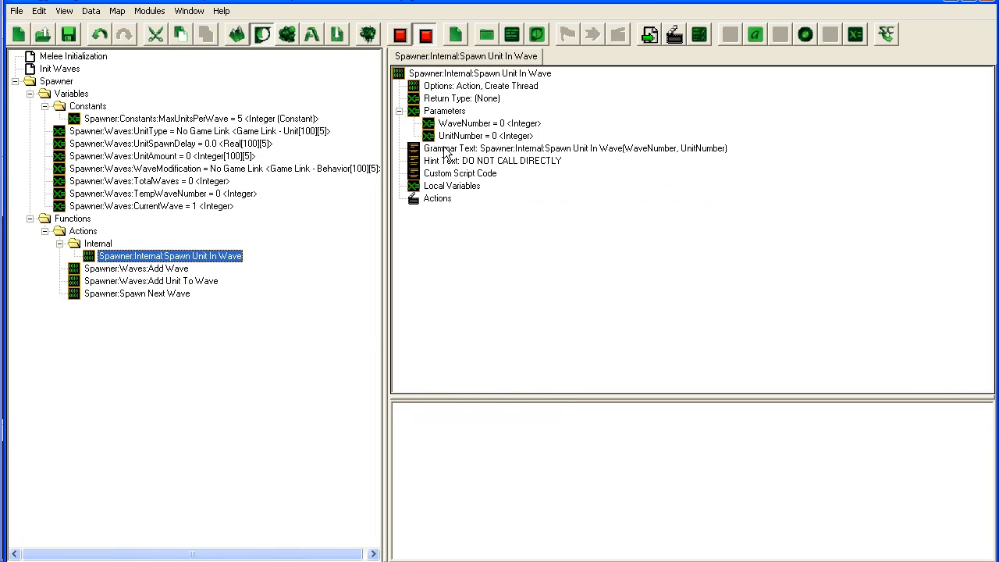
{"action": "mouse_move", "coordinate": [451, 281]}
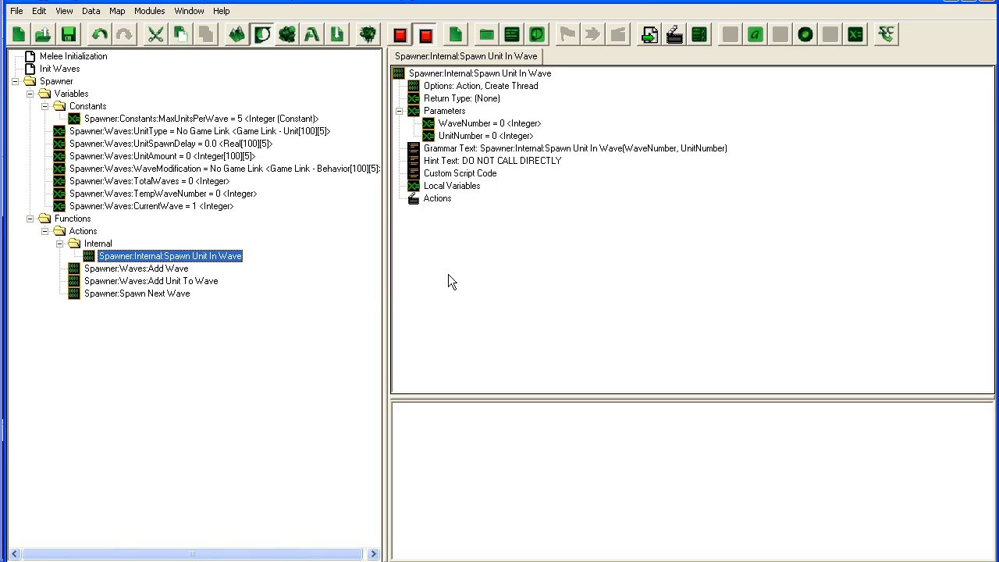
Review Spawn Unit In Wave's WaveNumber parameter and its empty actions section.
{"action": "left_click", "coordinate": [137, 294]}
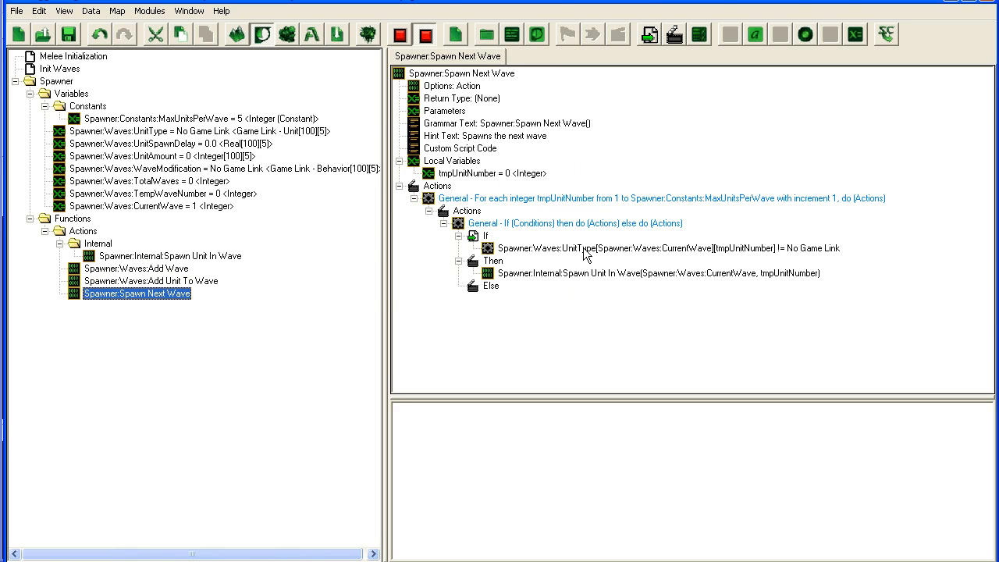
{"action": "mouse_move", "coordinate": [643, 268]}
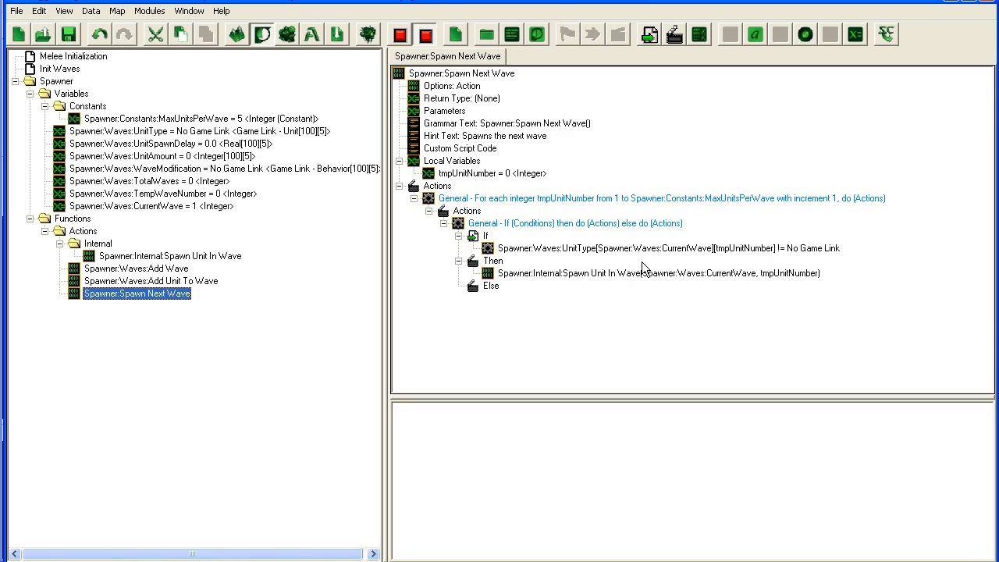
{"action": "mouse_move", "coordinate": [590, 218]}
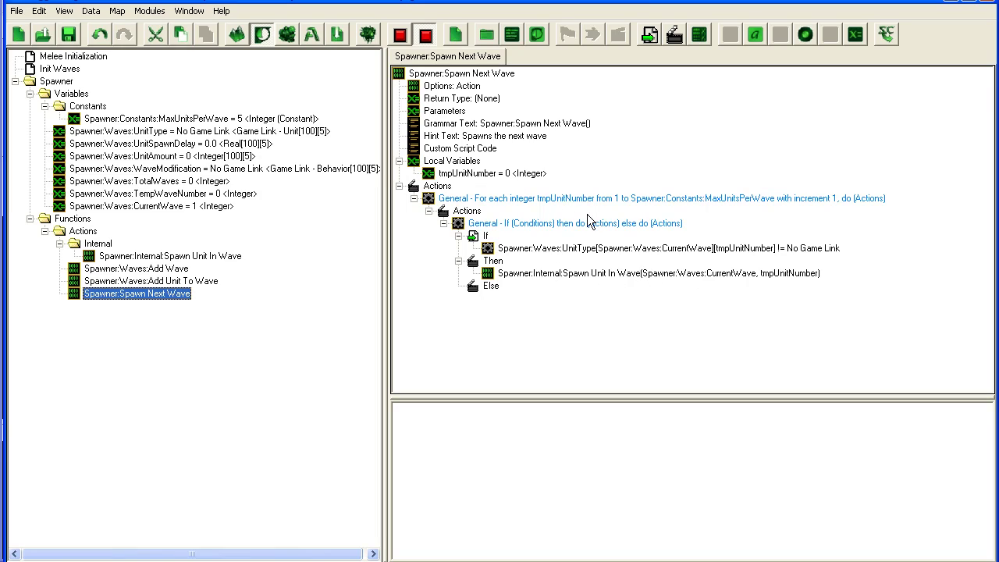
{"action": "mouse_move", "coordinate": [601, 222]}
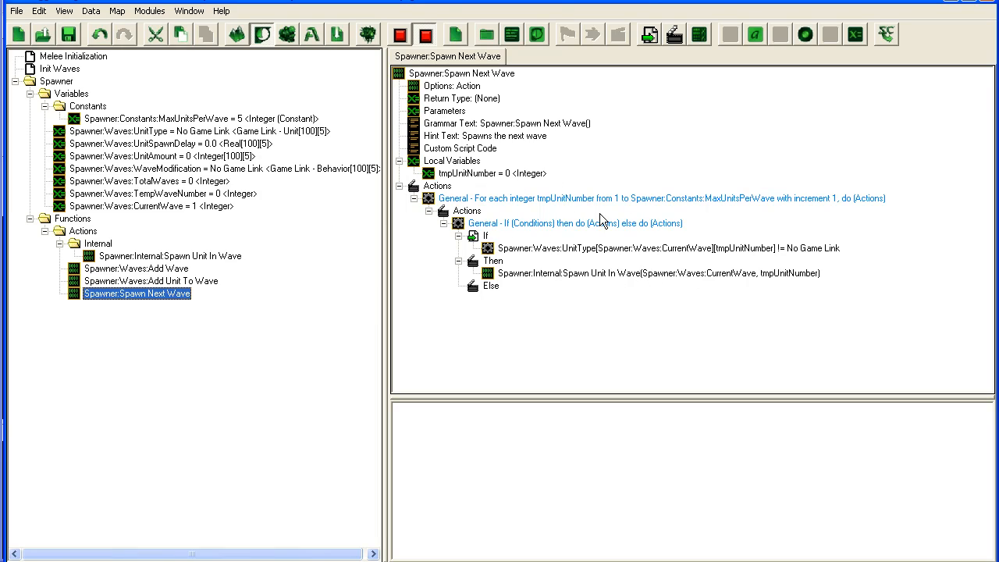
{"action": "left_click", "coordinate": [168, 256]}
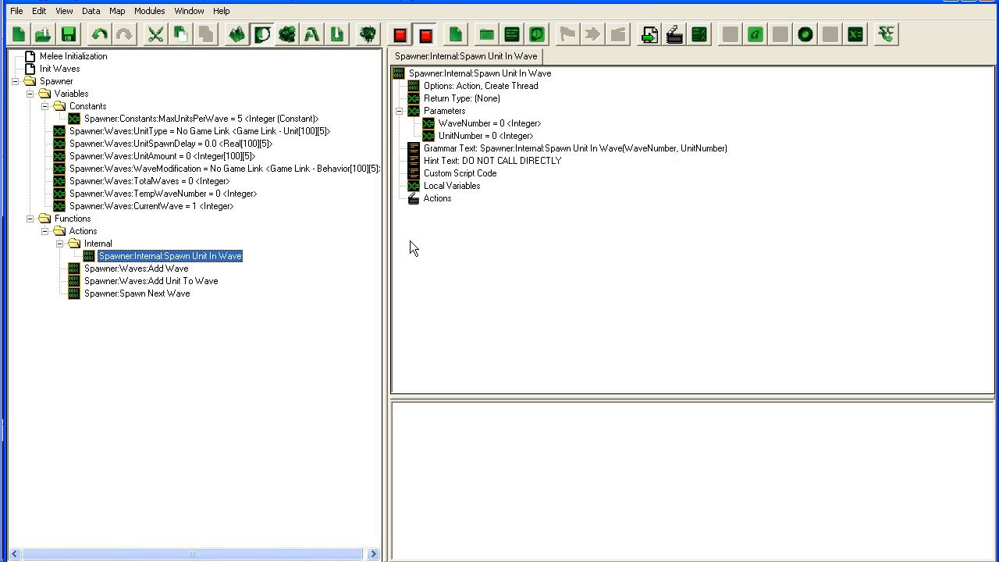
{"action": "left_click", "coordinate": [437, 199]}
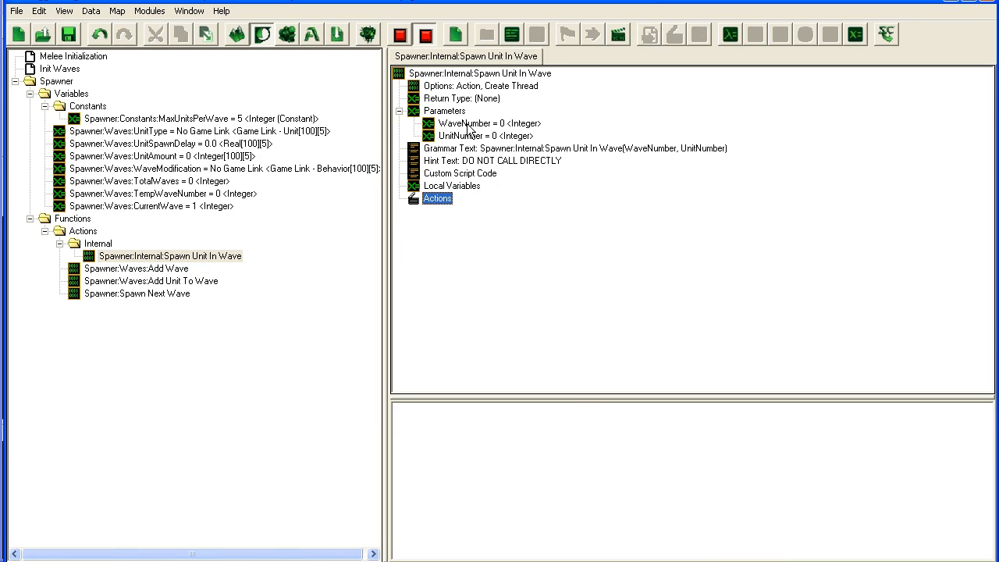
{"action": "left_click", "coordinate": [479, 123]}
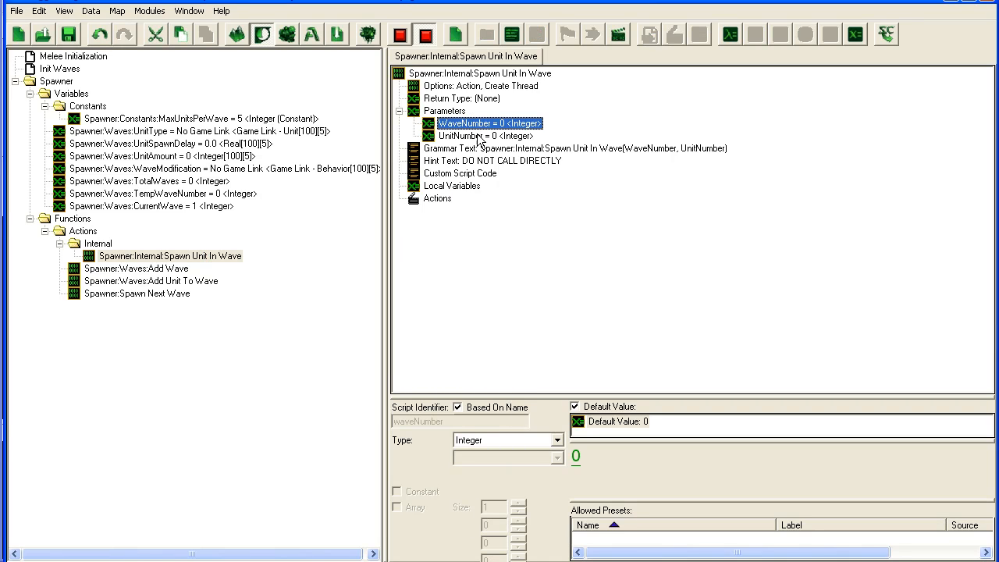
{"action": "left_click", "coordinate": [437, 196]}
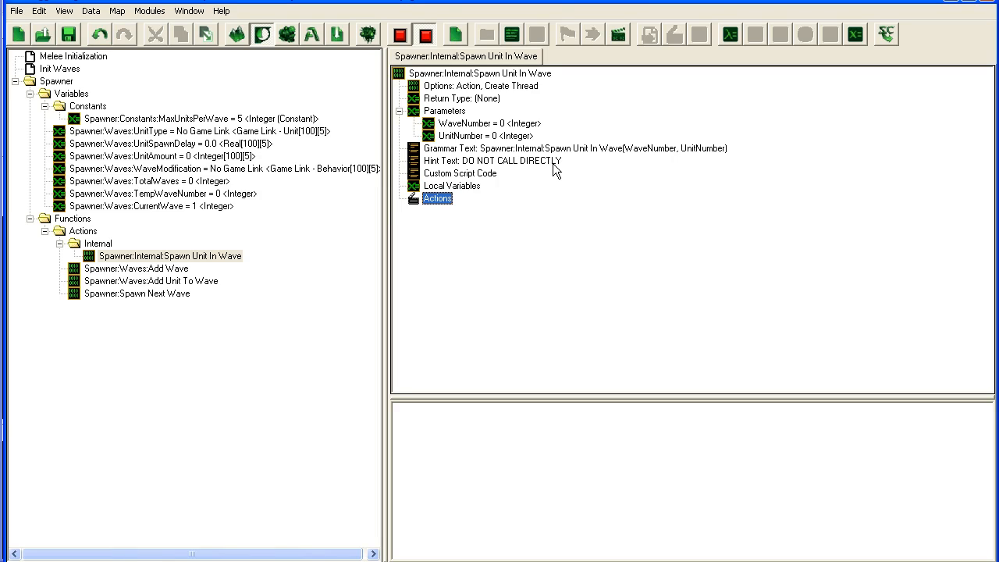
{"action": "mouse_move", "coordinate": [379, 203]}
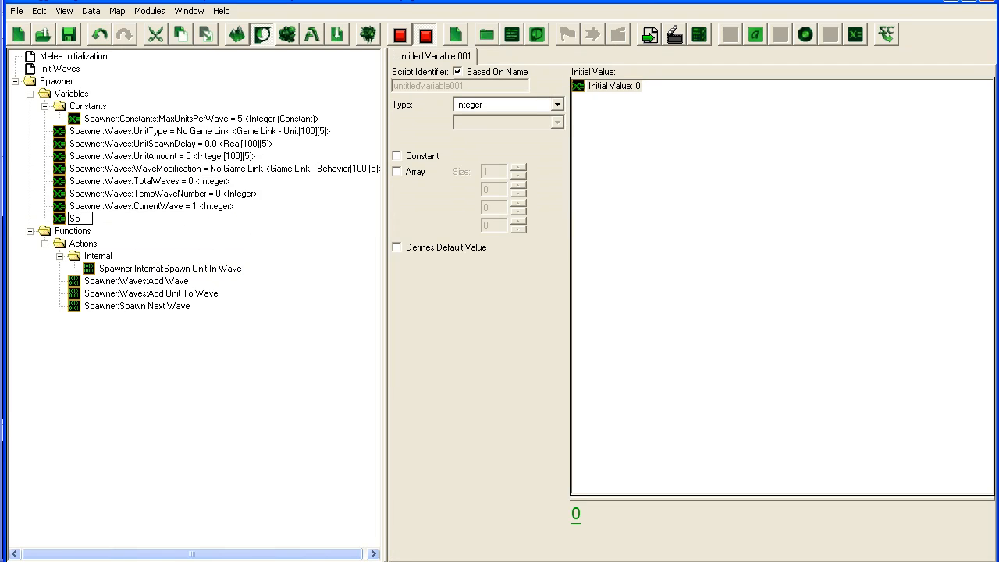
Create integer variable Spawner:Players:SpawnLocation, then reopen Spawn Next Wave.
{"action": "type", "text": "Spawner:Players:SpawnLocation"}
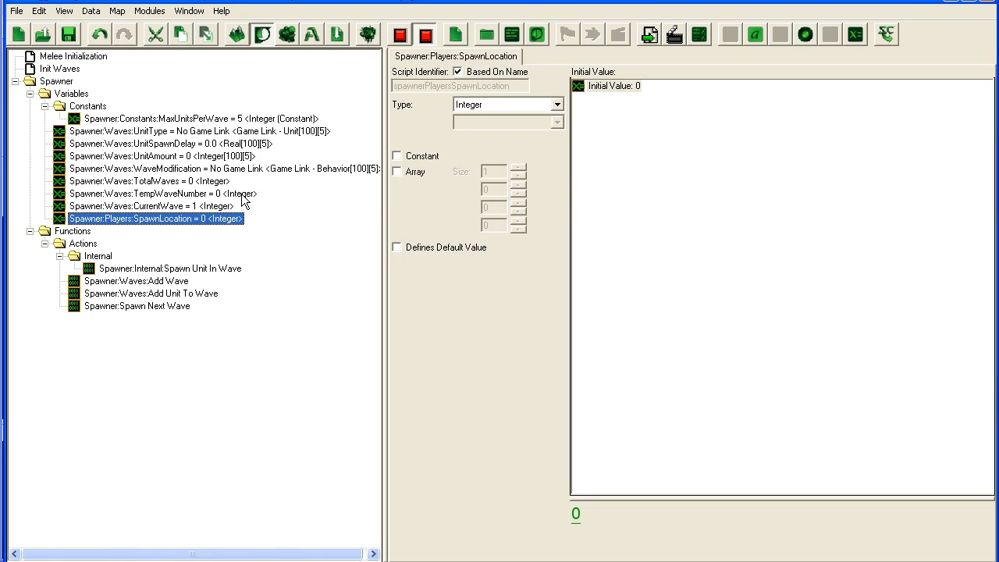
{"action": "mouse_move", "coordinate": [194, 283]}
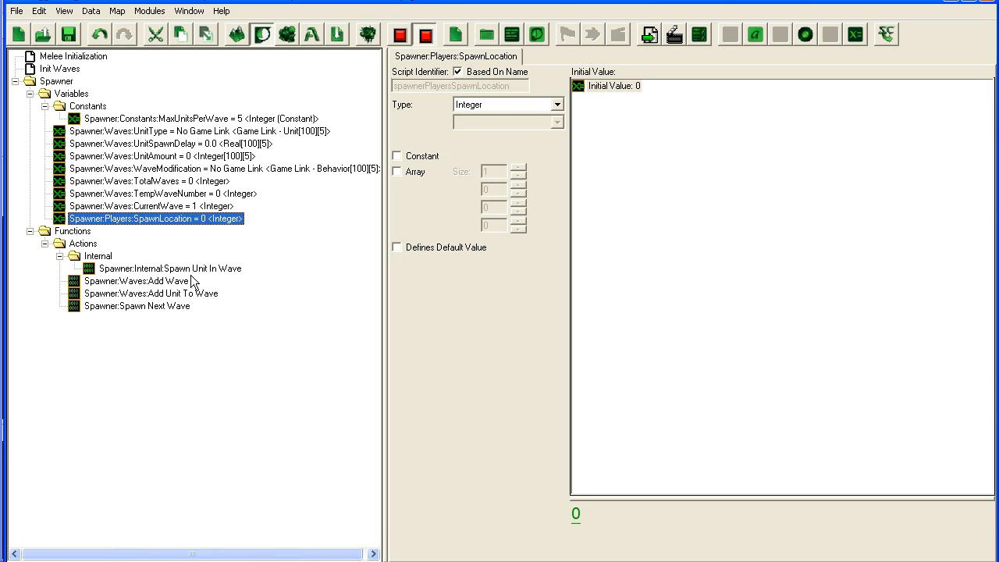
{"action": "left_click", "coordinate": [137, 304]}
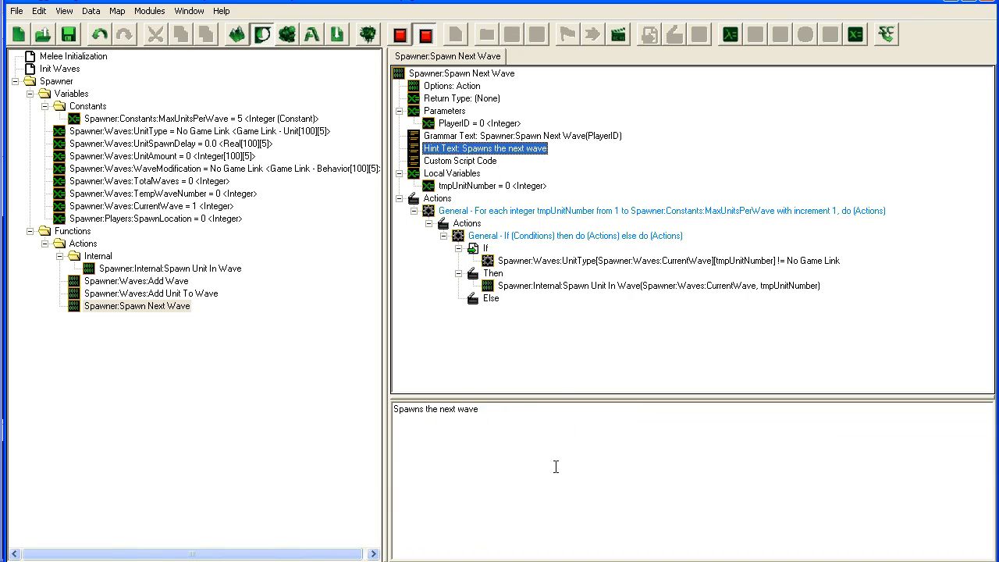
Extend the hint text with 'for the player' and add a PlayerID parameter to Spawn Unit In Wave.
{"action": "type", "text": "for the pl"}
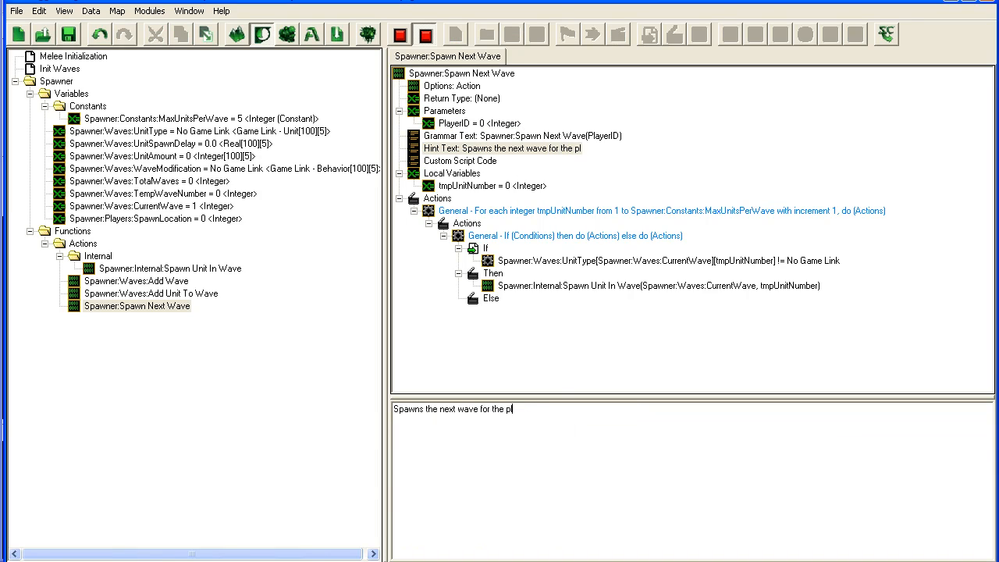
{"action": "type", "text": "ayer"}
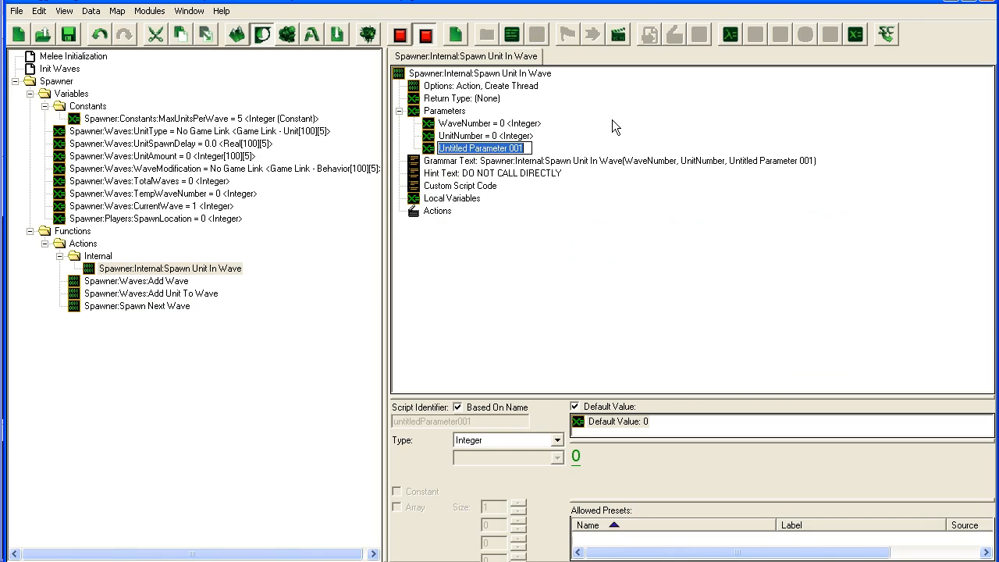
{"action": "type", "text": "PlayerID = 0 <Integer>"}
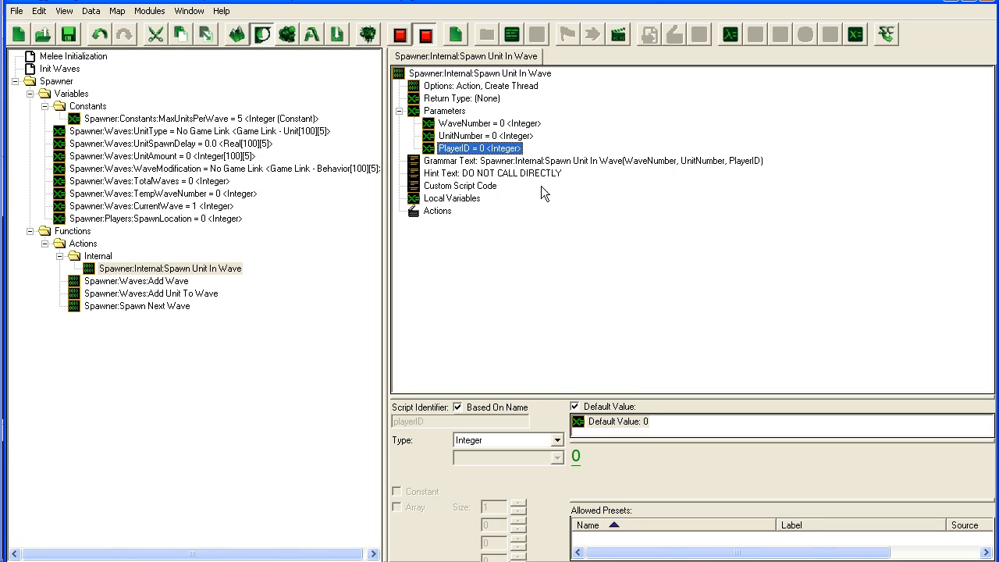
{"action": "left_click", "coordinate": [138, 304]}
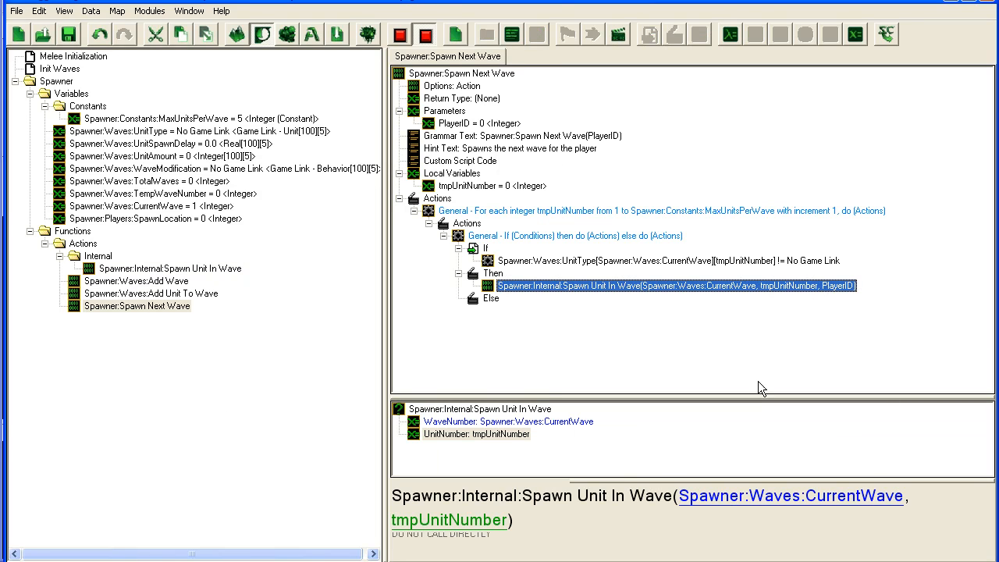
{"action": "mouse_move", "coordinate": [217, 268]}
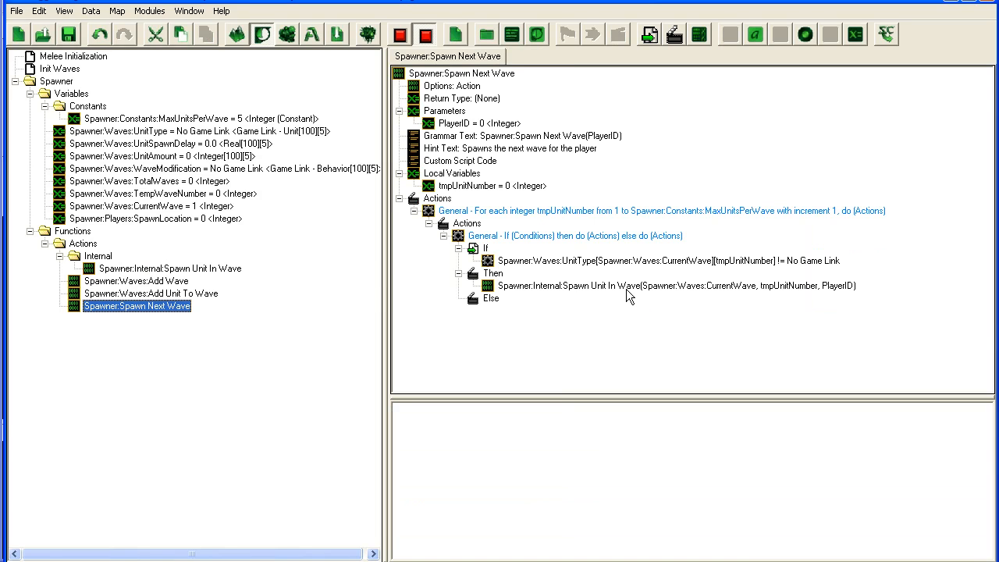
Set the call's PlayerID argument to Spawn Next Wave's PlayerID parameter.
{"action": "left_click", "coordinate": [674, 285]}
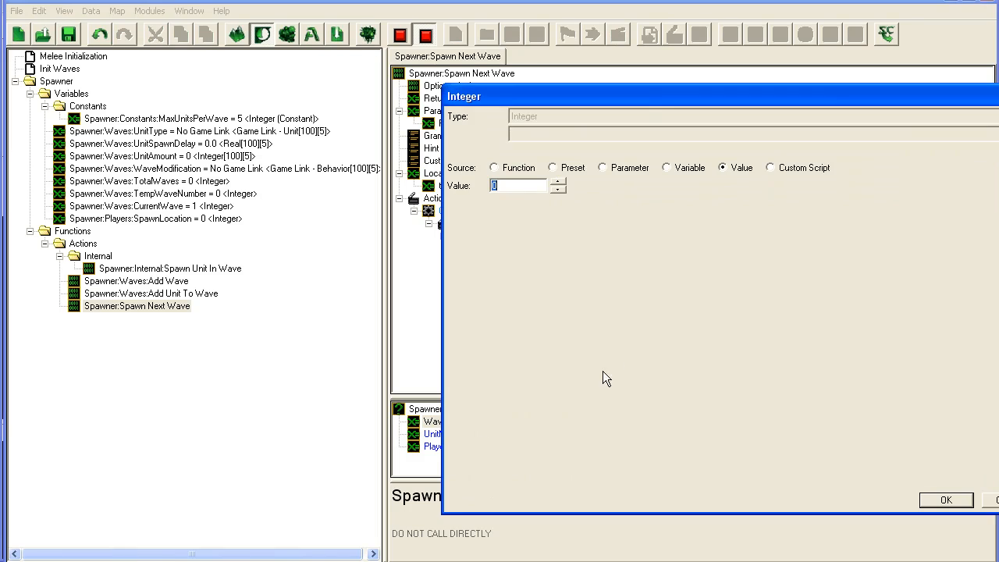
{"action": "left_click", "coordinate": [665, 167]}
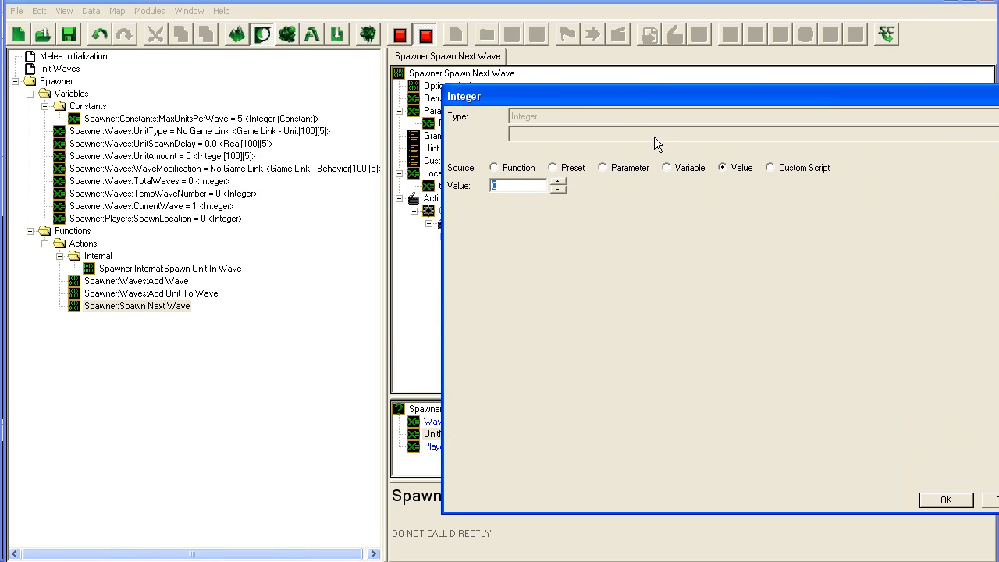
{"action": "left_click", "coordinate": [946, 499]}
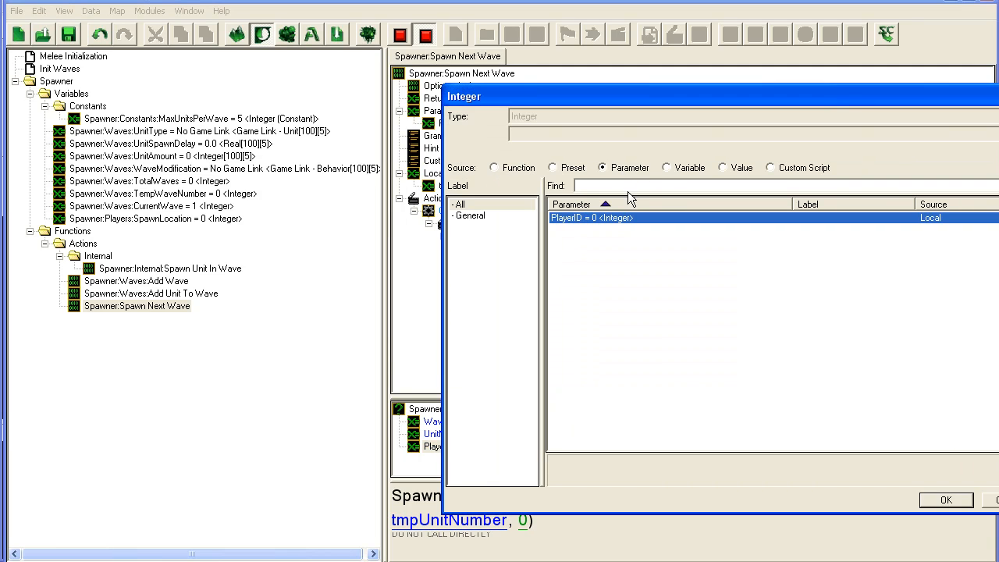
{"action": "left_click", "coordinate": [946, 500]}
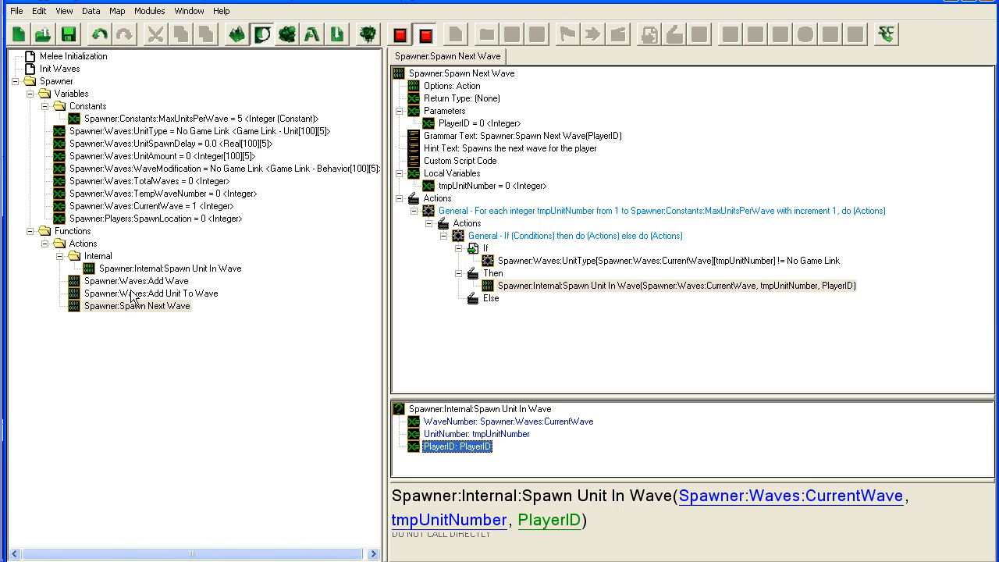
{"action": "left_click", "coordinate": [169, 269]}
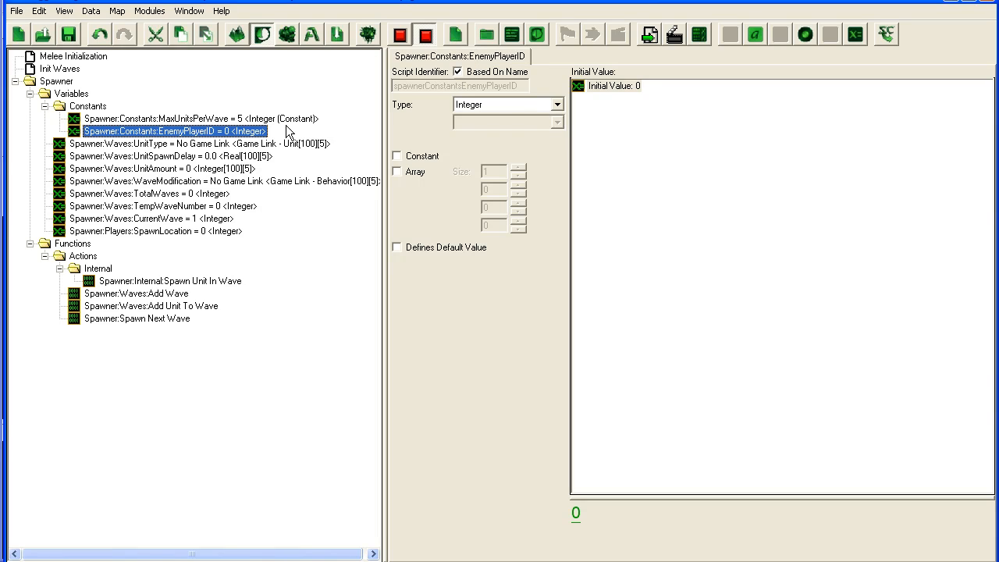
Give the integer constant Spawner:Constants:CreepPlayerID an initial value of 15.
{"action": "double_click", "coordinate": [172, 131]}
{"action": "type", "text": "Creep"}
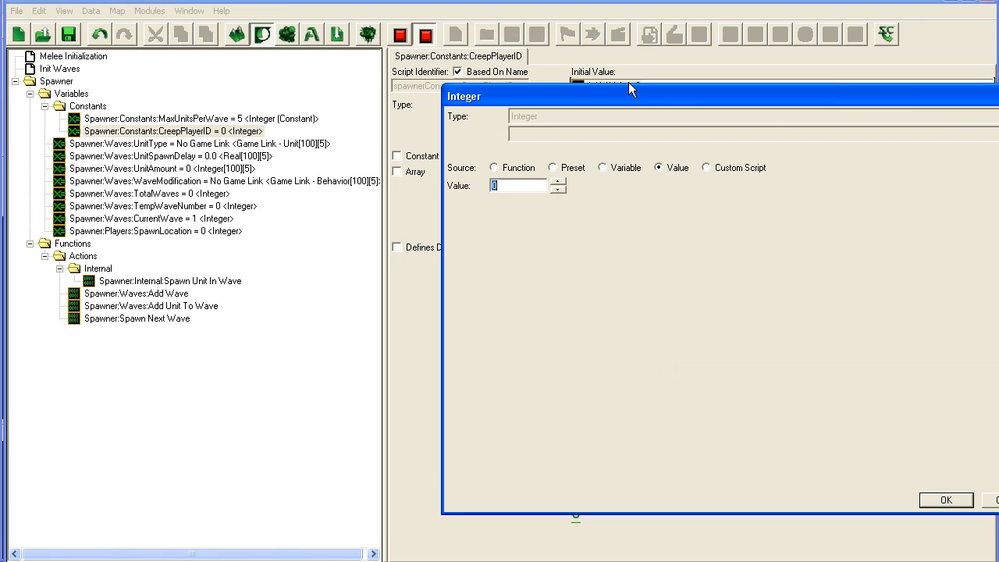
{"action": "left_click", "coordinate": [946, 500]}
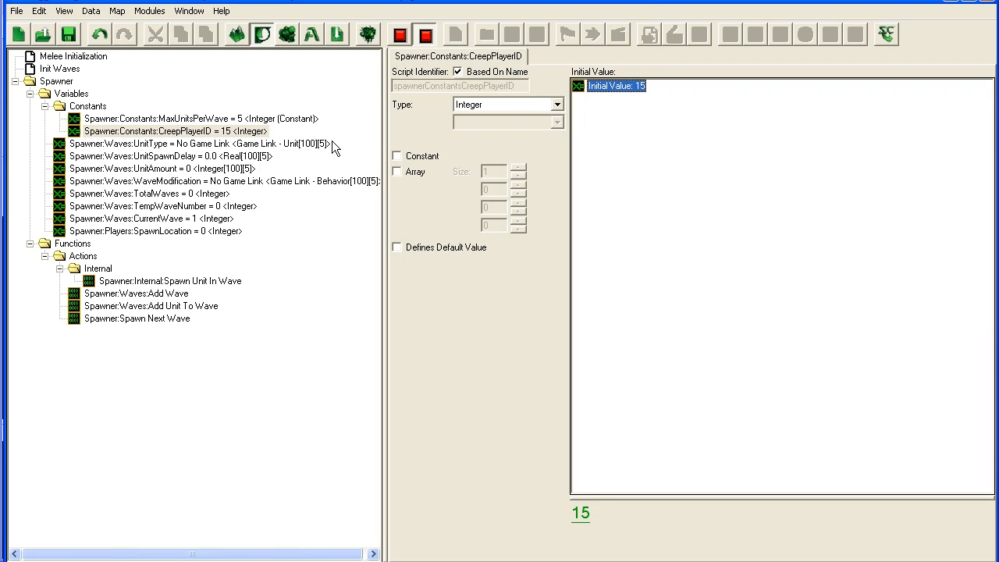
{"action": "mouse_move", "coordinate": [156, 280]}
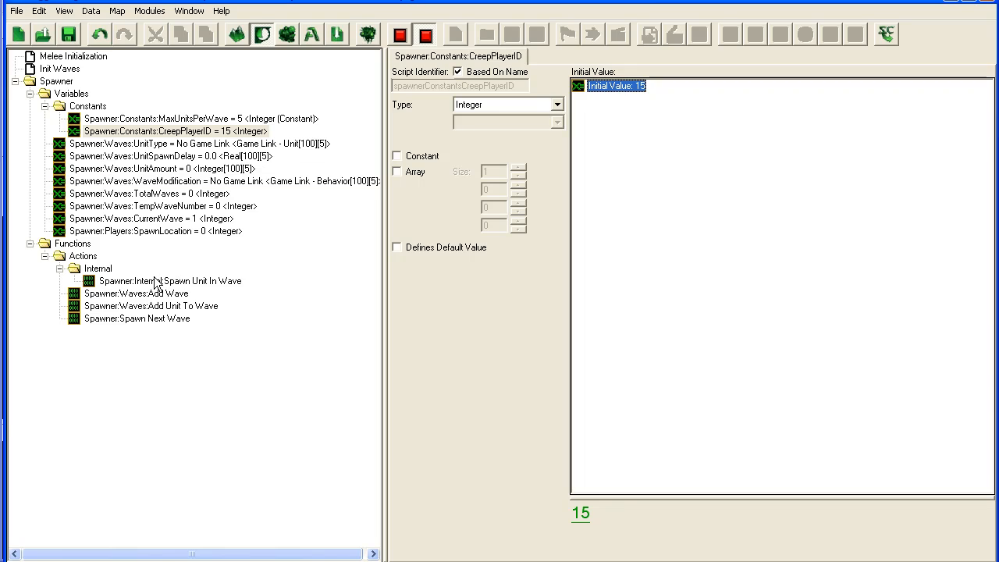
{"action": "mouse_move", "coordinate": [141, 231]}
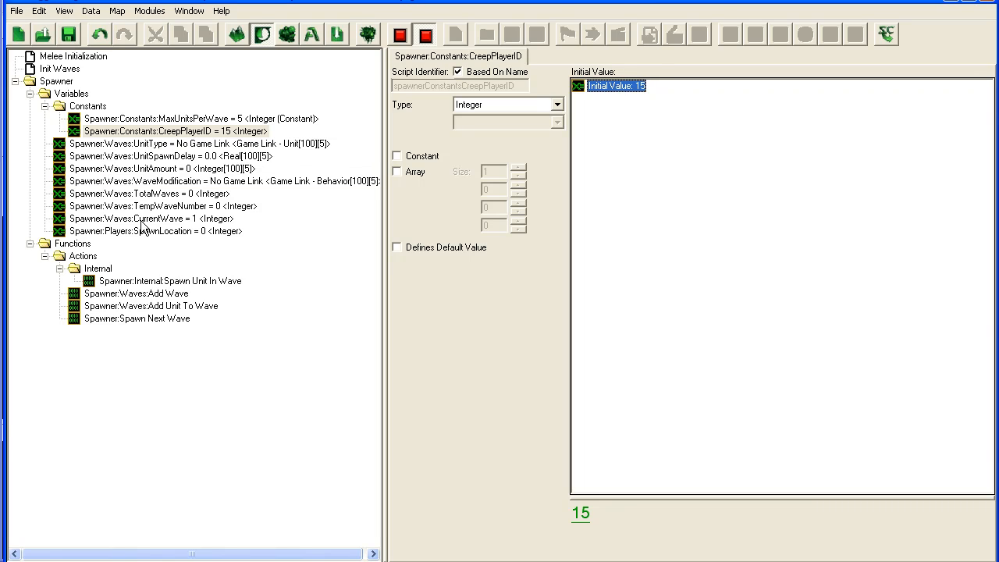
Change SpawnLocation's type to Point and make it an array.
{"action": "left_click", "coordinate": [556, 103]}
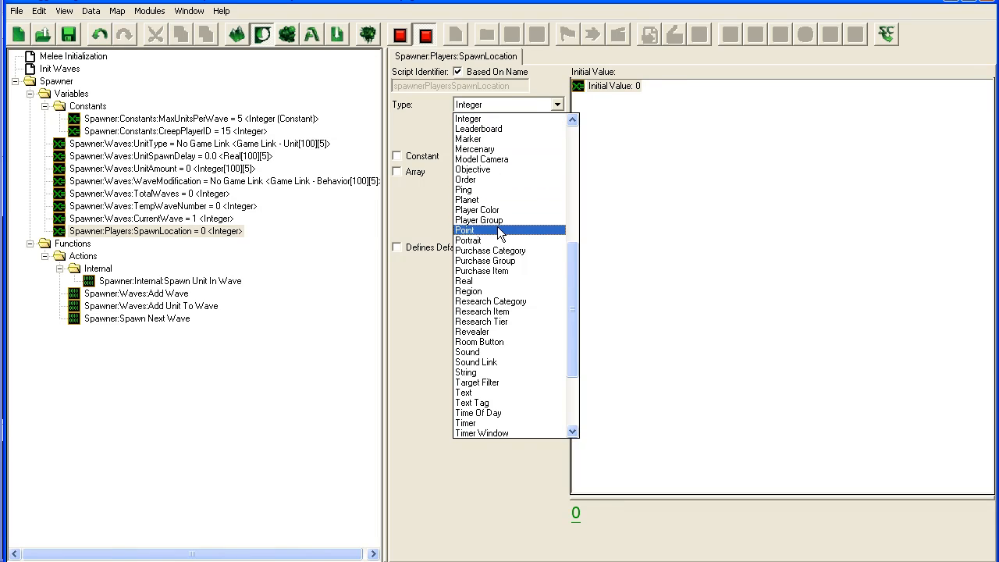
{"action": "left_click", "coordinate": [465, 229]}
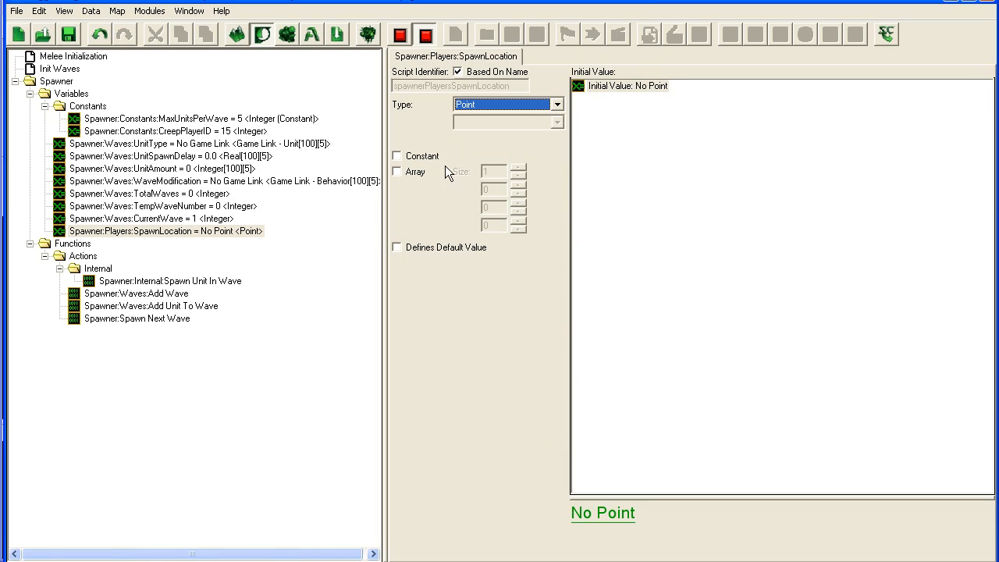
{"action": "left_click", "coordinate": [397, 170]}
{"action": "type", "text": "5"}
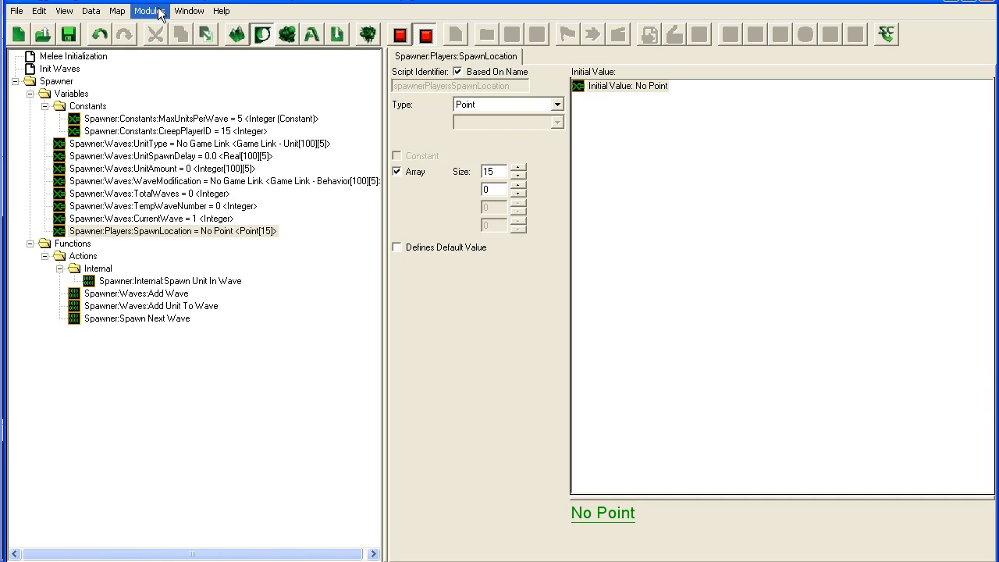
Check the player slots in Map Player Properties and set the array size to 15.
{"action": "left_click", "coordinate": [117, 11]}
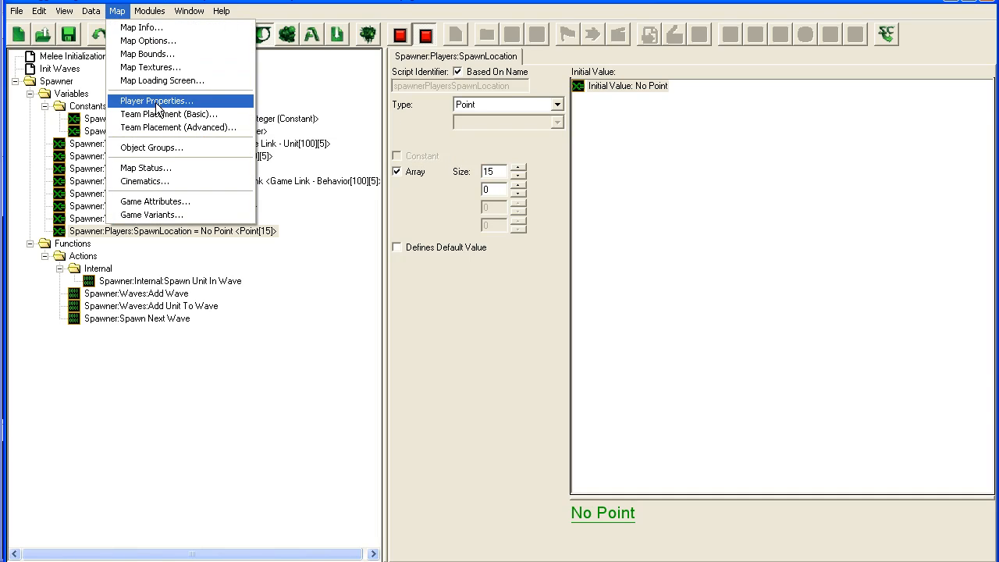
{"action": "left_click", "coordinate": [156, 100]}
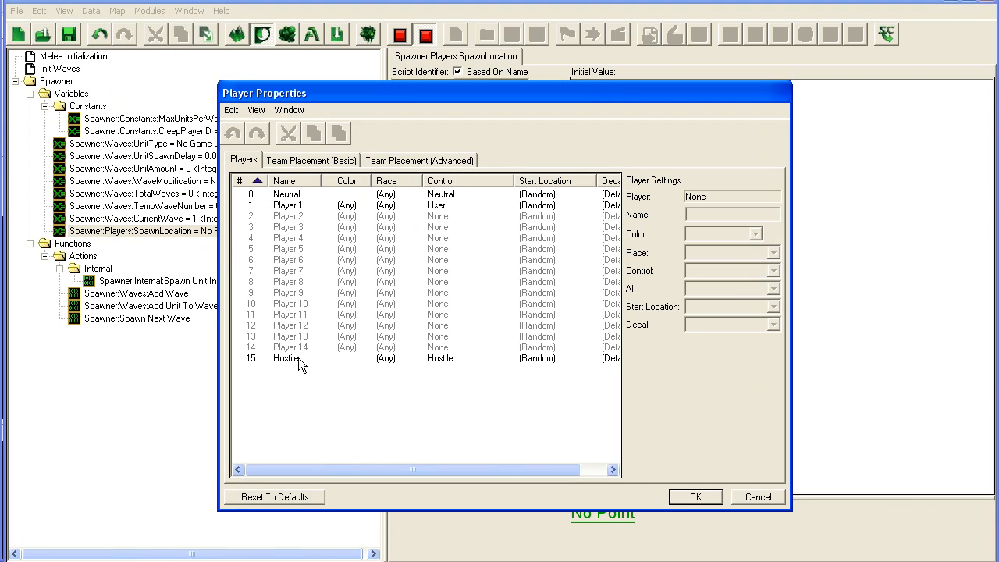
{"action": "mouse_move", "coordinate": [300, 317]}
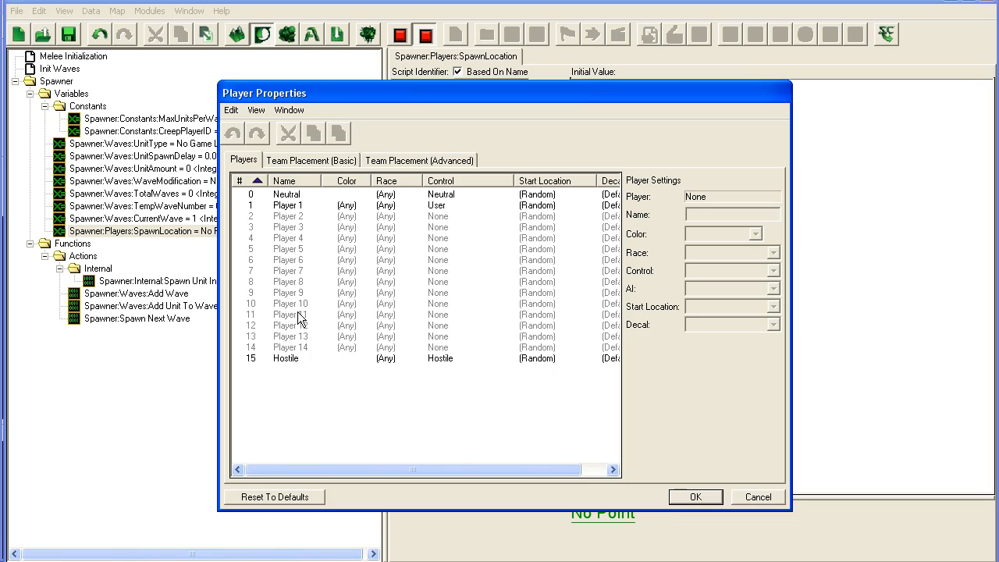
{"action": "left_click", "coordinate": [697, 496]}
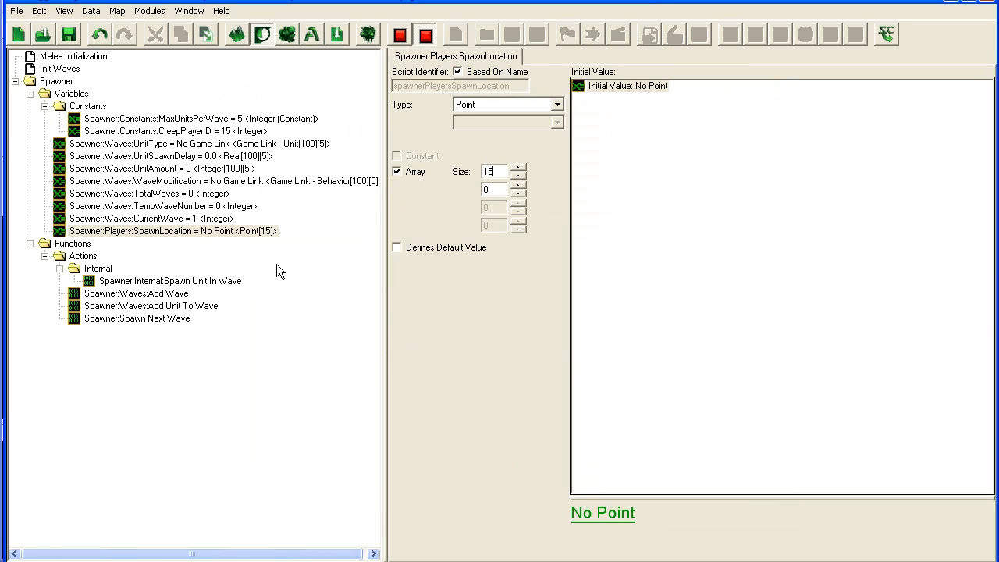
{"action": "left_click", "coordinate": [169, 156]}
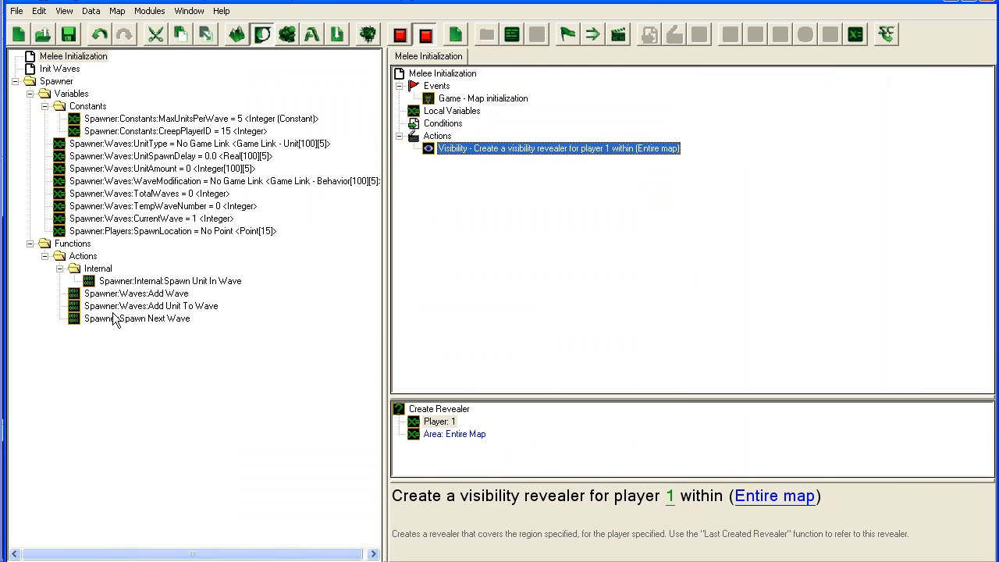
Create a new action function in the Spawner actions folder named Spawner:Set Player Spawn Point.
{"action": "left_click", "coordinate": [135, 318]}
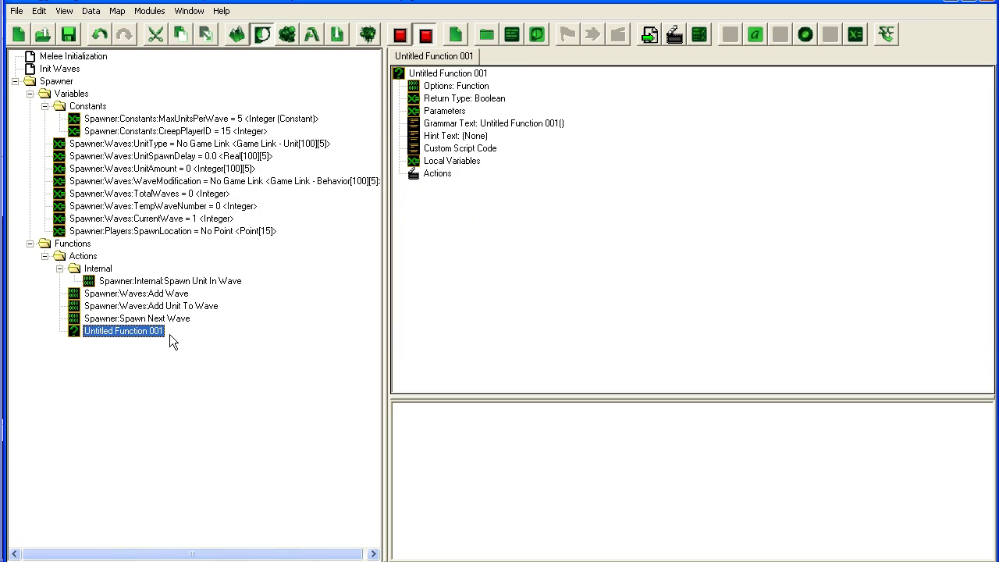
{"action": "right_click", "coordinate": [109, 319]}
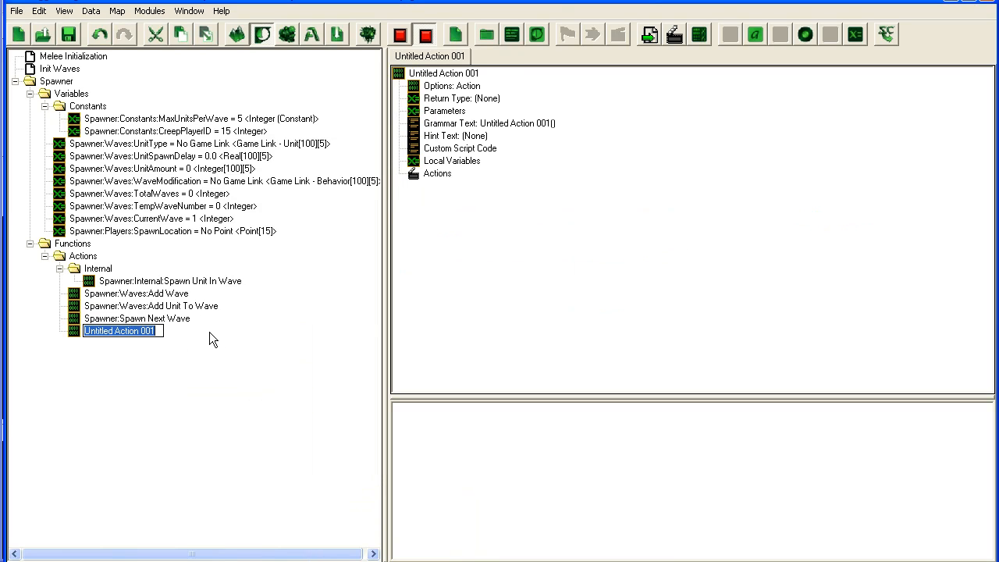
{"action": "type", "text": "Spawner:"}
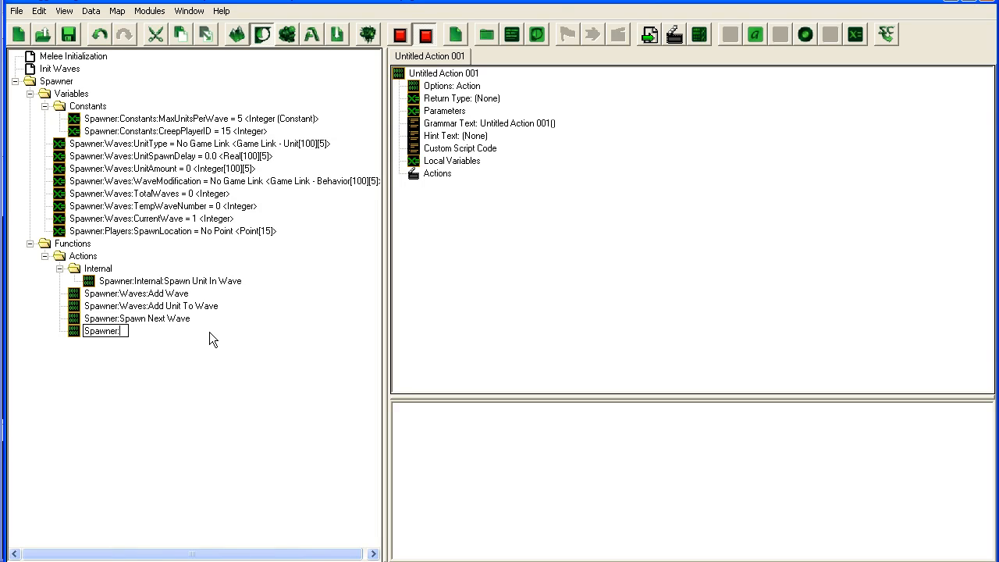
{"action": "type", "text": "Set"}
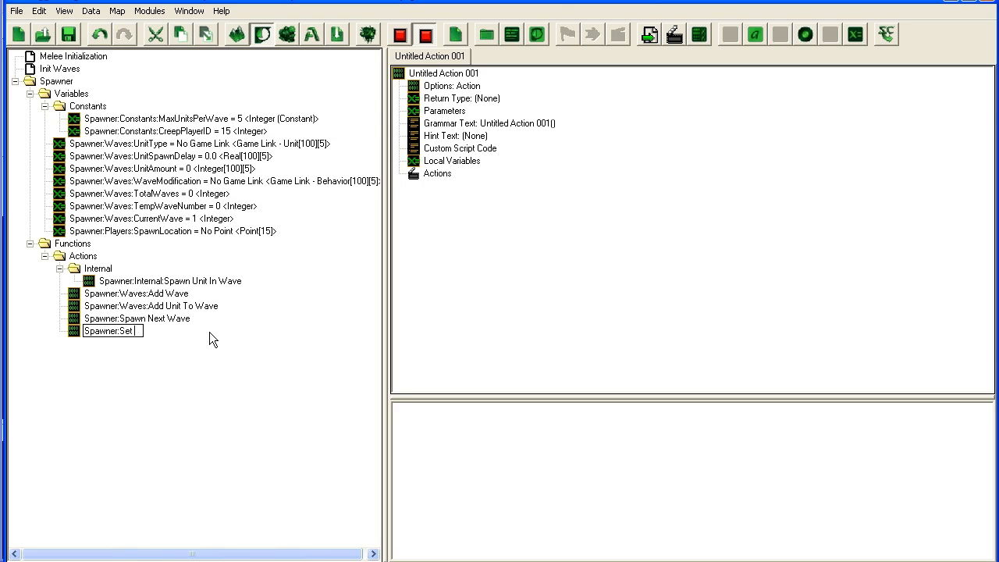
{"action": "type", "text": "Player"}
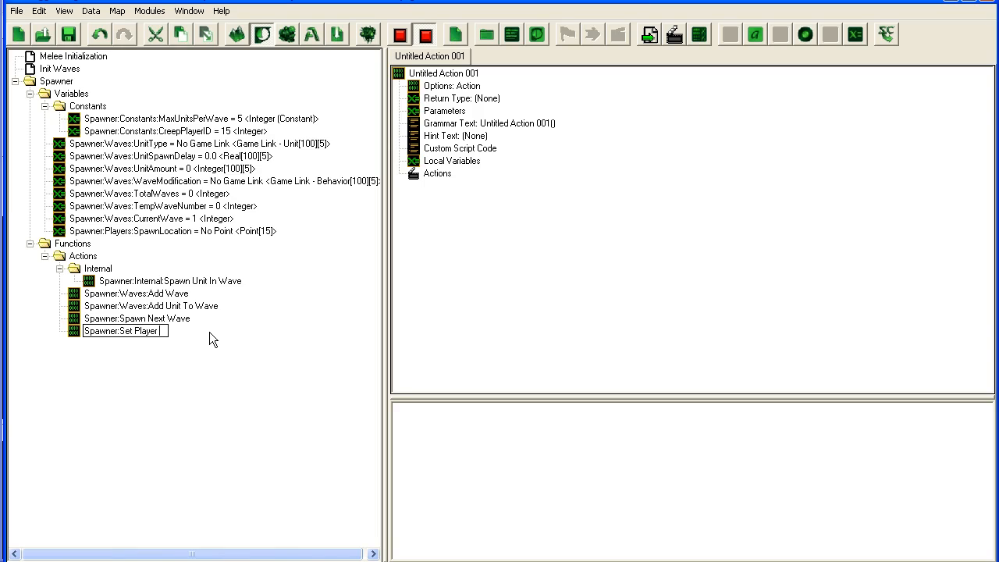
{"action": "type", "text": "Spawn Point"}
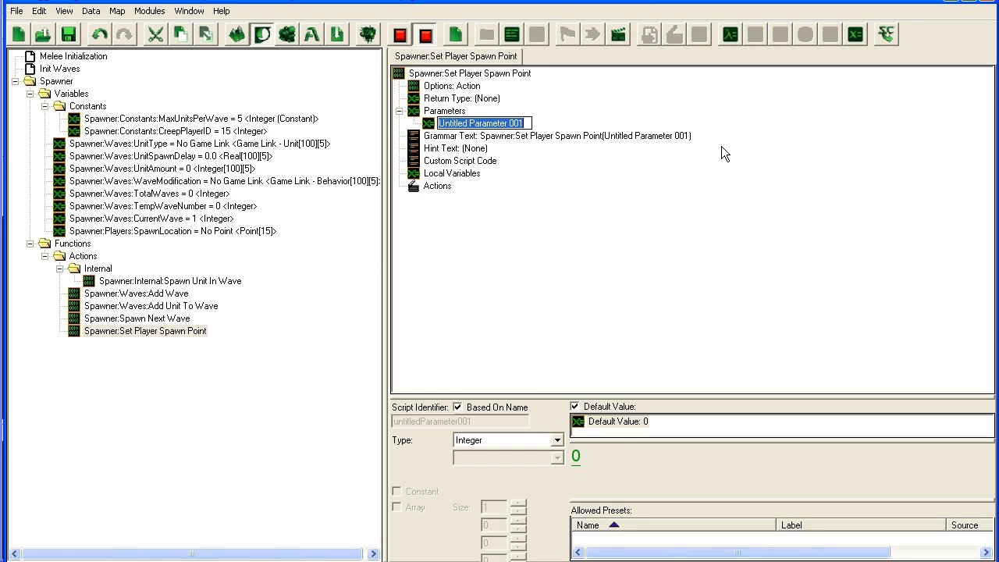
Add a SpawnPoint (Point) parameter and a hint about the creep spawn location for this player.
{"action": "type", "text": "SpawnPoint = (Empty player group) <Player Group>"}
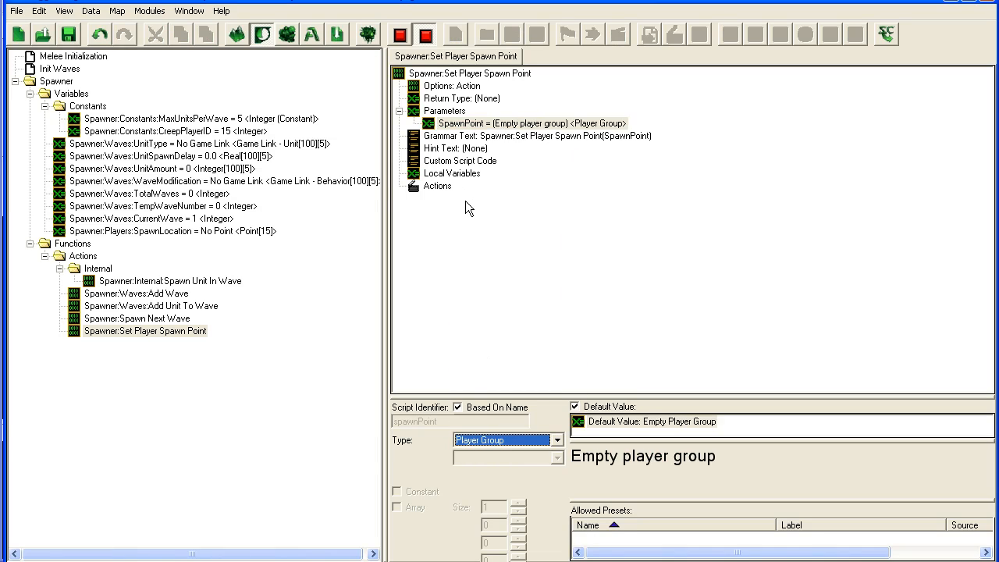
{"action": "left_click", "coordinate": [448, 172]}
{"action": "type", "text": "Sets the spawn "}
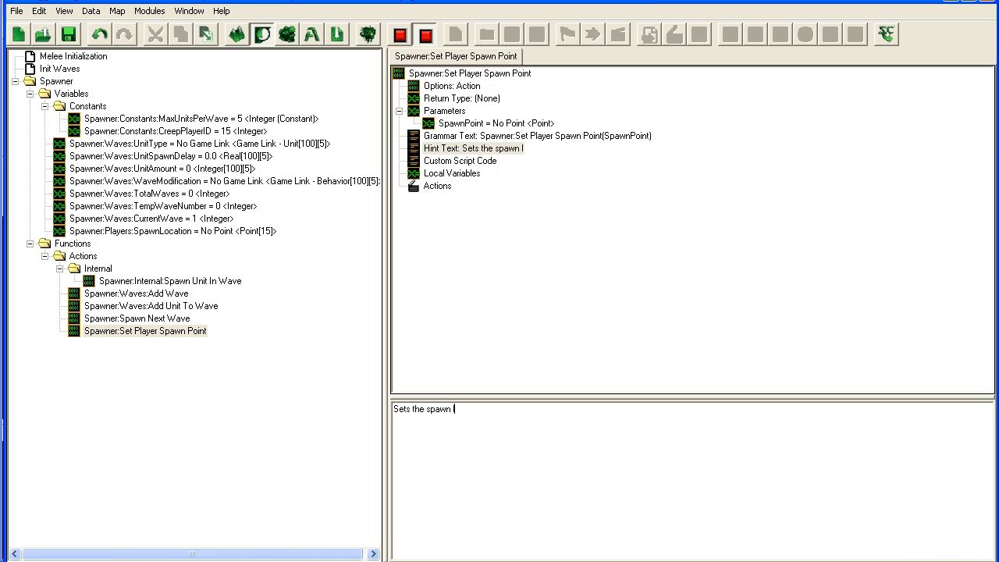
{"action": "type", "text": "location for all pla"}
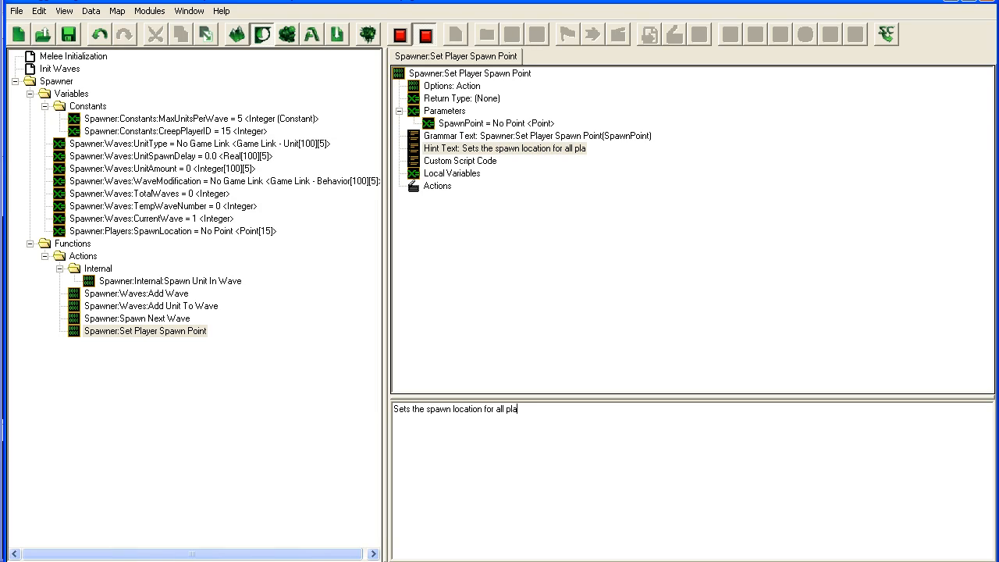
{"action": "type", "text": "cre"}
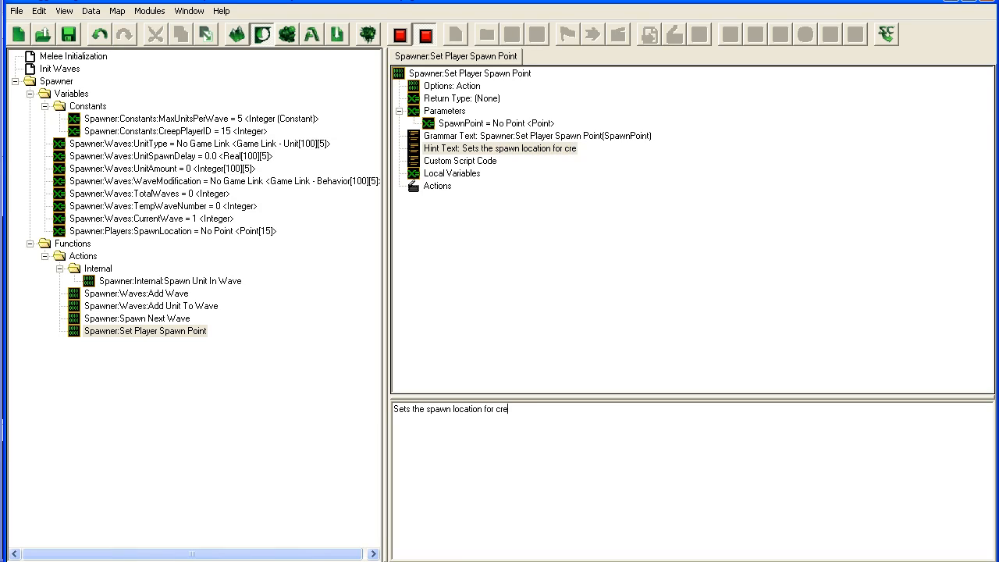
{"action": "type", "text": "ep"}
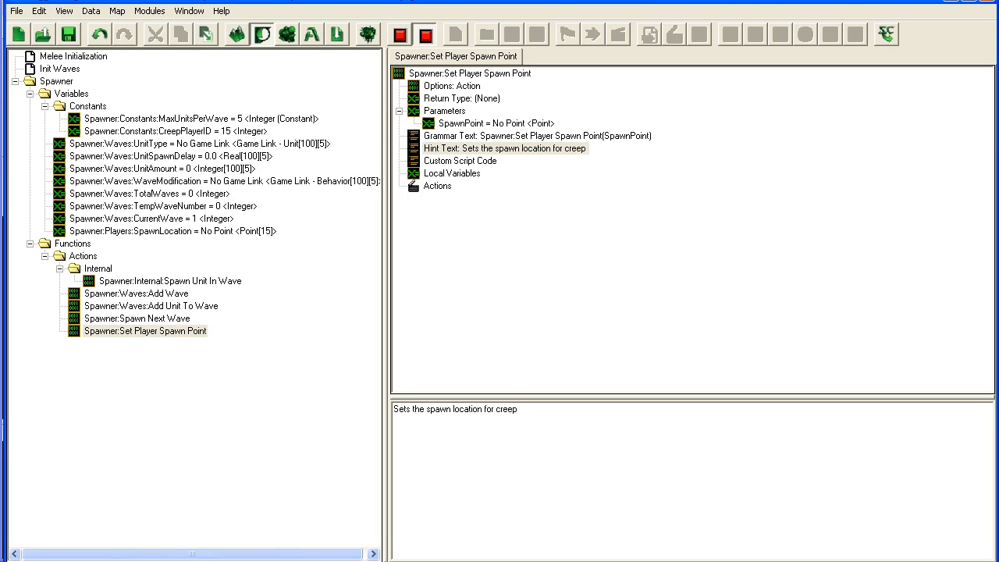
{"action": "type", "text": "units for this player"}
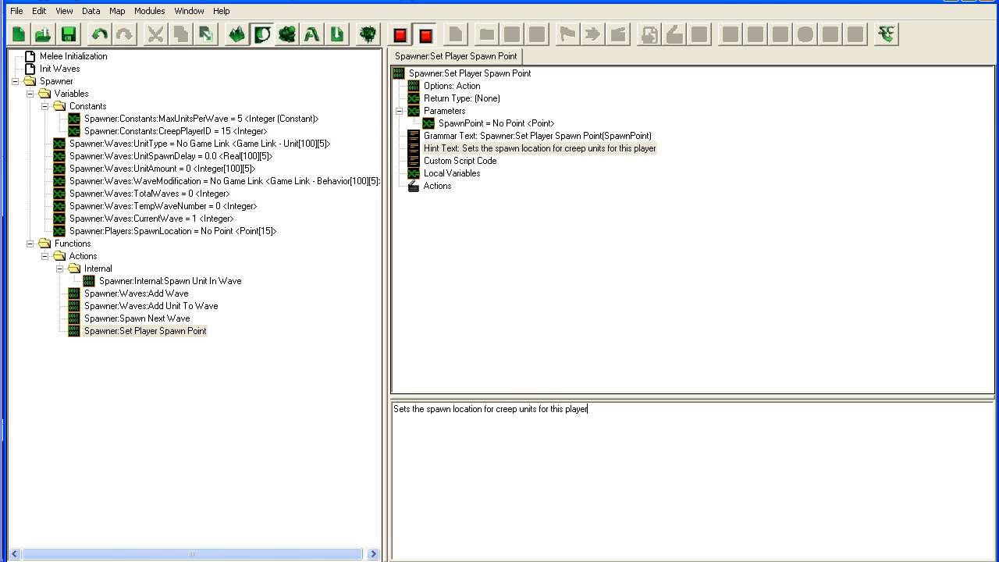
Add a PlayerID integer parameter and a Set Variable action SpawnLocation[PlayerID] = SpawnPoint.
{"action": "left_click", "coordinate": [437, 186]}
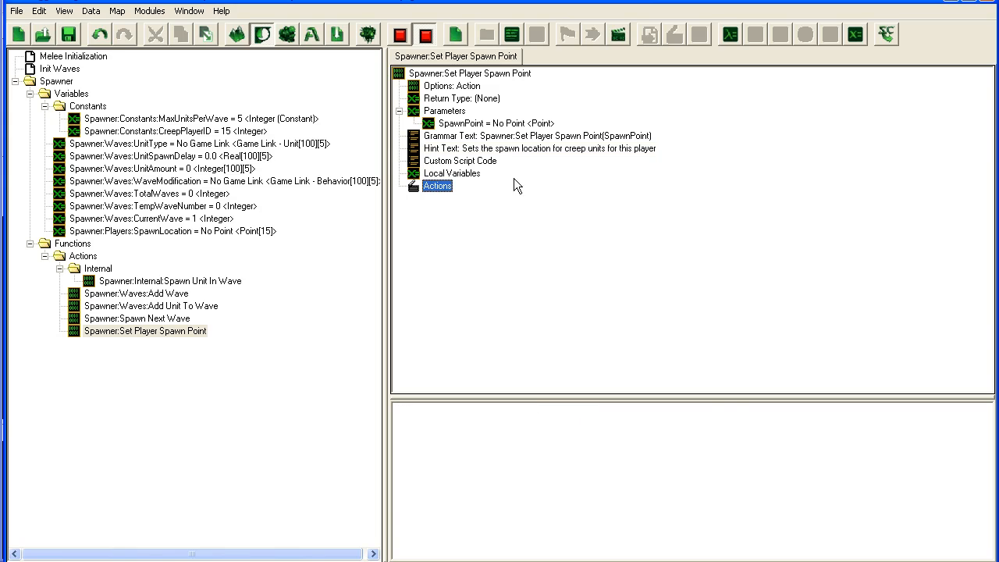
{"action": "double_click", "coordinate": [438, 186]}
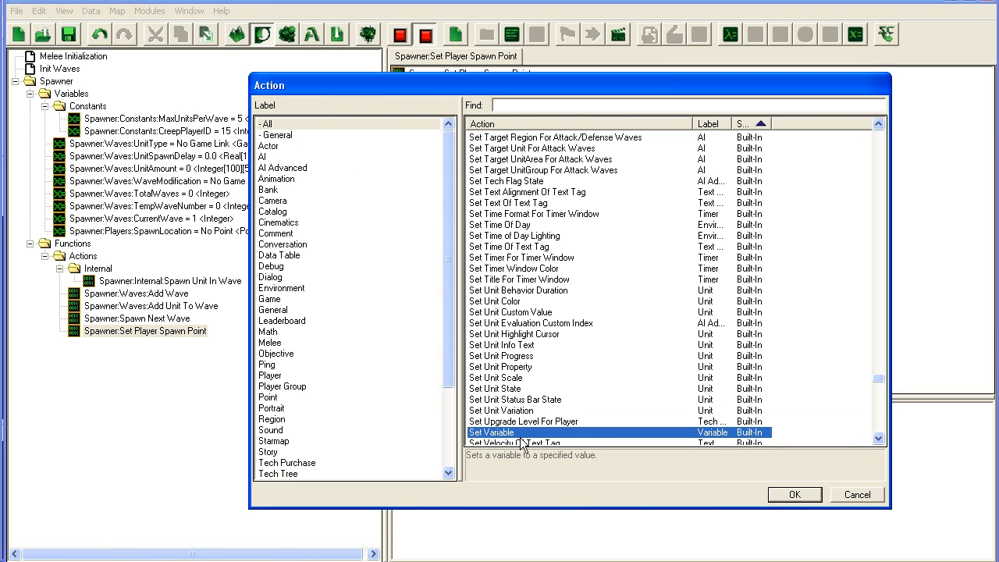
{"action": "left_click", "coordinate": [793, 494]}
{"action": "type", "text": "Pl"}
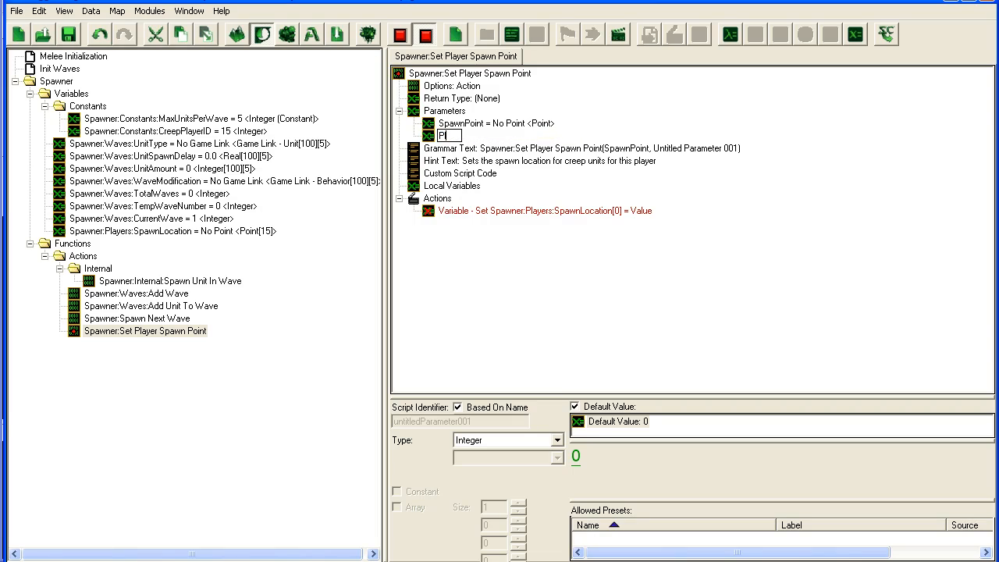
{"action": "left_click", "coordinate": [543, 211]}
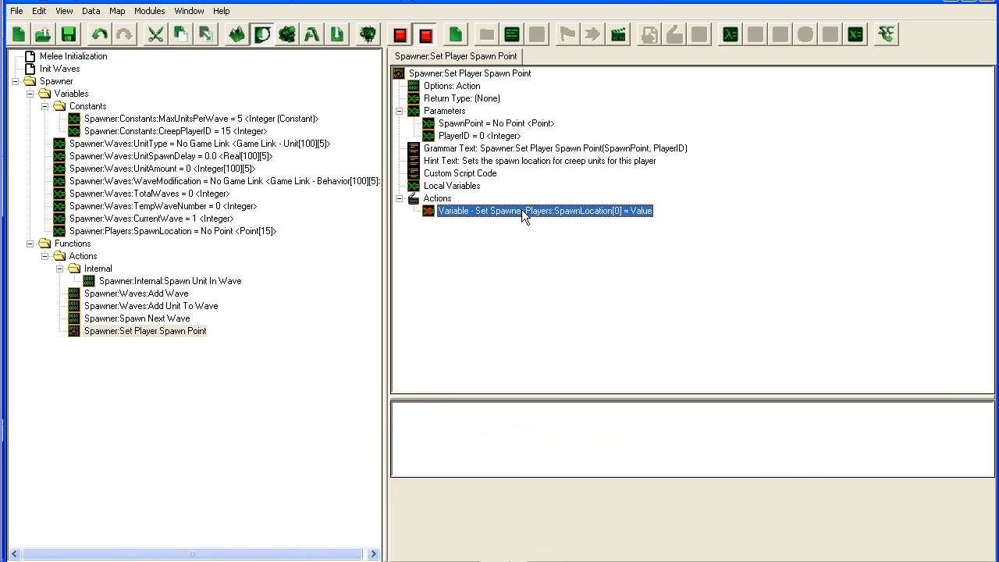
{"action": "double_click", "coordinate": [543, 211]}
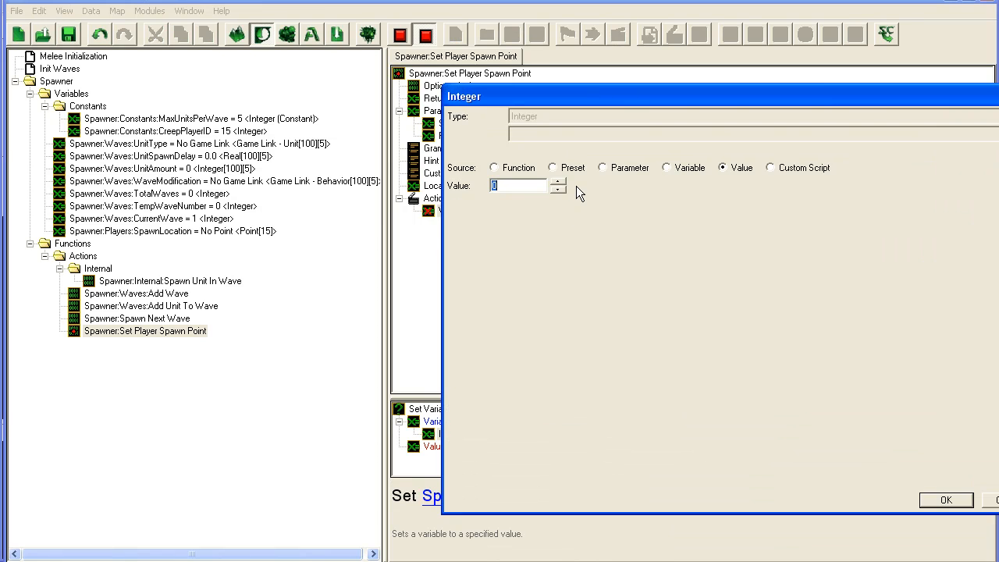
{"action": "left_click", "coordinate": [947, 499]}
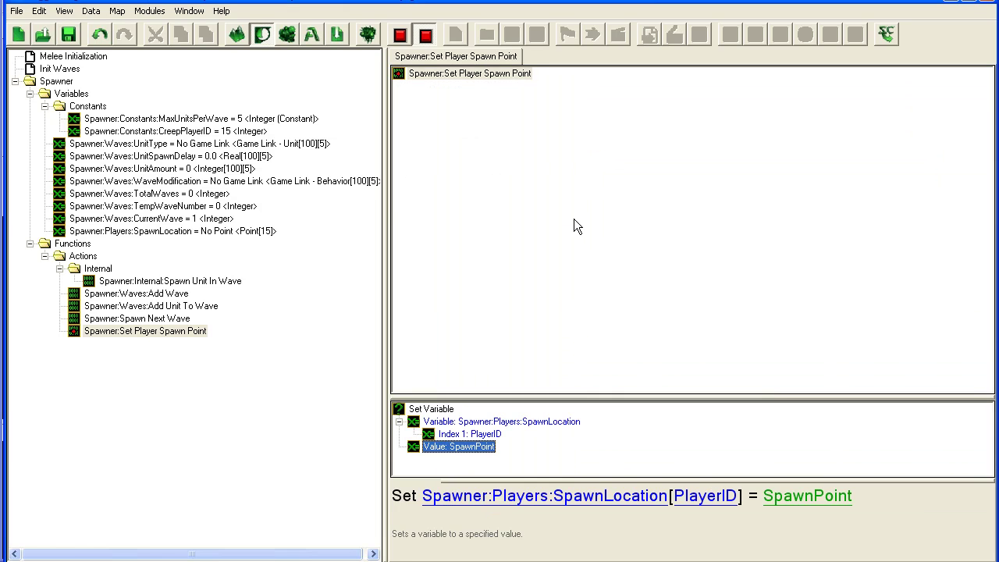
Call Spawner:Set Player Spawn Point in Melee Initialization with Center of Spawn and player 1.
{"action": "left_click", "coordinate": [395, 73]}
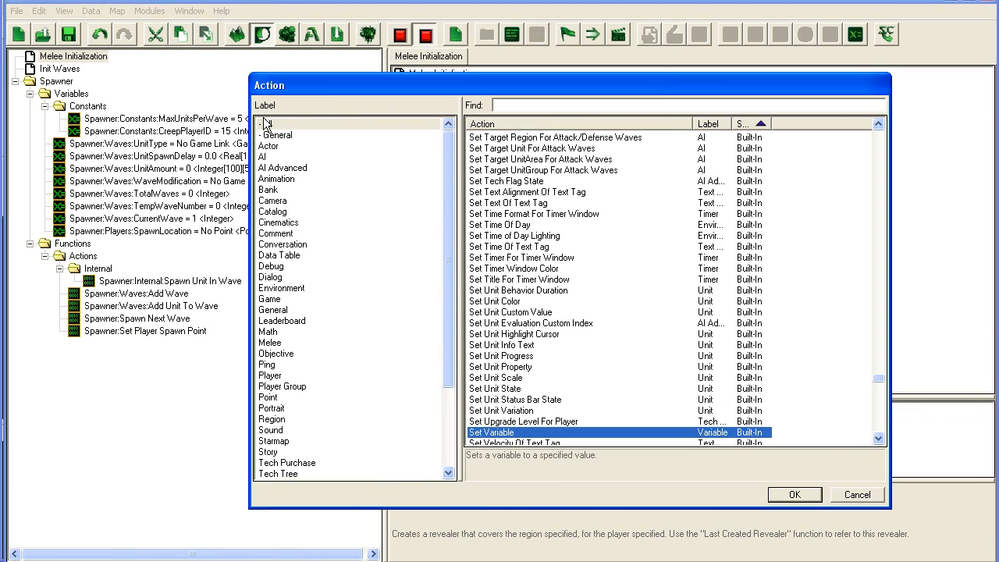
{"action": "left_click", "coordinate": [269, 123]}
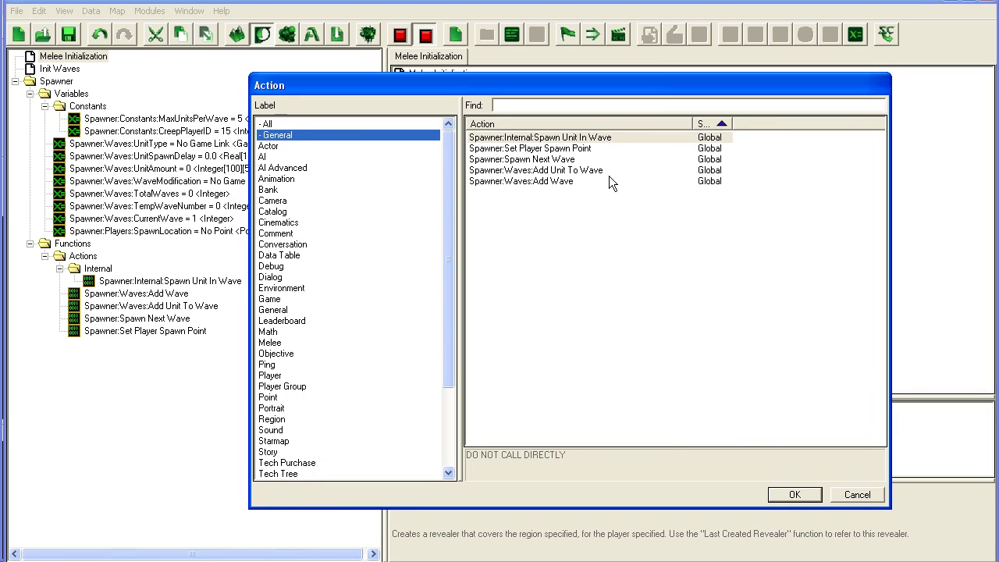
{"action": "left_click", "coordinate": [799, 494]}
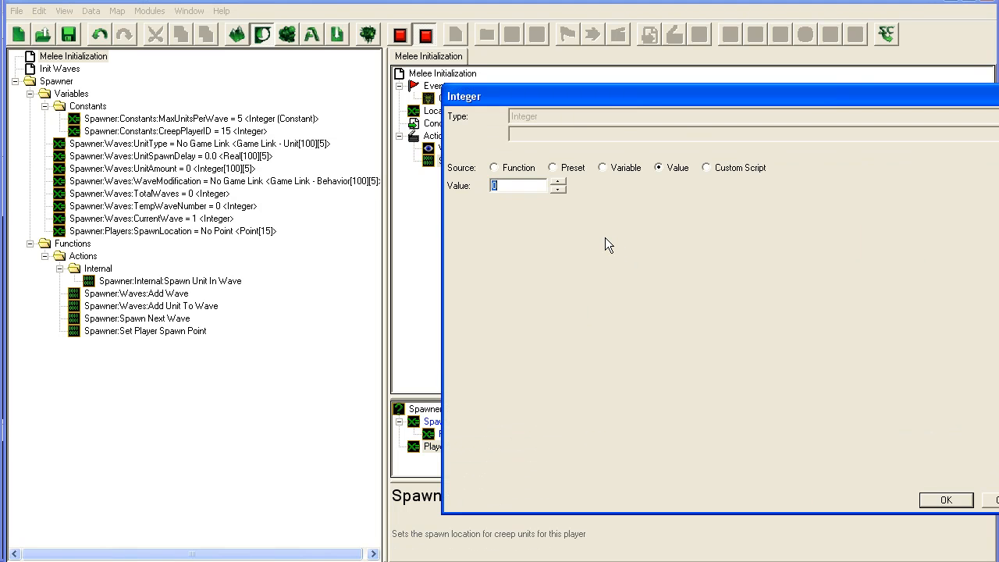
{"action": "left_click", "coordinate": [946, 499]}
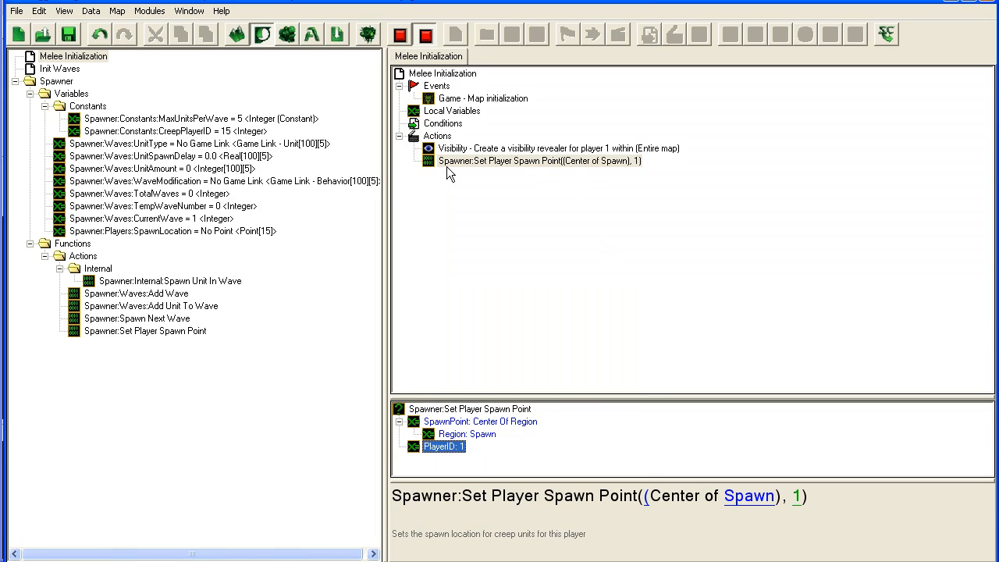
{"action": "mouse_move", "coordinate": [570, 188]}
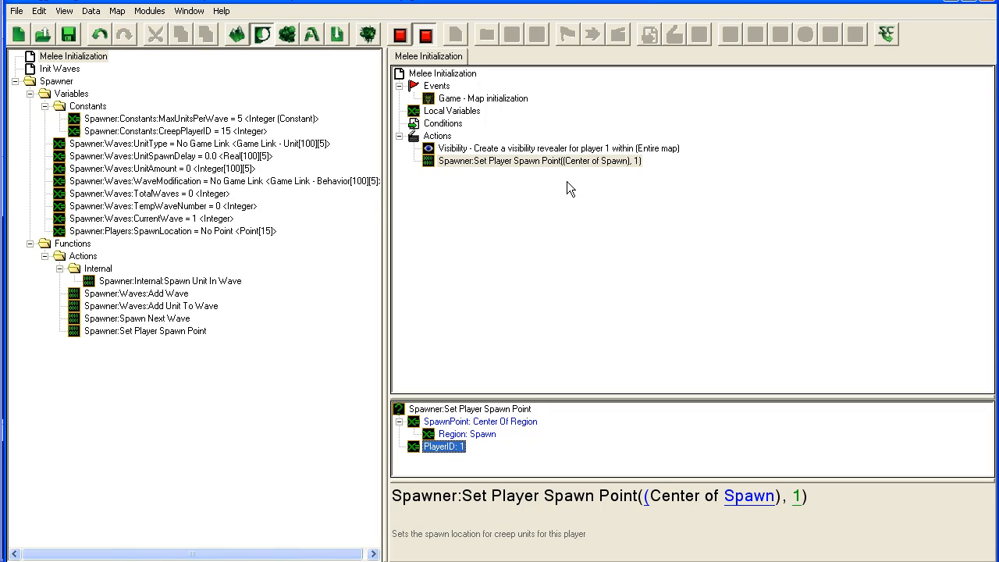
{"action": "mouse_move", "coordinate": [127, 335]}
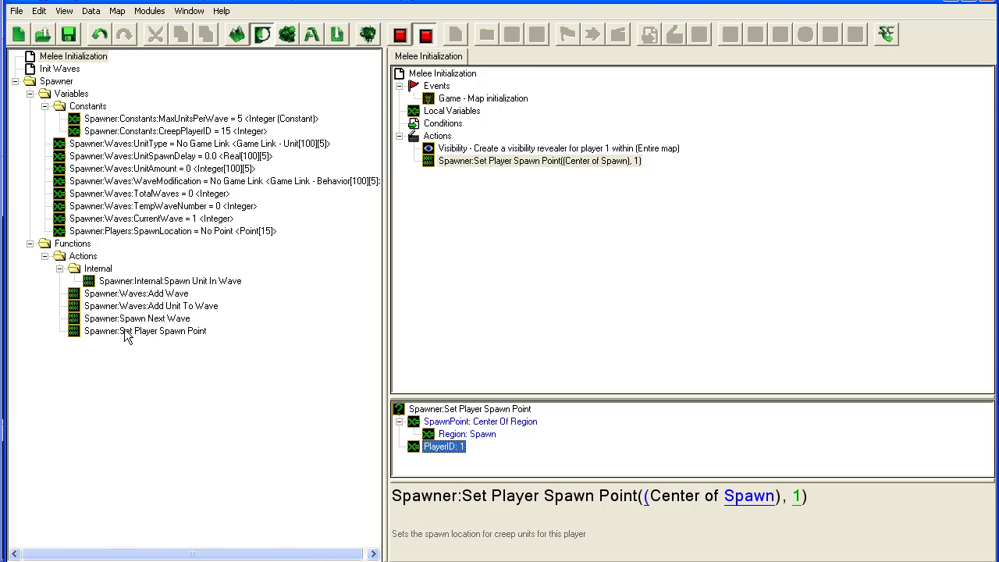
Add a For Each Integer loop action to Spawner:Internal:Spawn Unit In Wave.
{"action": "left_click", "coordinate": [168, 281]}
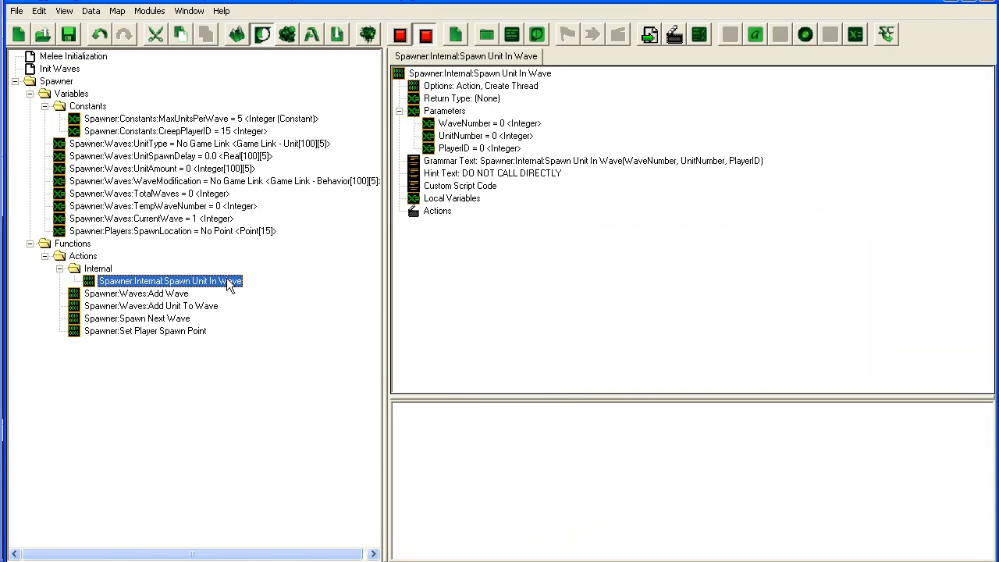
{"action": "left_click", "coordinate": [437, 211]}
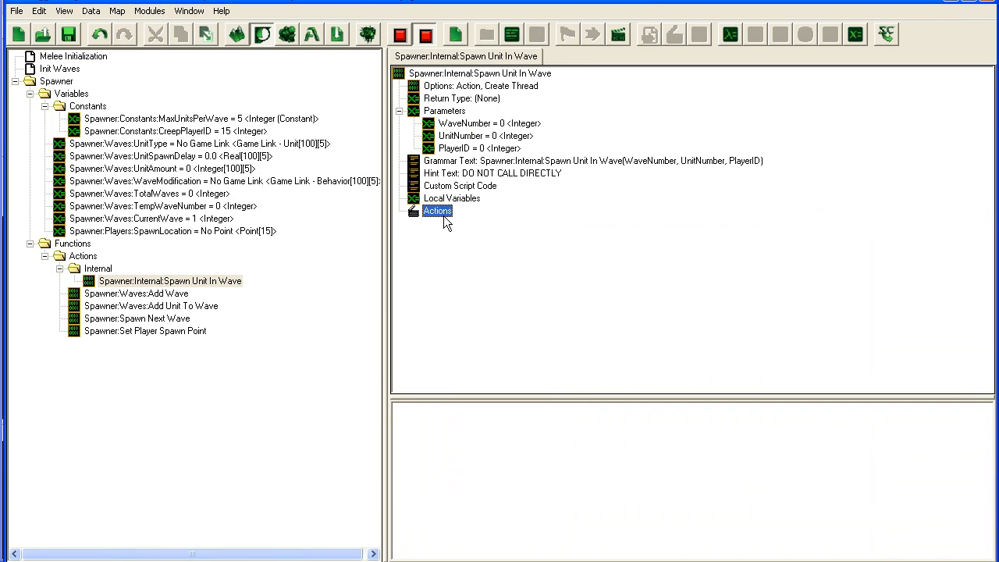
{"action": "mouse_move", "coordinate": [471, 219]}
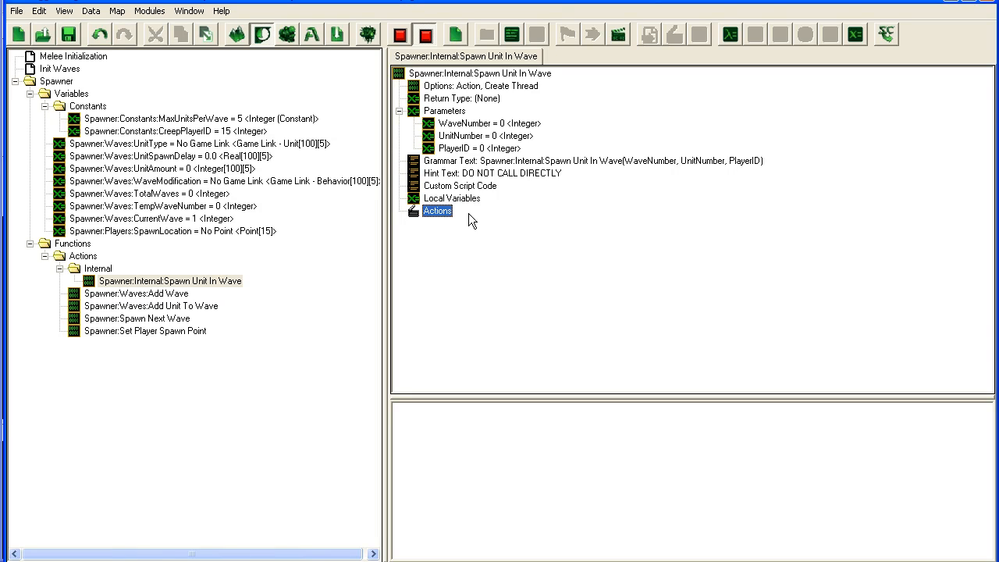
{"action": "double_click", "coordinate": [437, 210]}
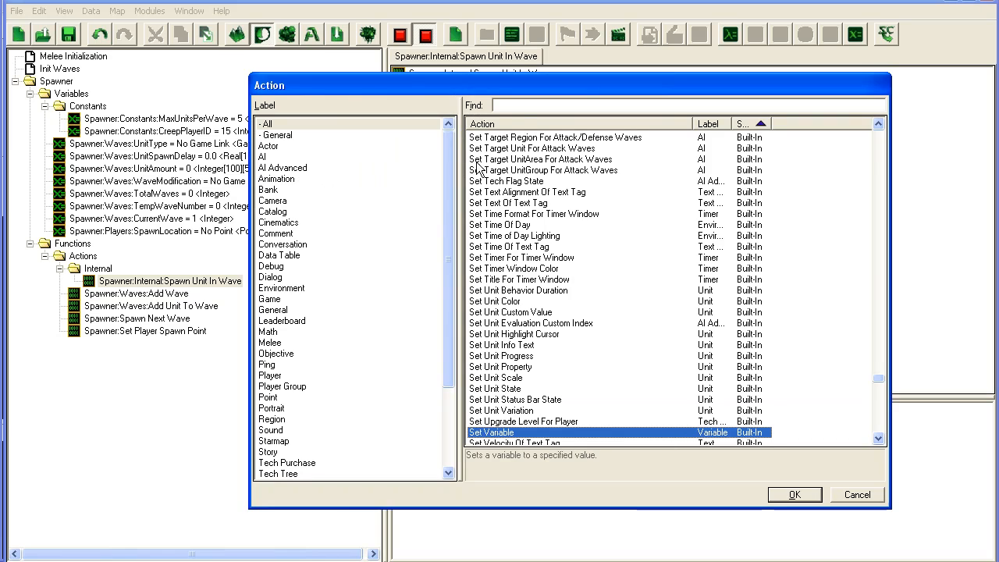
{"action": "type", "text": "for eac"}
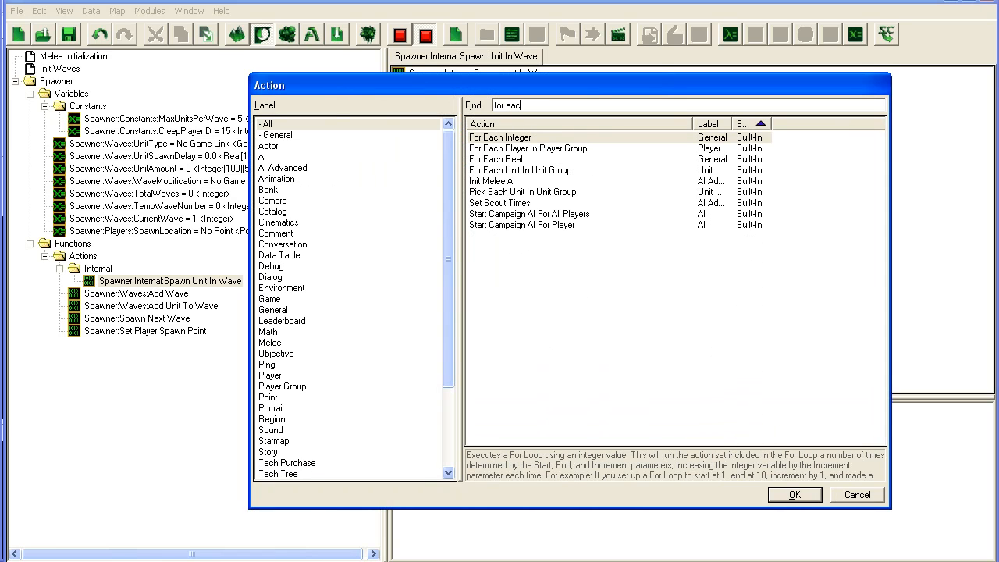
{"action": "left_click", "coordinate": [800, 495]}
{"action": "type", "text": "tmpUnit"}
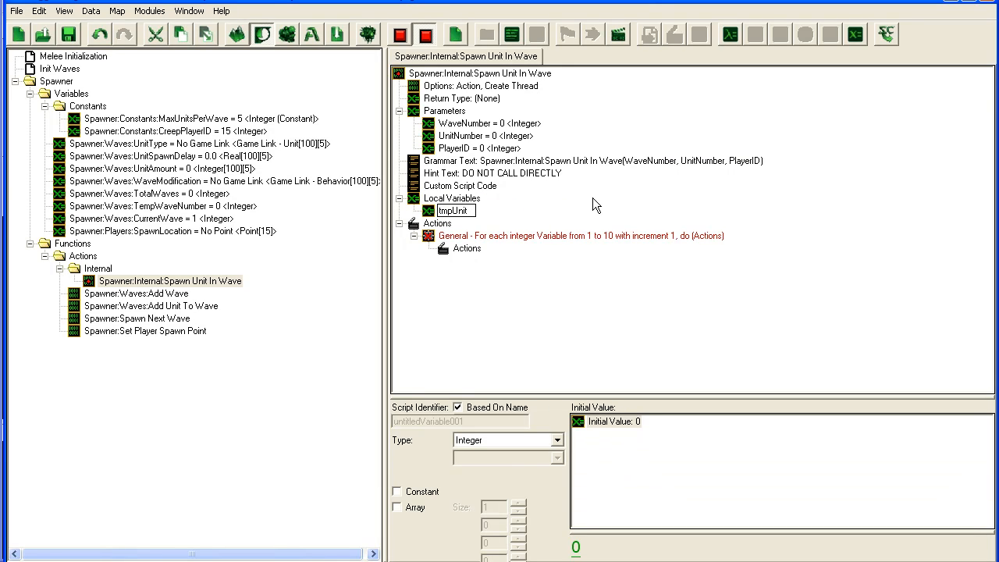
Name the local integer tmpUnit and start setting the loop's bound value source.
{"action": "left_click", "coordinate": [454, 211]}
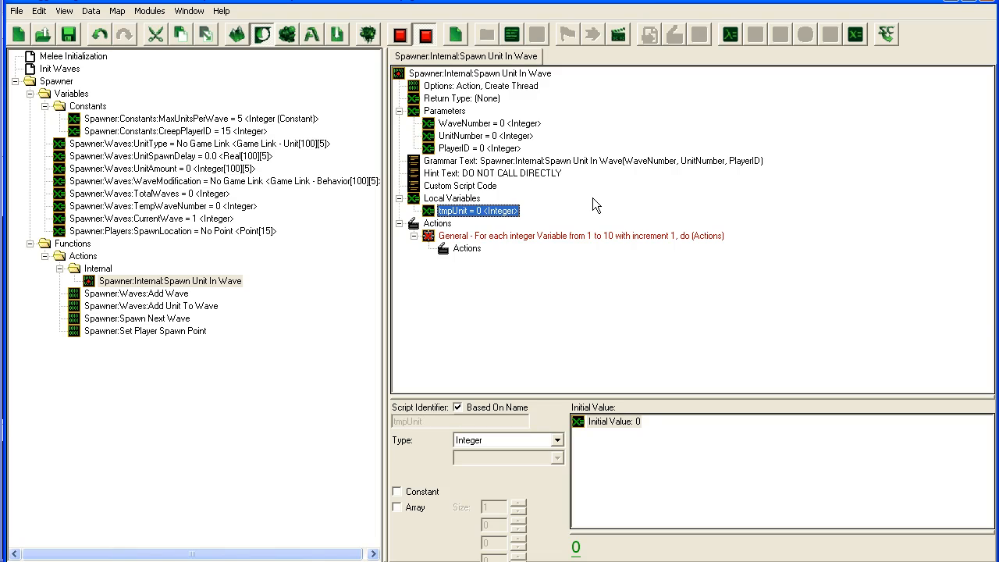
{"action": "left_click", "coordinate": [581, 234]}
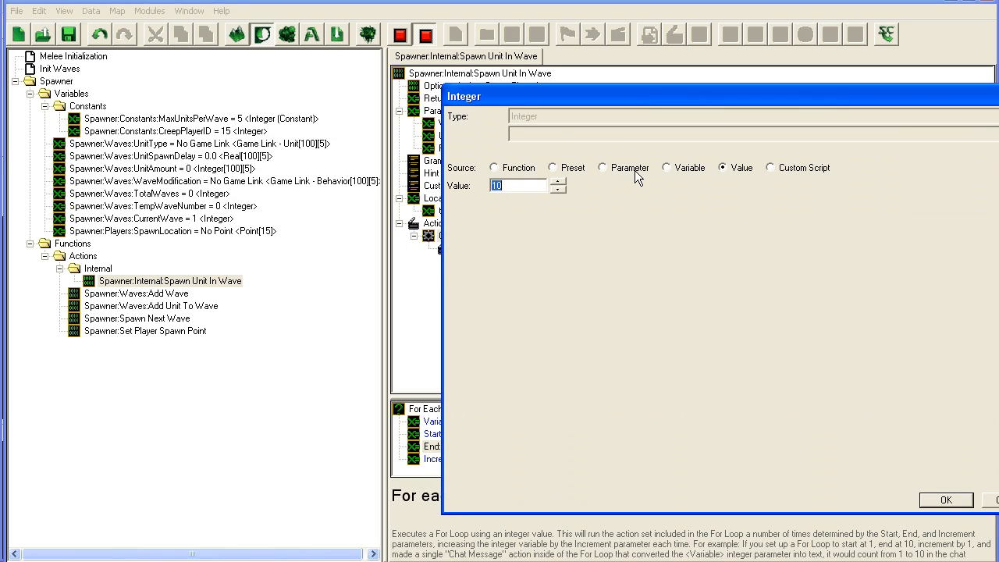
{"action": "left_click", "coordinate": [665, 167]}
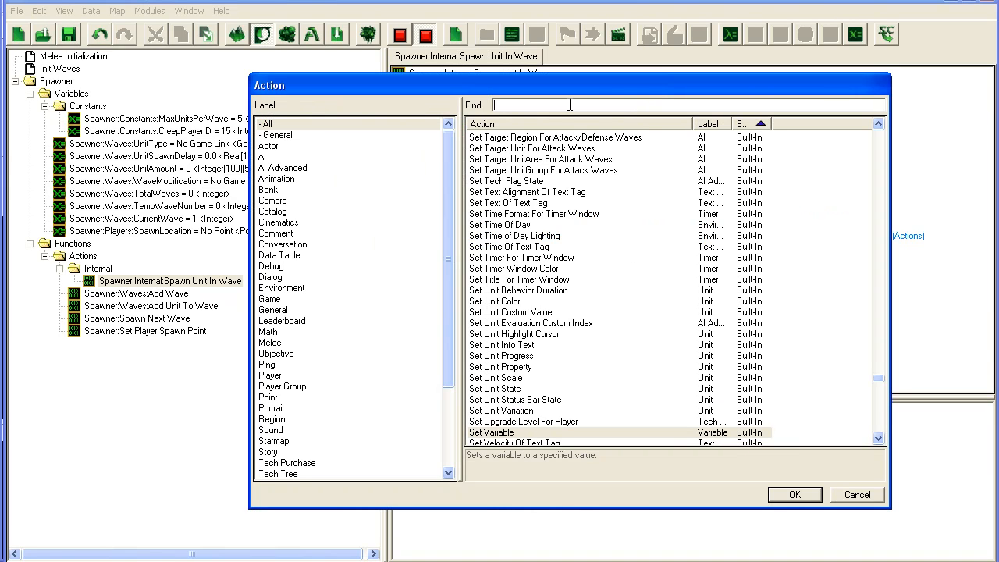
Inside the loop, create UnitType[WaveNumber][UnitNumber] for CreepPlayerID at SpawnLocation[PlayerID], then select Init Waves.
{"action": "type", "text": "create uni"}
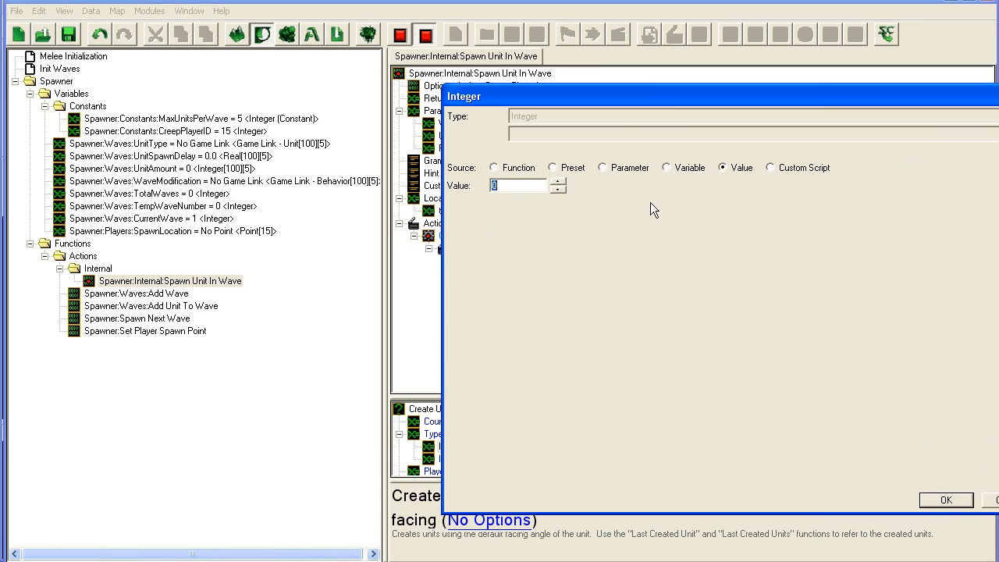
{"action": "left_click", "coordinate": [603, 167]}
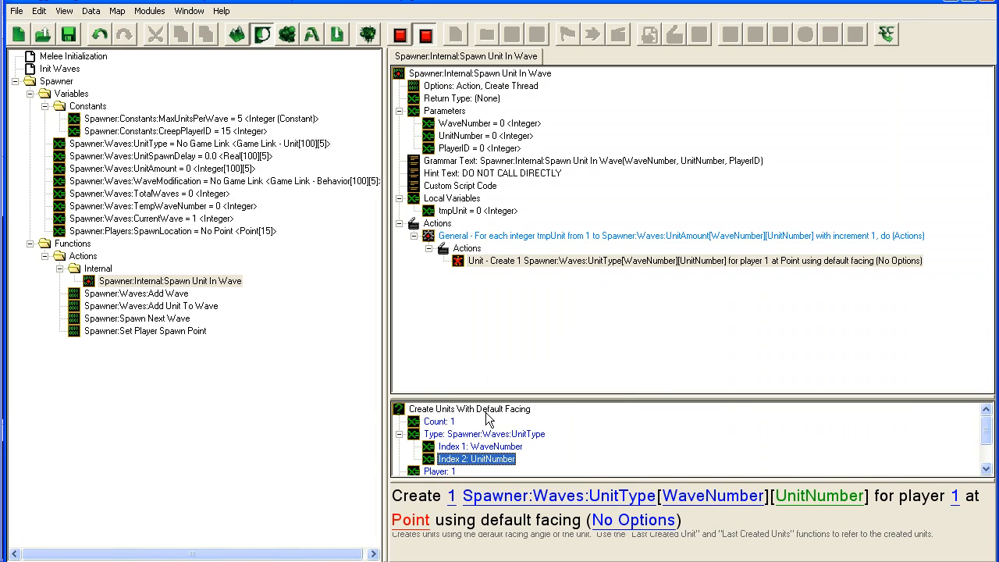
{"action": "double_click", "coordinate": [475, 459]}
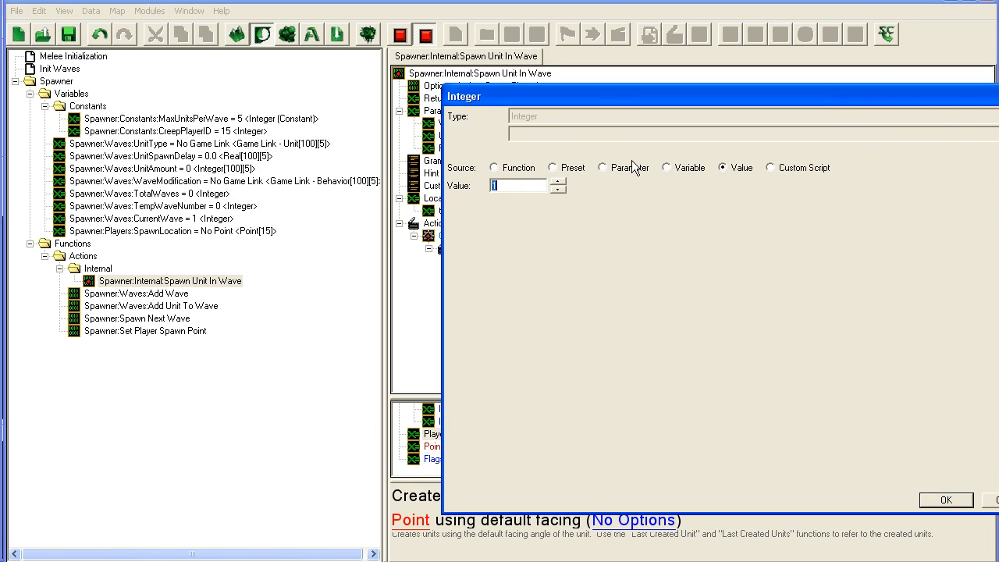
{"action": "left_click", "coordinate": [602, 167]}
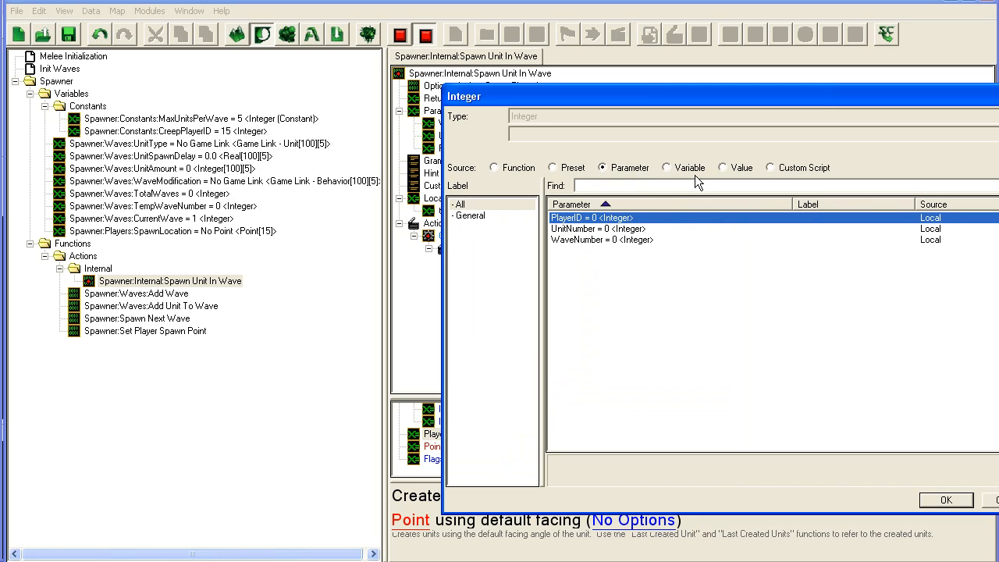
{"action": "left_click", "coordinate": [946, 500]}
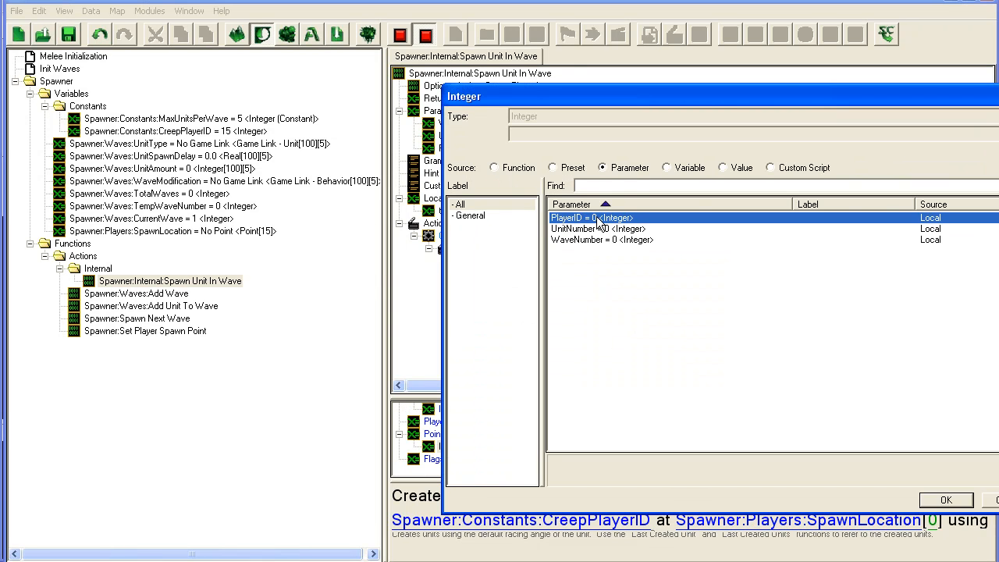
{"action": "left_click", "coordinate": [946, 499]}
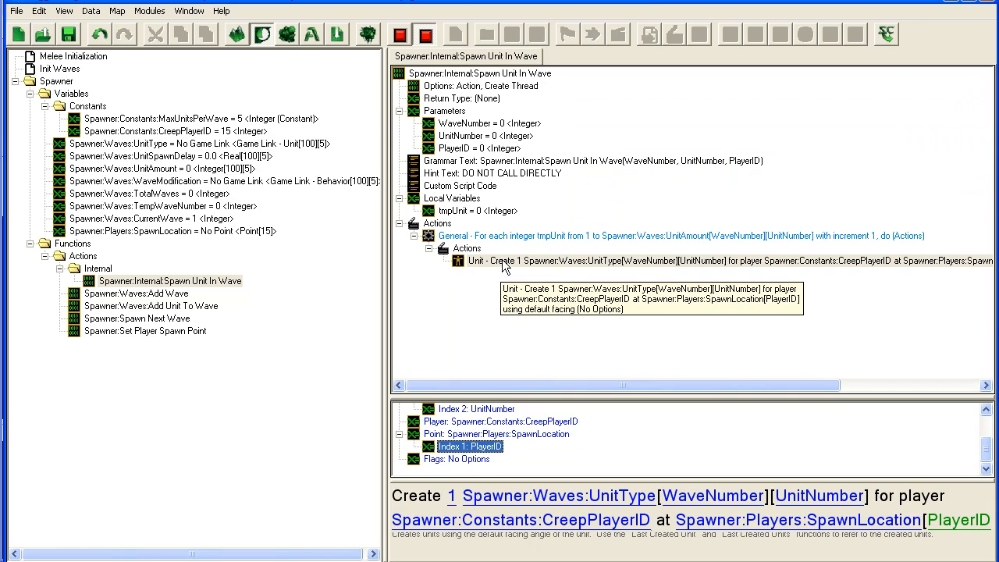
{"action": "left_click", "coordinate": [508, 259]}
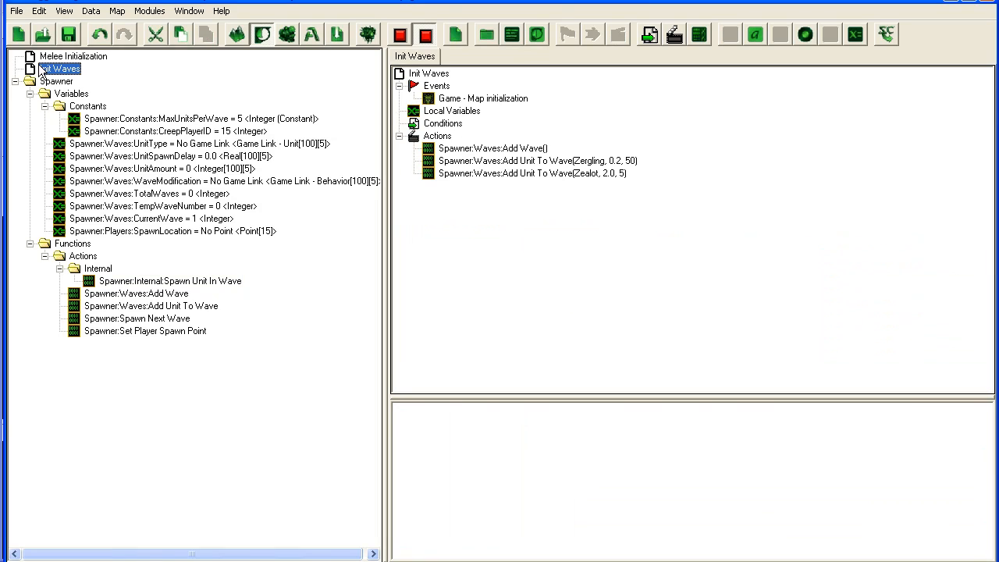
Duplicate the wave actions as a second wave: 25 Marines at 0.4 delay plus Colossi.
{"action": "left_click", "coordinate": [493, 148]}
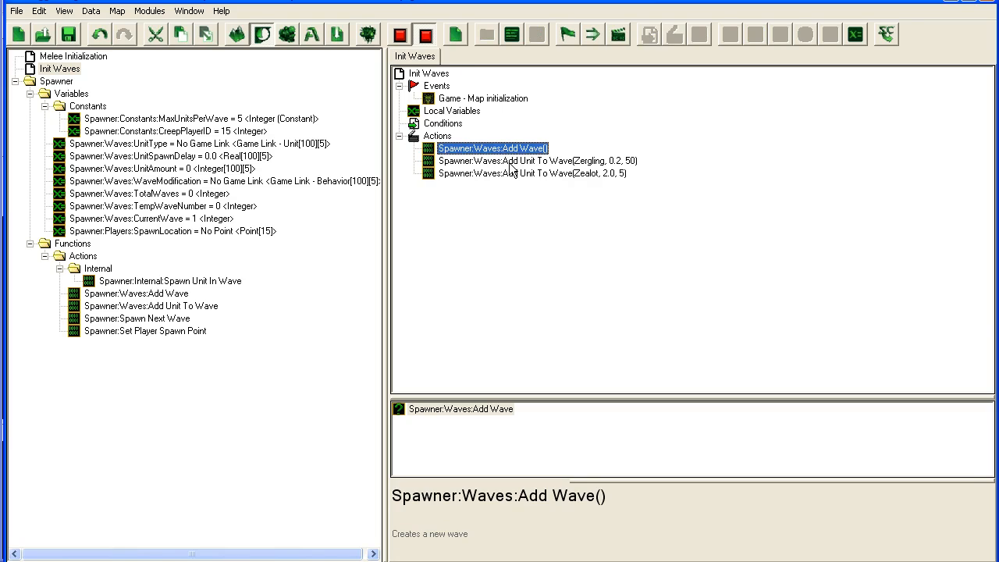
{"action": "mouse_move", "coordinate": [512, 180]}
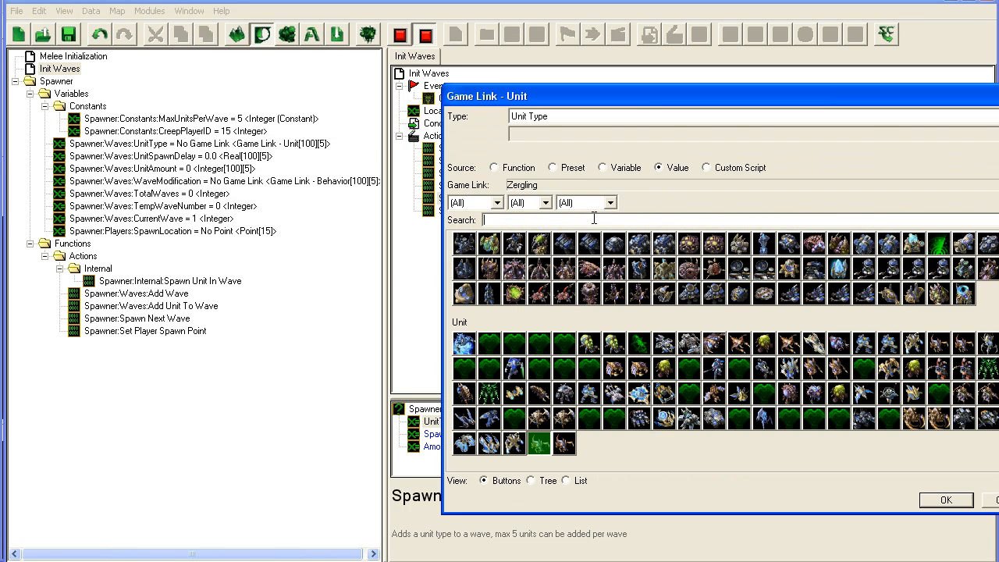
{"action": "type", "text": "marine"}
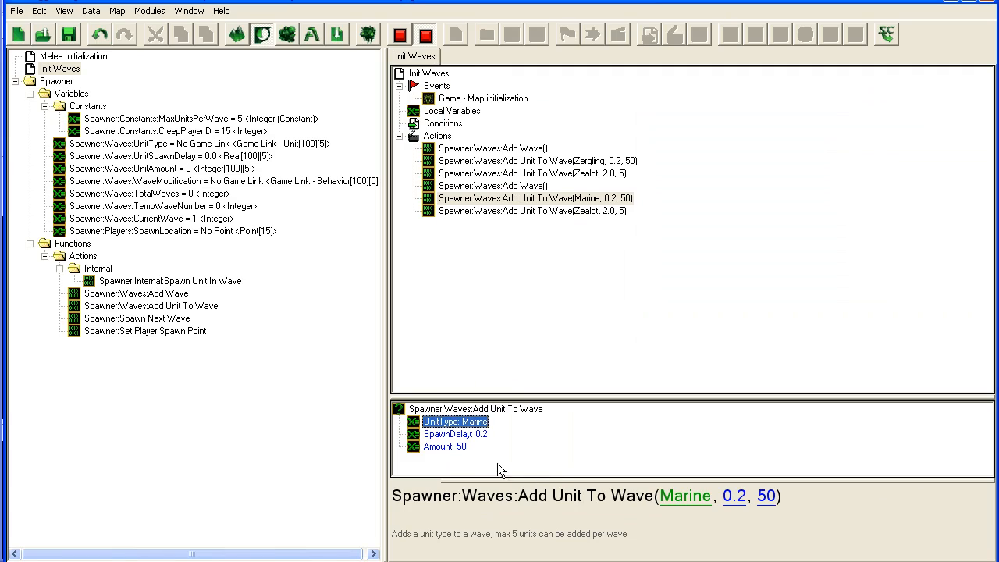
{"action": "left_click", "coordinate": [530, 210]}
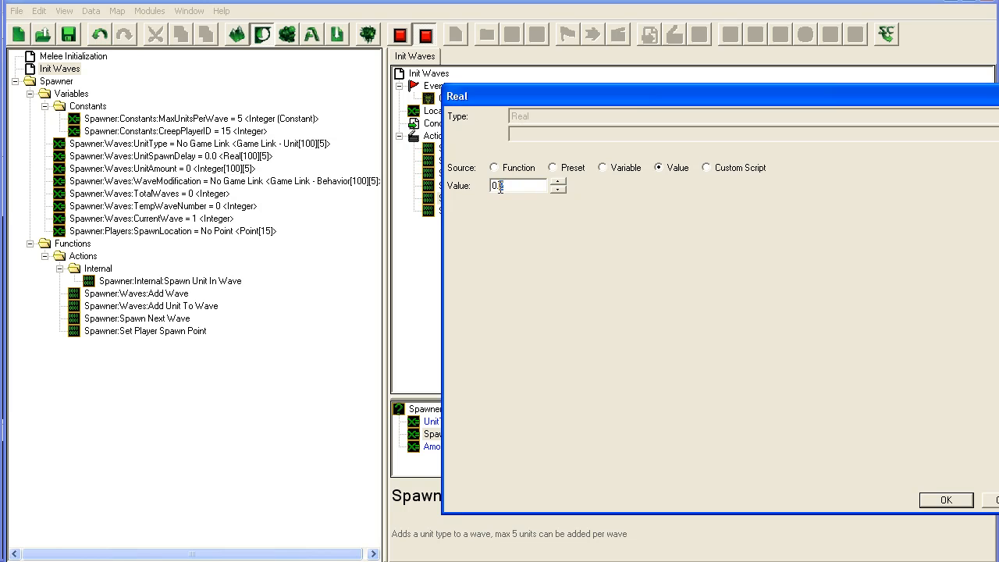
{"action": "left_click", "coordinate": [946, 500]}
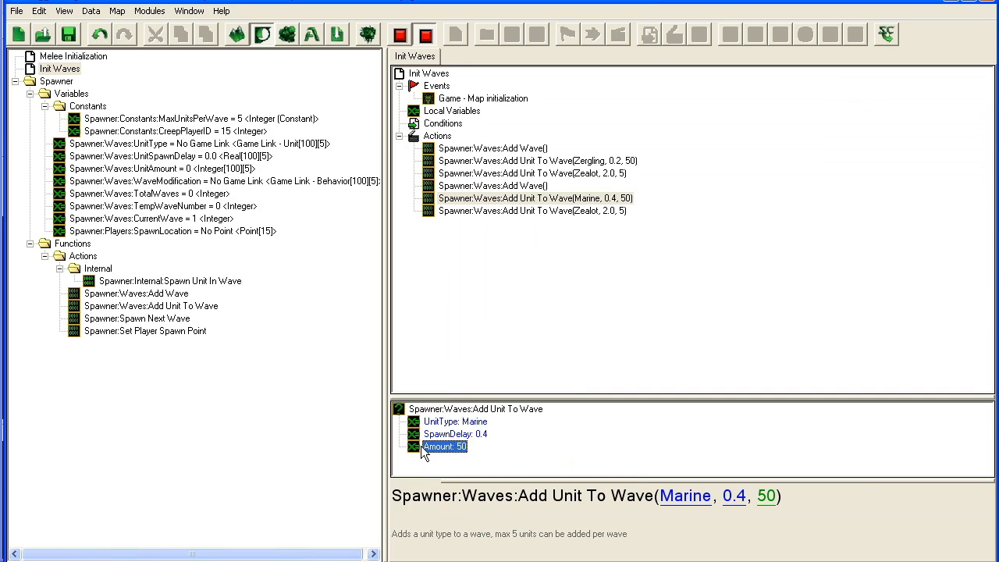
{"action": "type", "text": "25"}
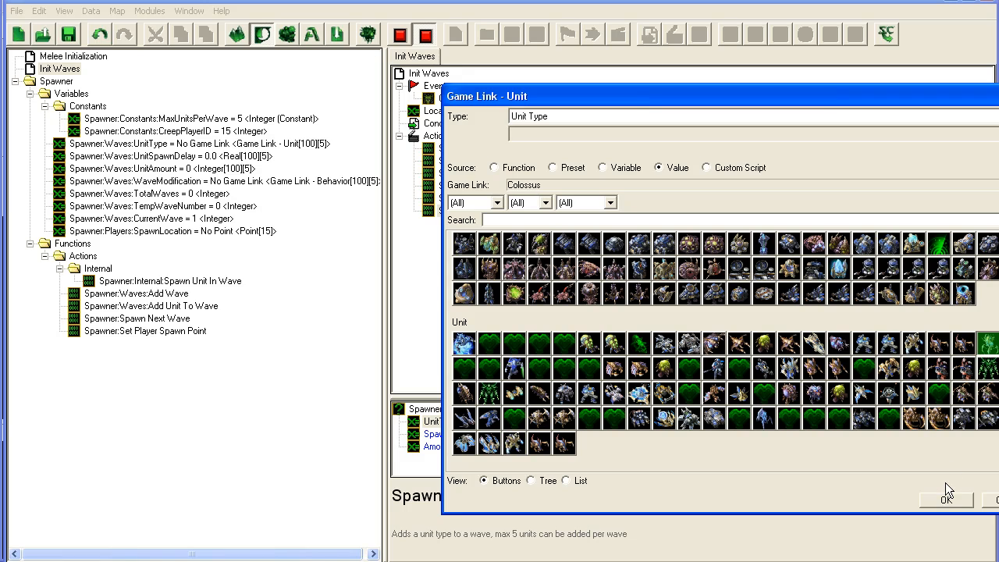
{"action": "left_click", "coordinate": [946, 497]}
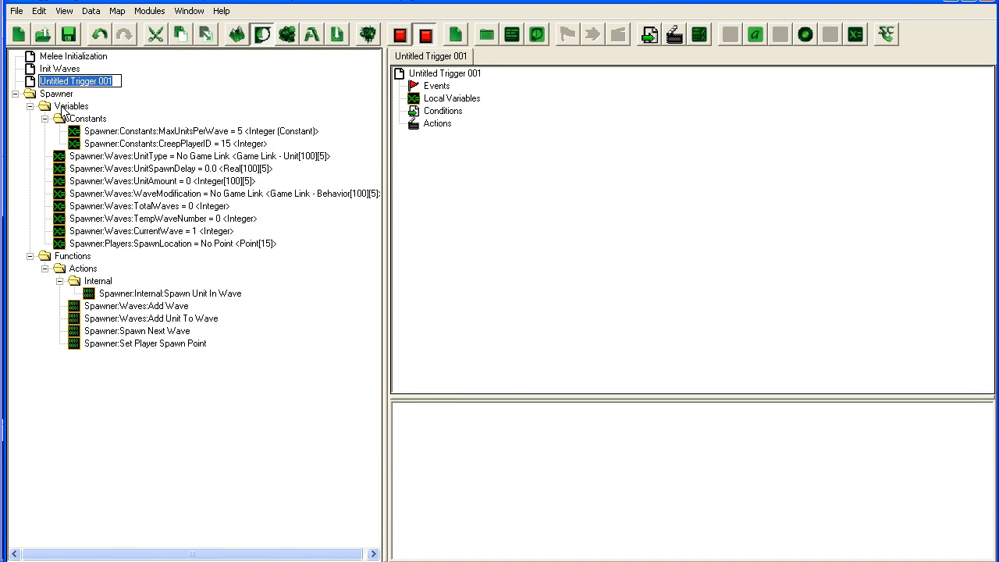
Name the trigger MoveUnit, add a Unit Enters/Leaves Region event, and compare Owner Of Triggering Unit.
{"action": "type", "text": "MoveUnit"}
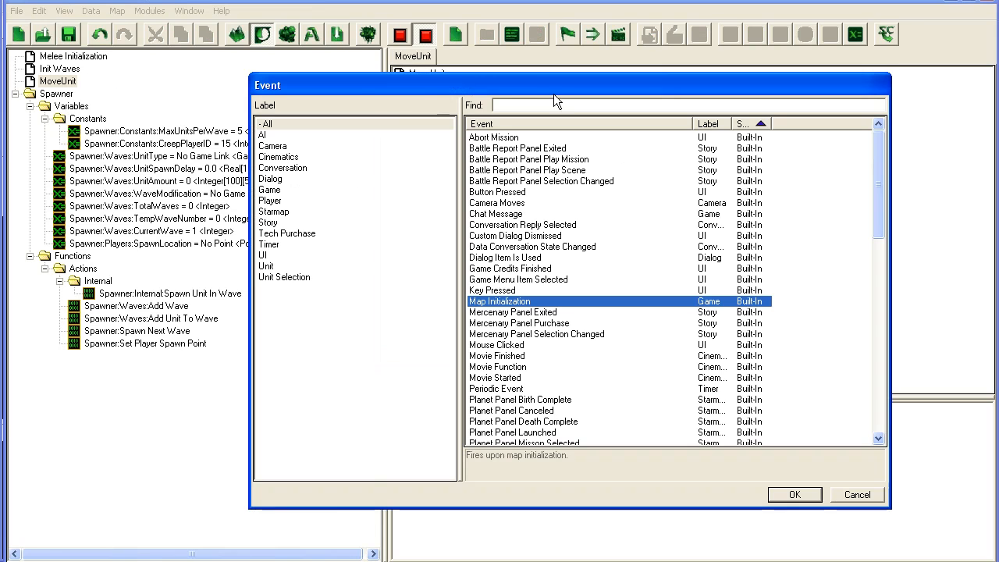
{"action": "type", "text": "region"}
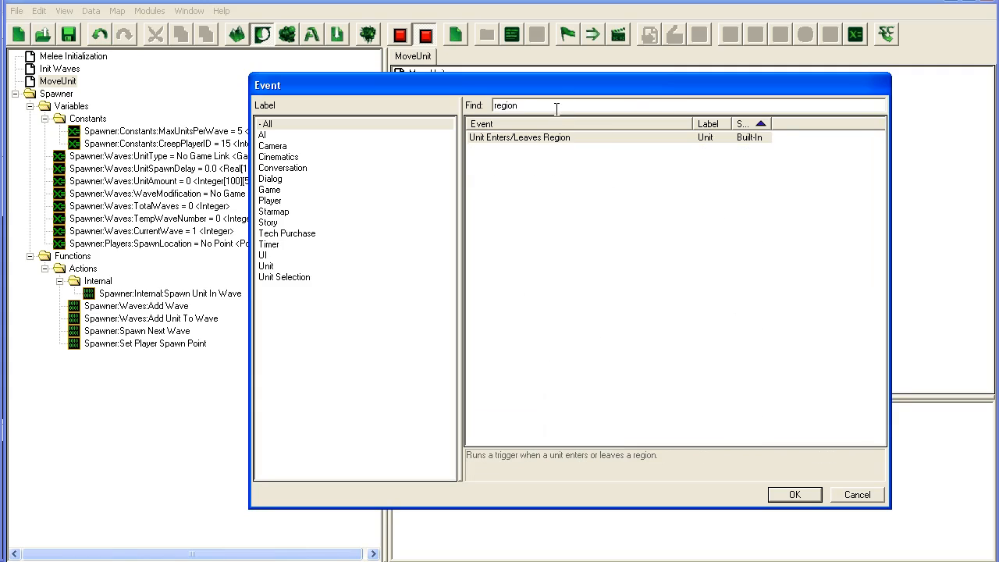
{"action": "left_click", "coordinate": [793, 494]}
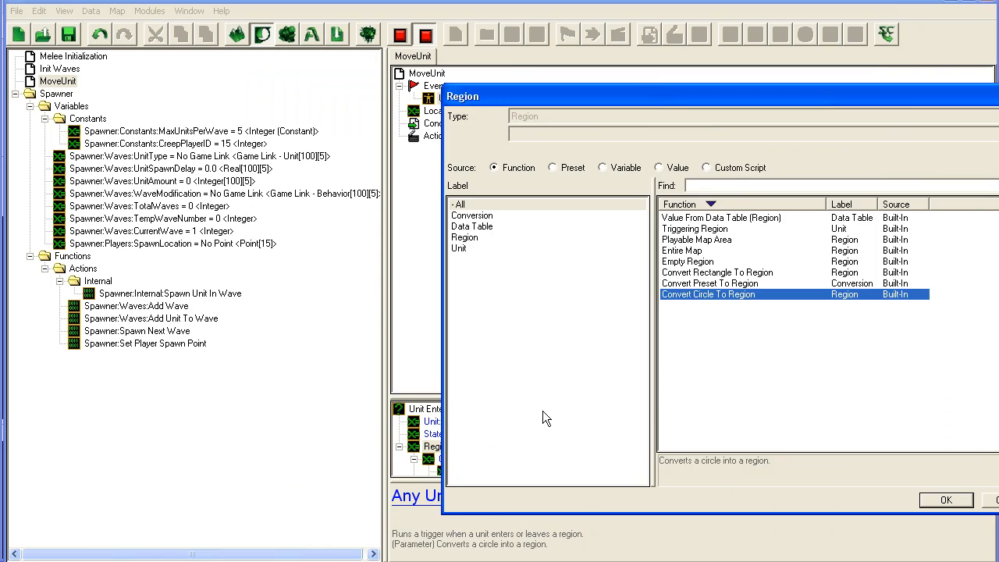
{"action": "mouse_move", "coordinate": [633, 173]}
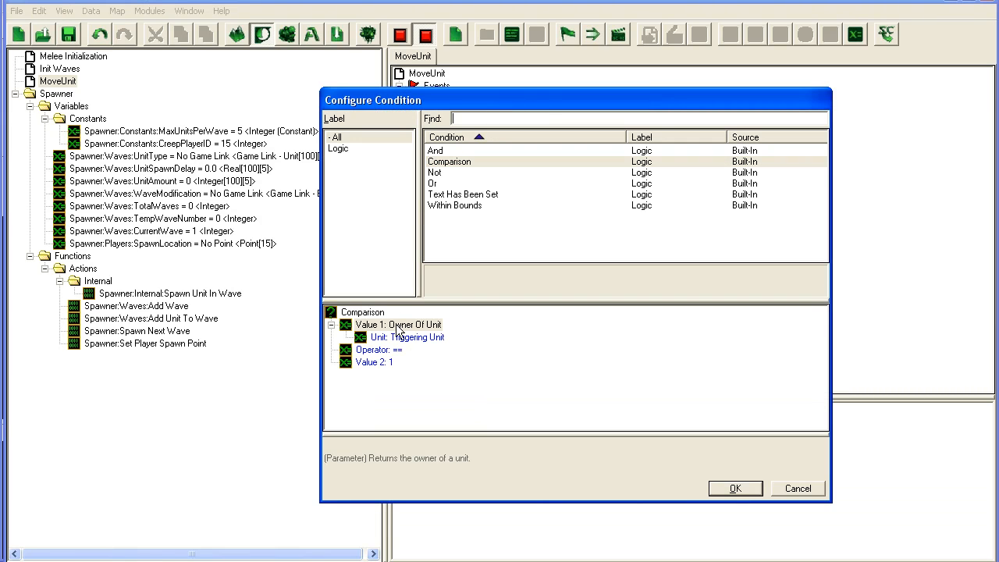
{"action": "double_click", "coordinate": [375, 362]}
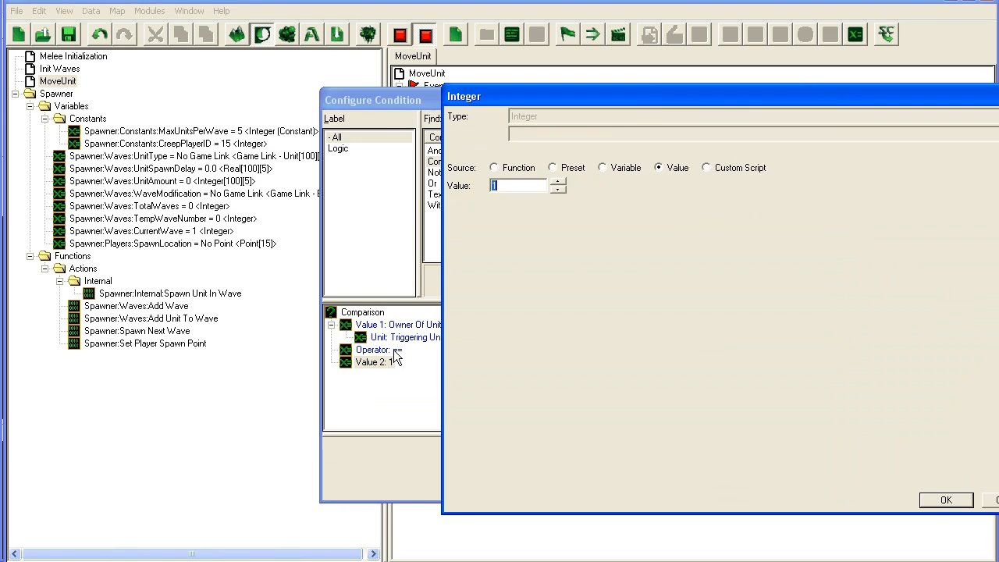